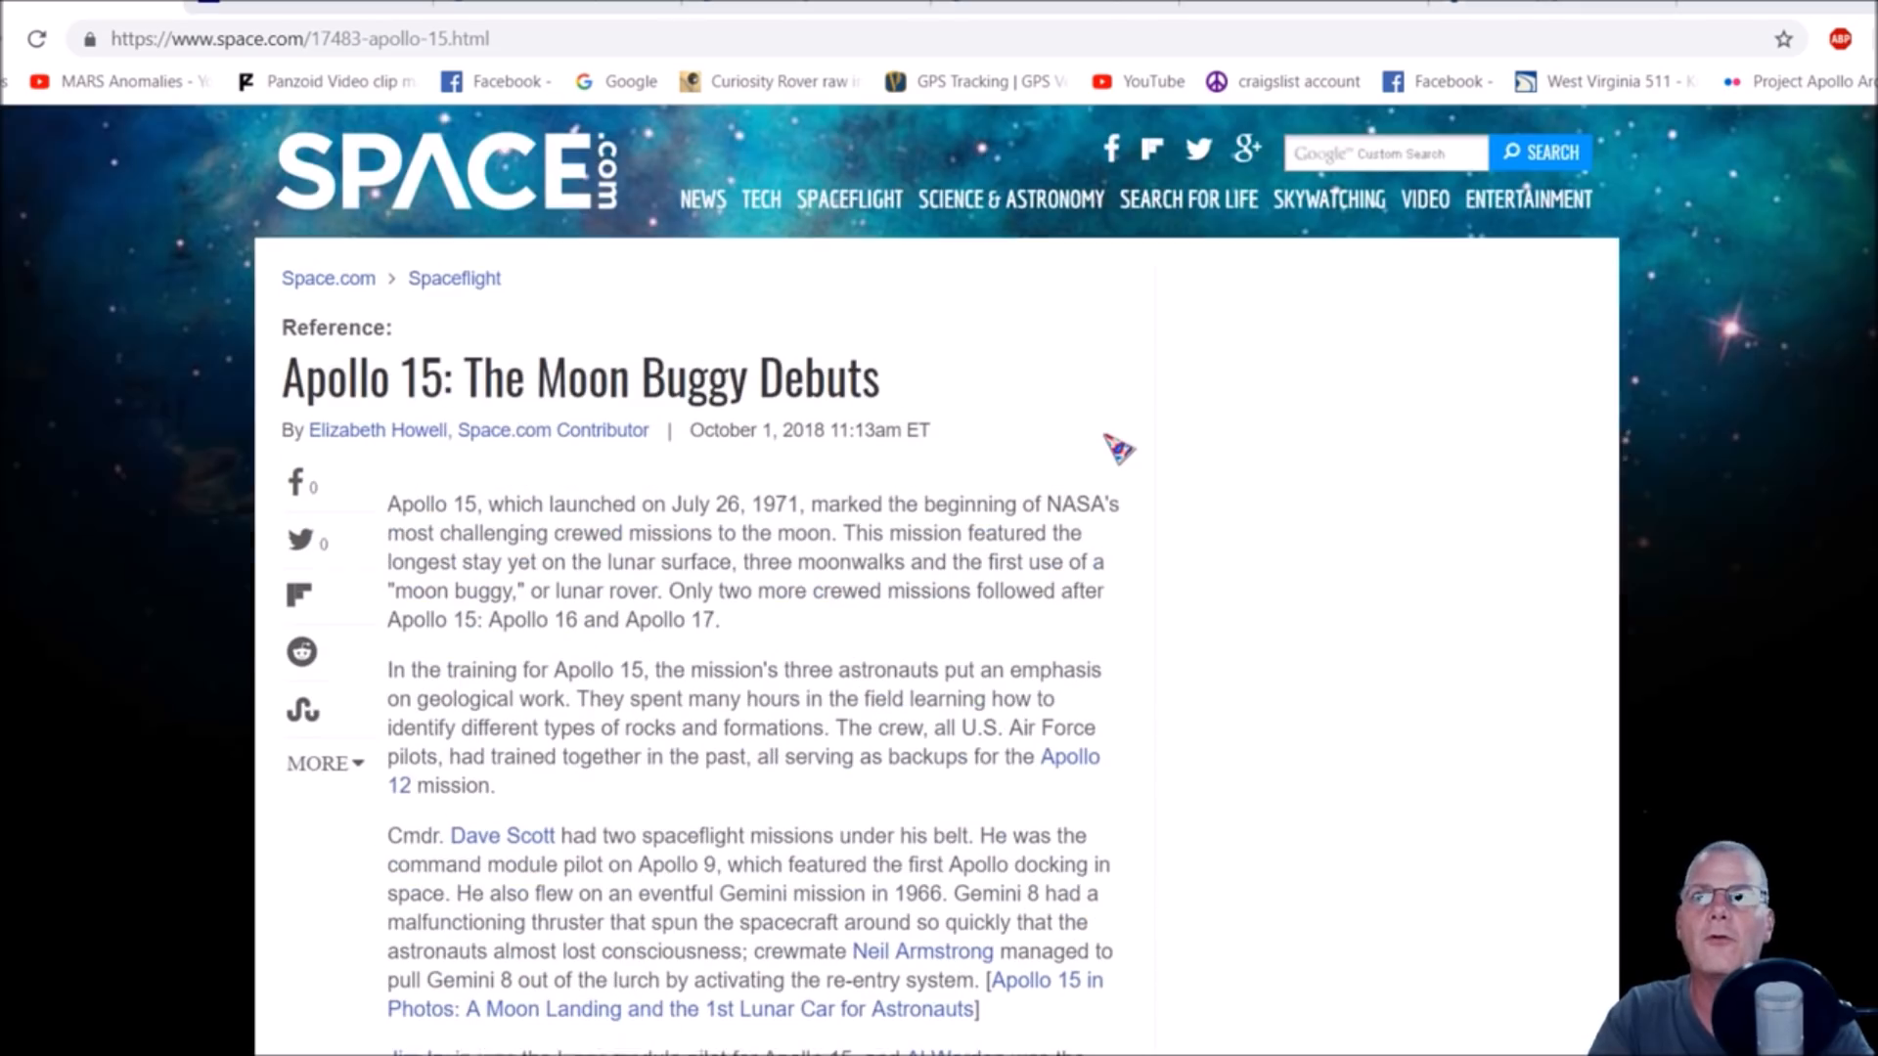
mouse_move(1377, 439)
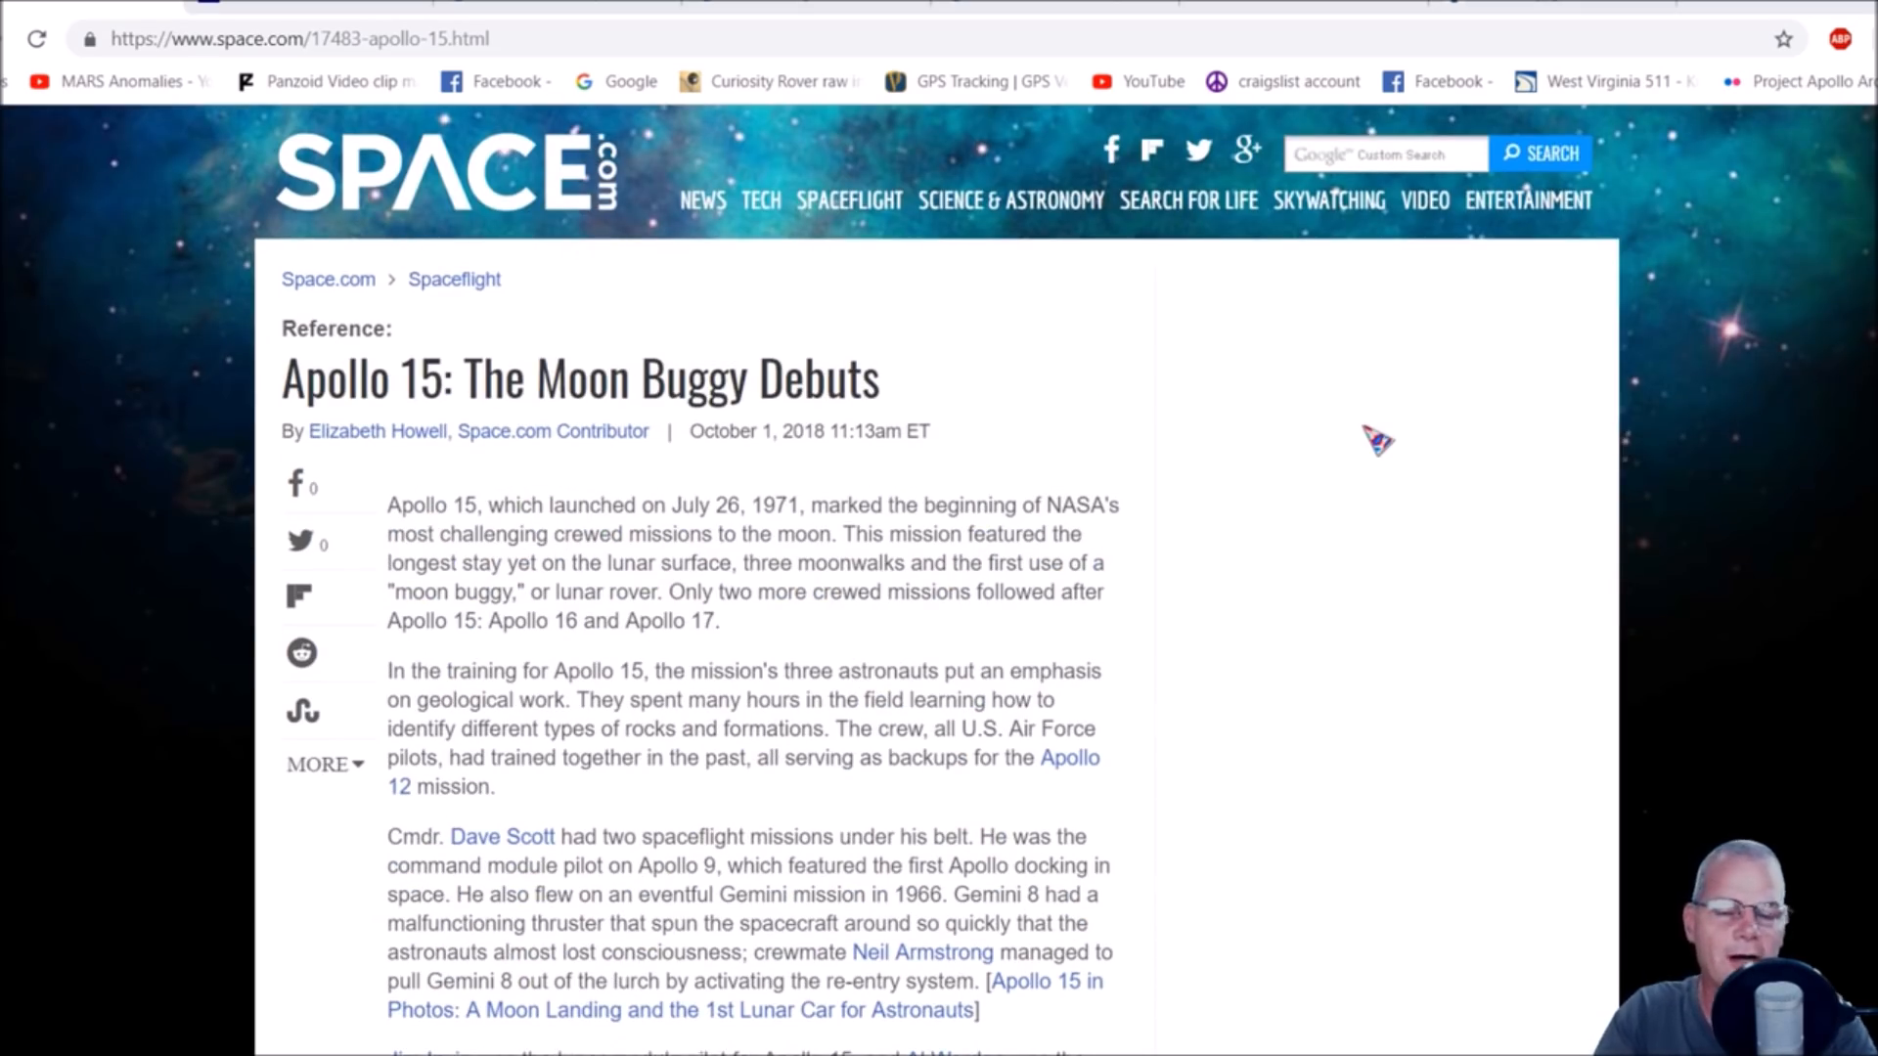
mouse_move(1000, 417)
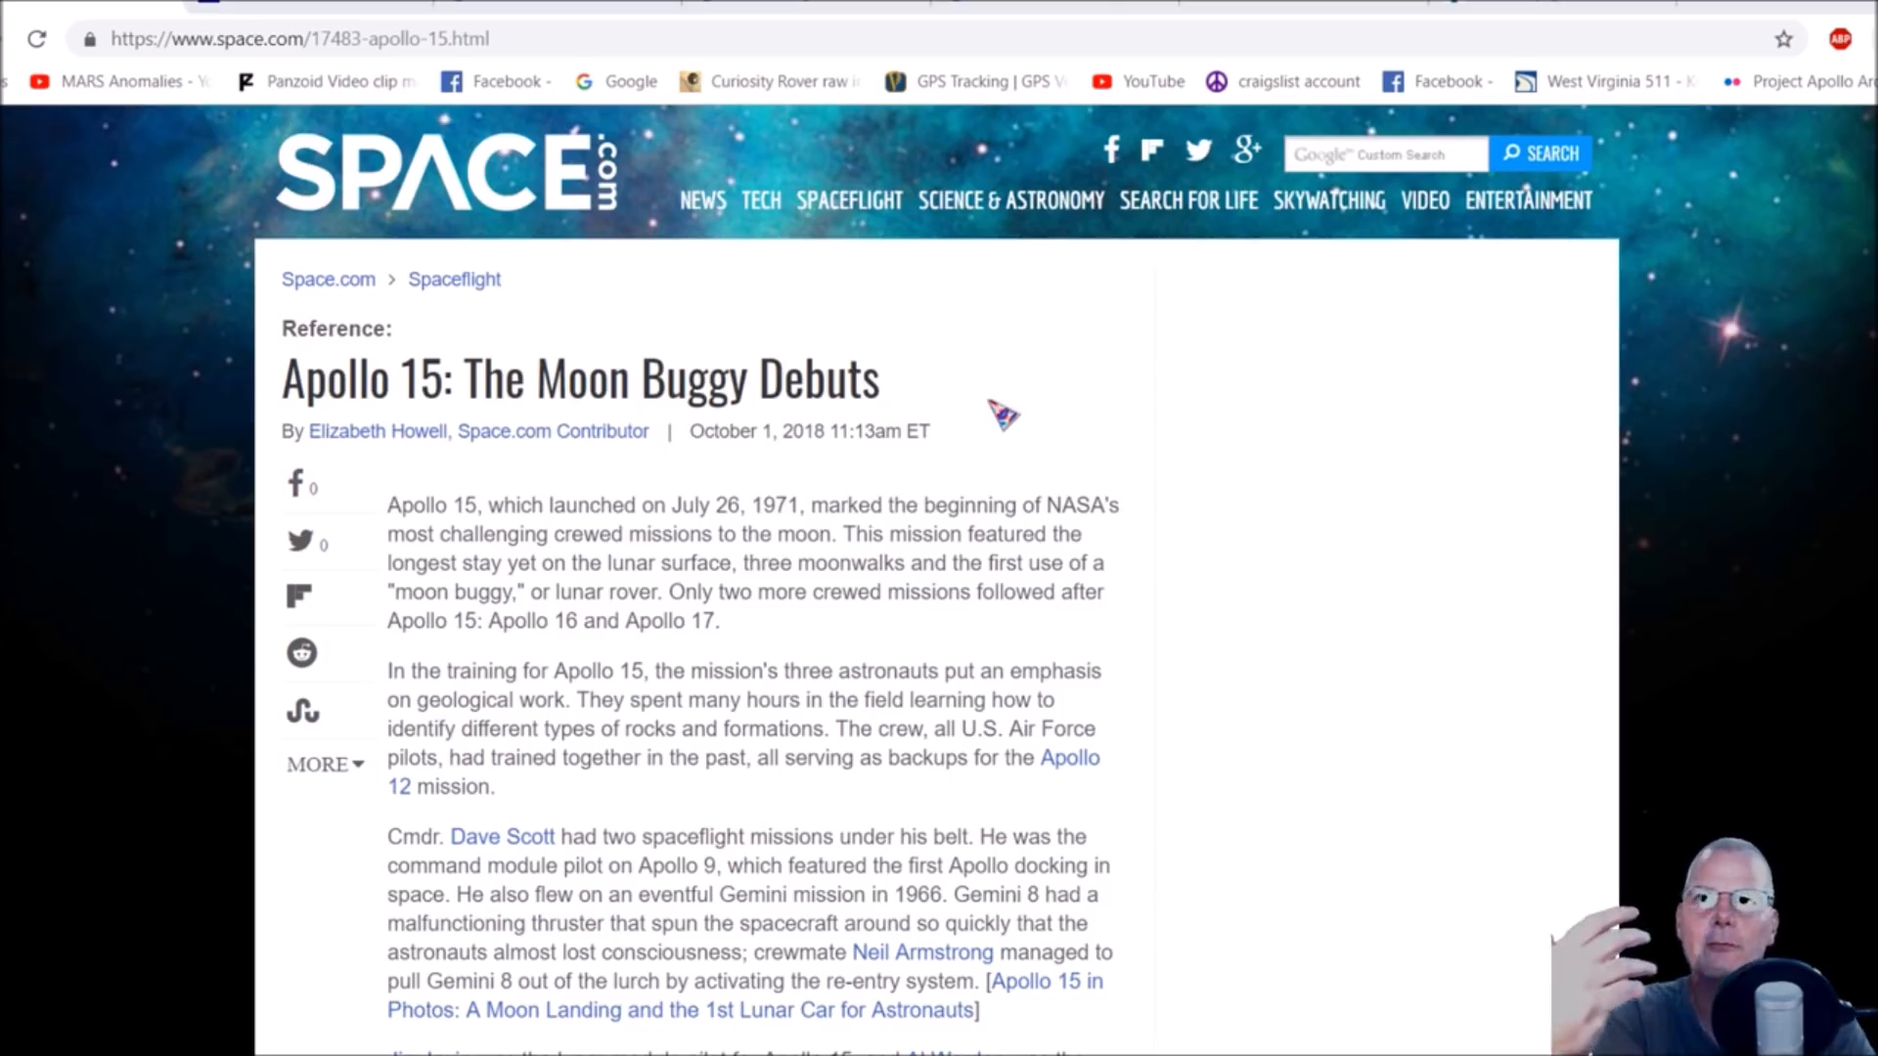
Scroll the Space.com Apollo 15 article down to the photo of Jim Irwin beside the lunar rover.
scroll(down, 3)
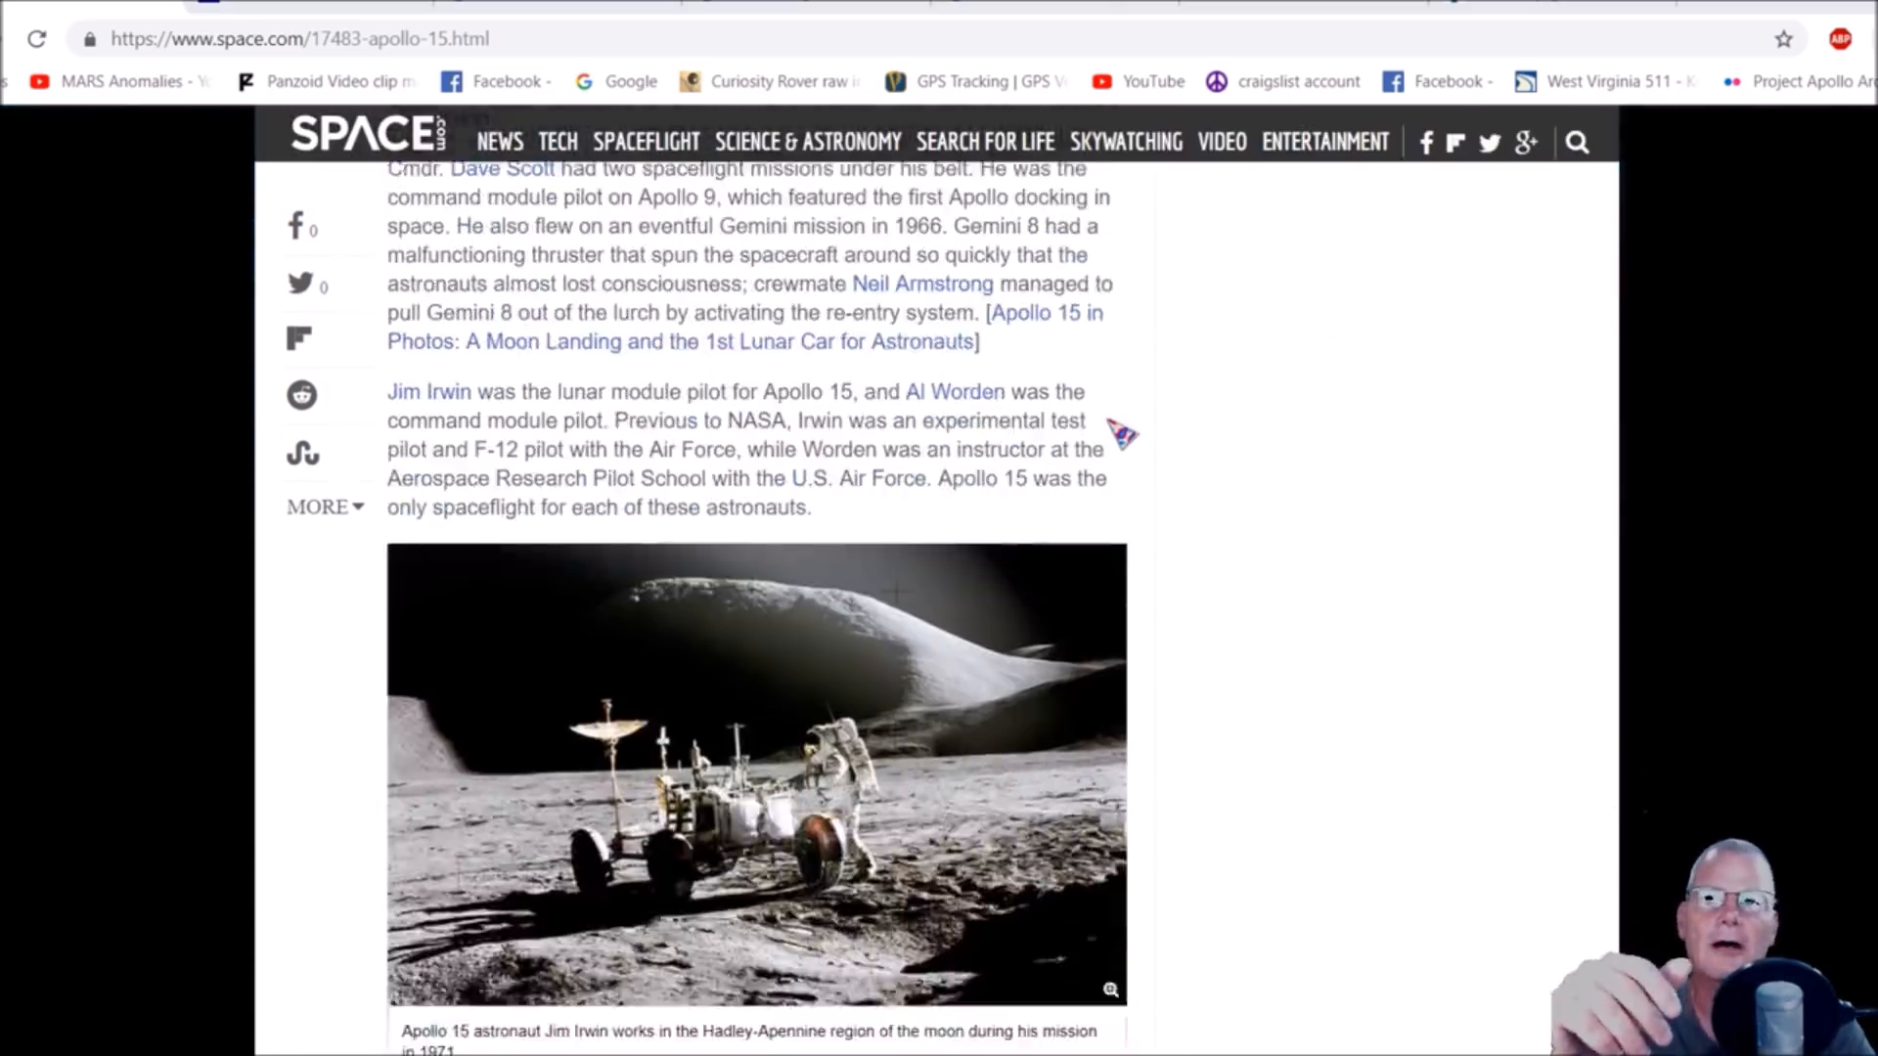
scroll(down, 3)
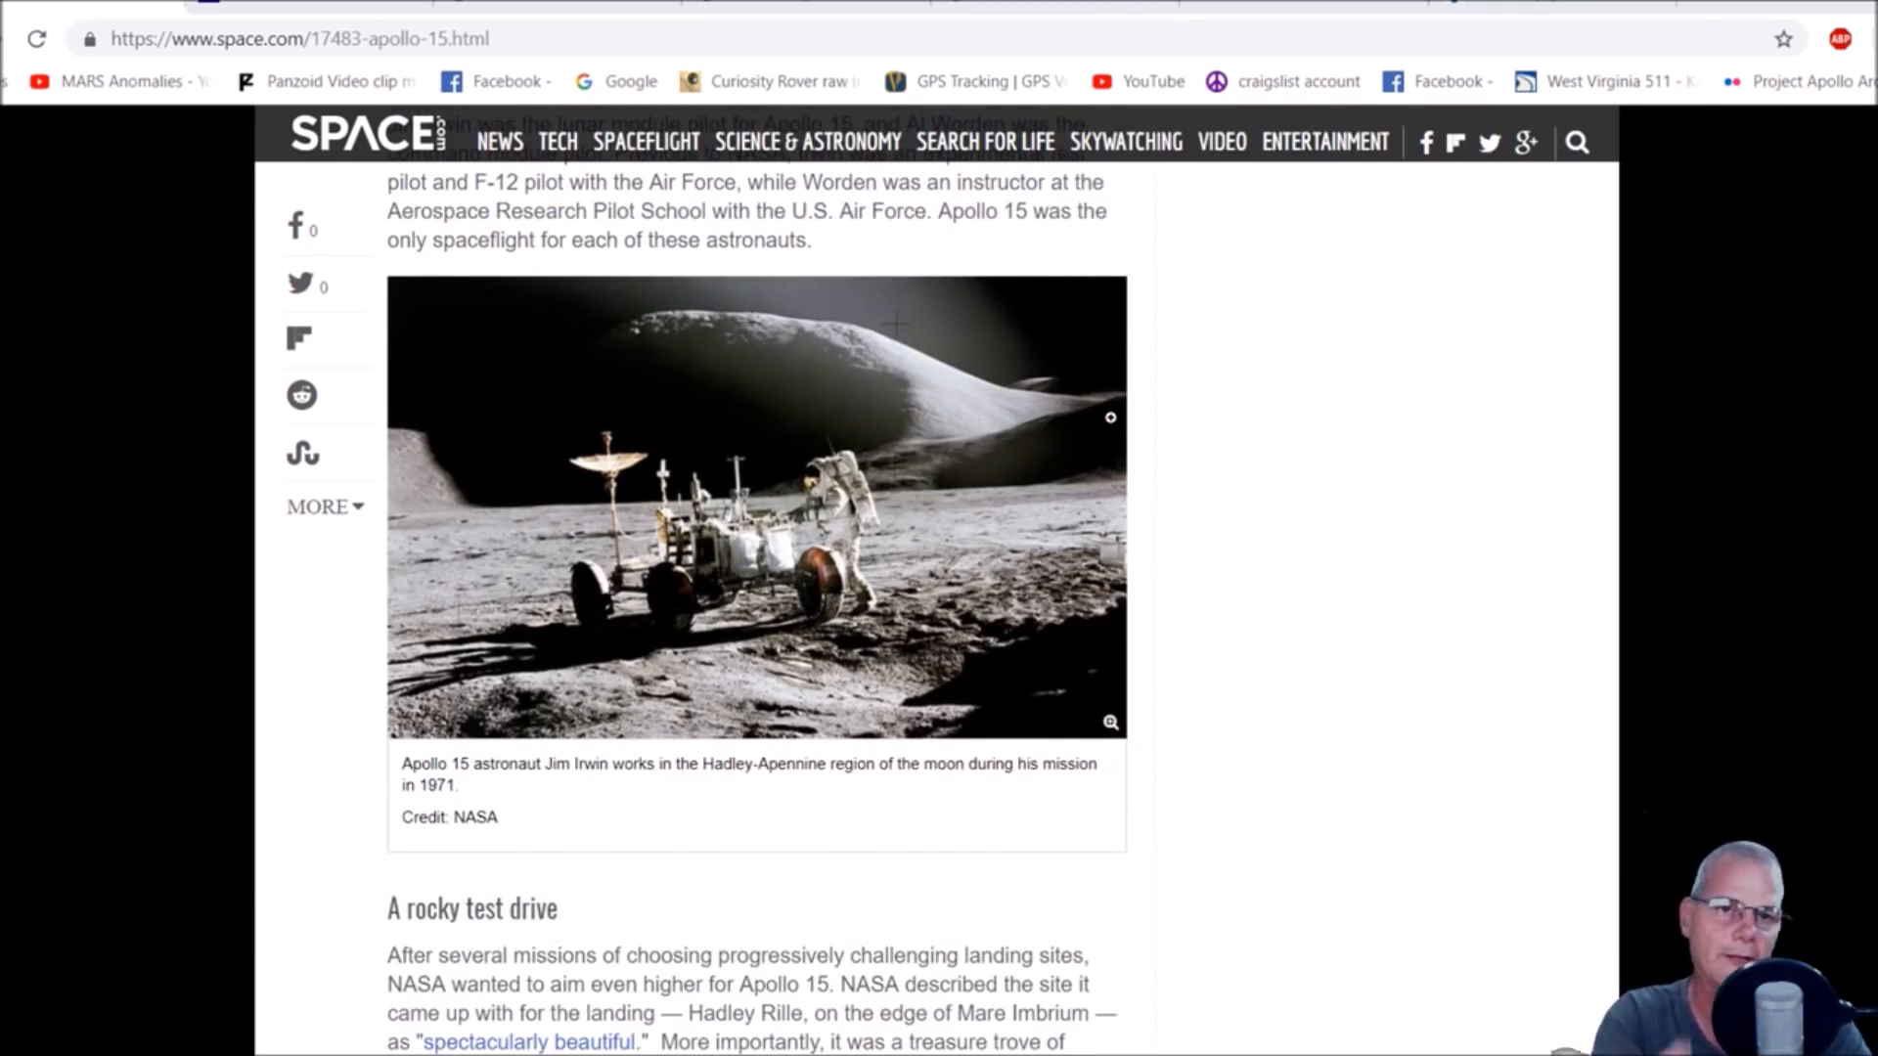
mouse_move(815, 427)
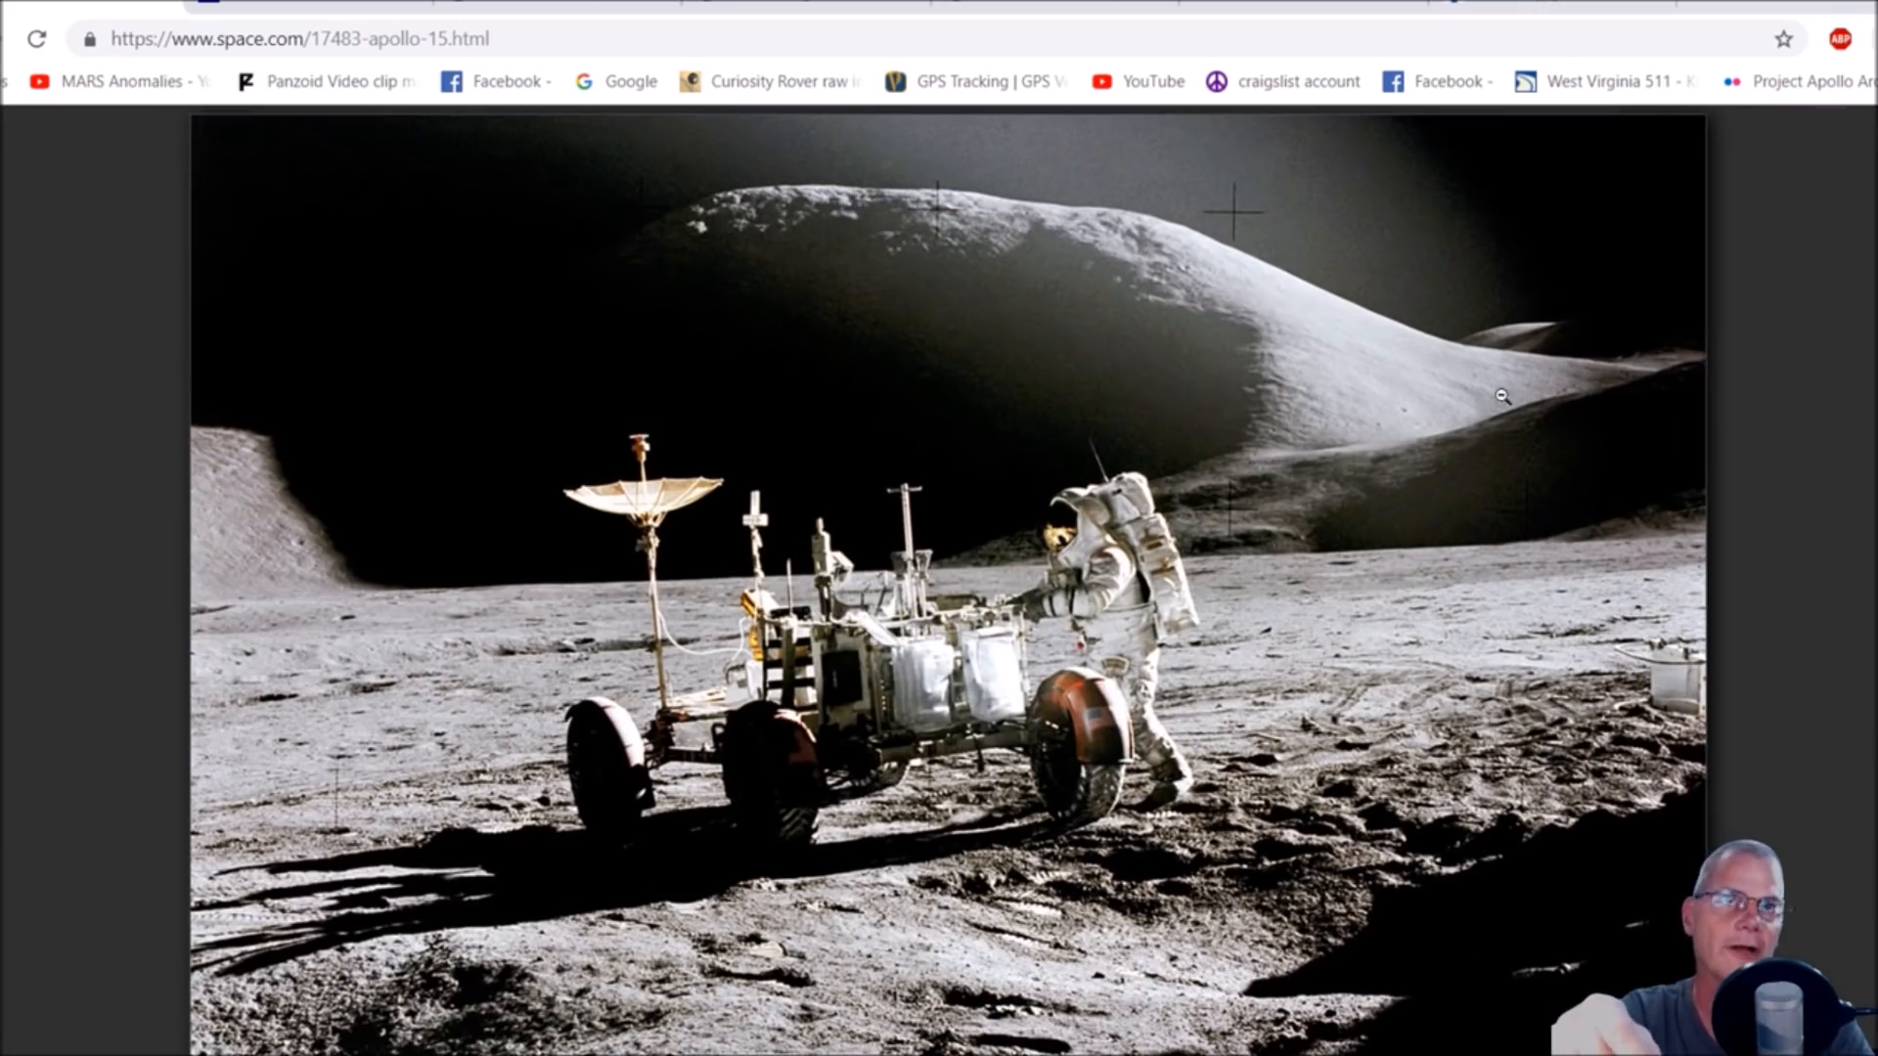
mouse_move(1522, 437)
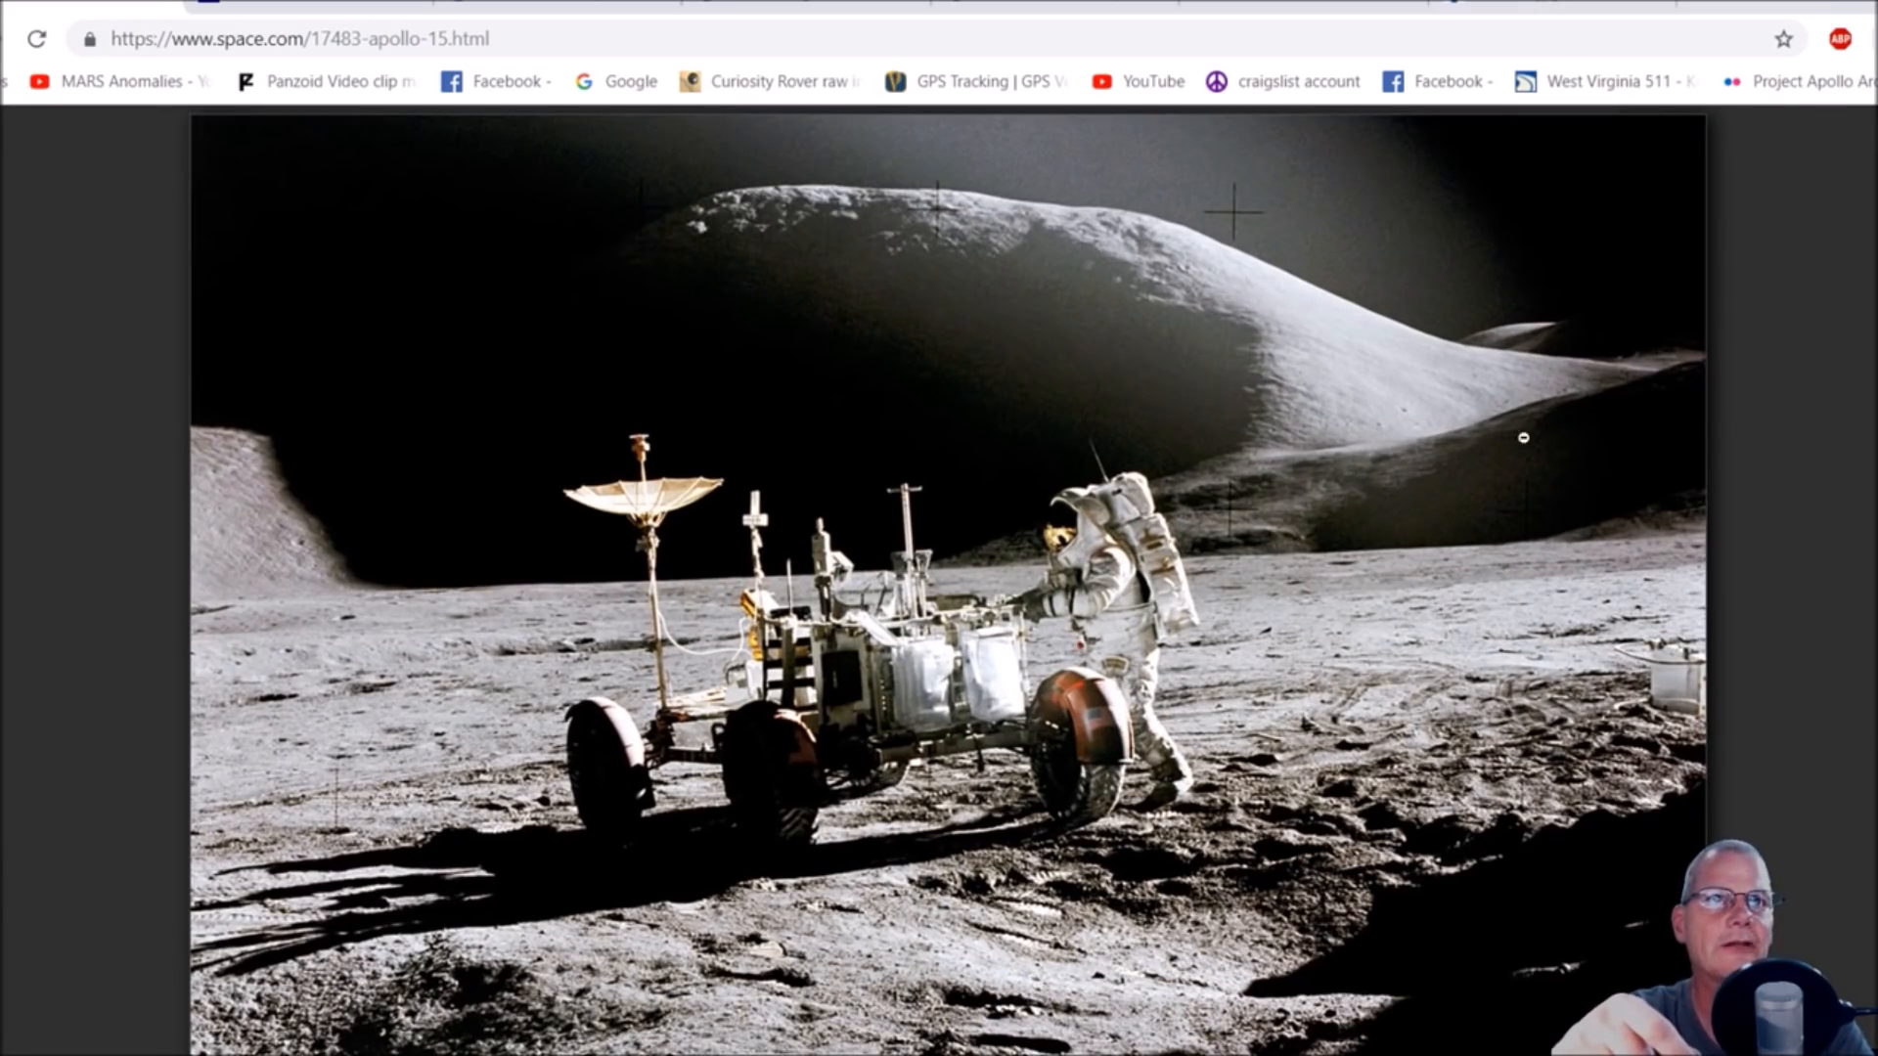
mouse_move(1643, 384)
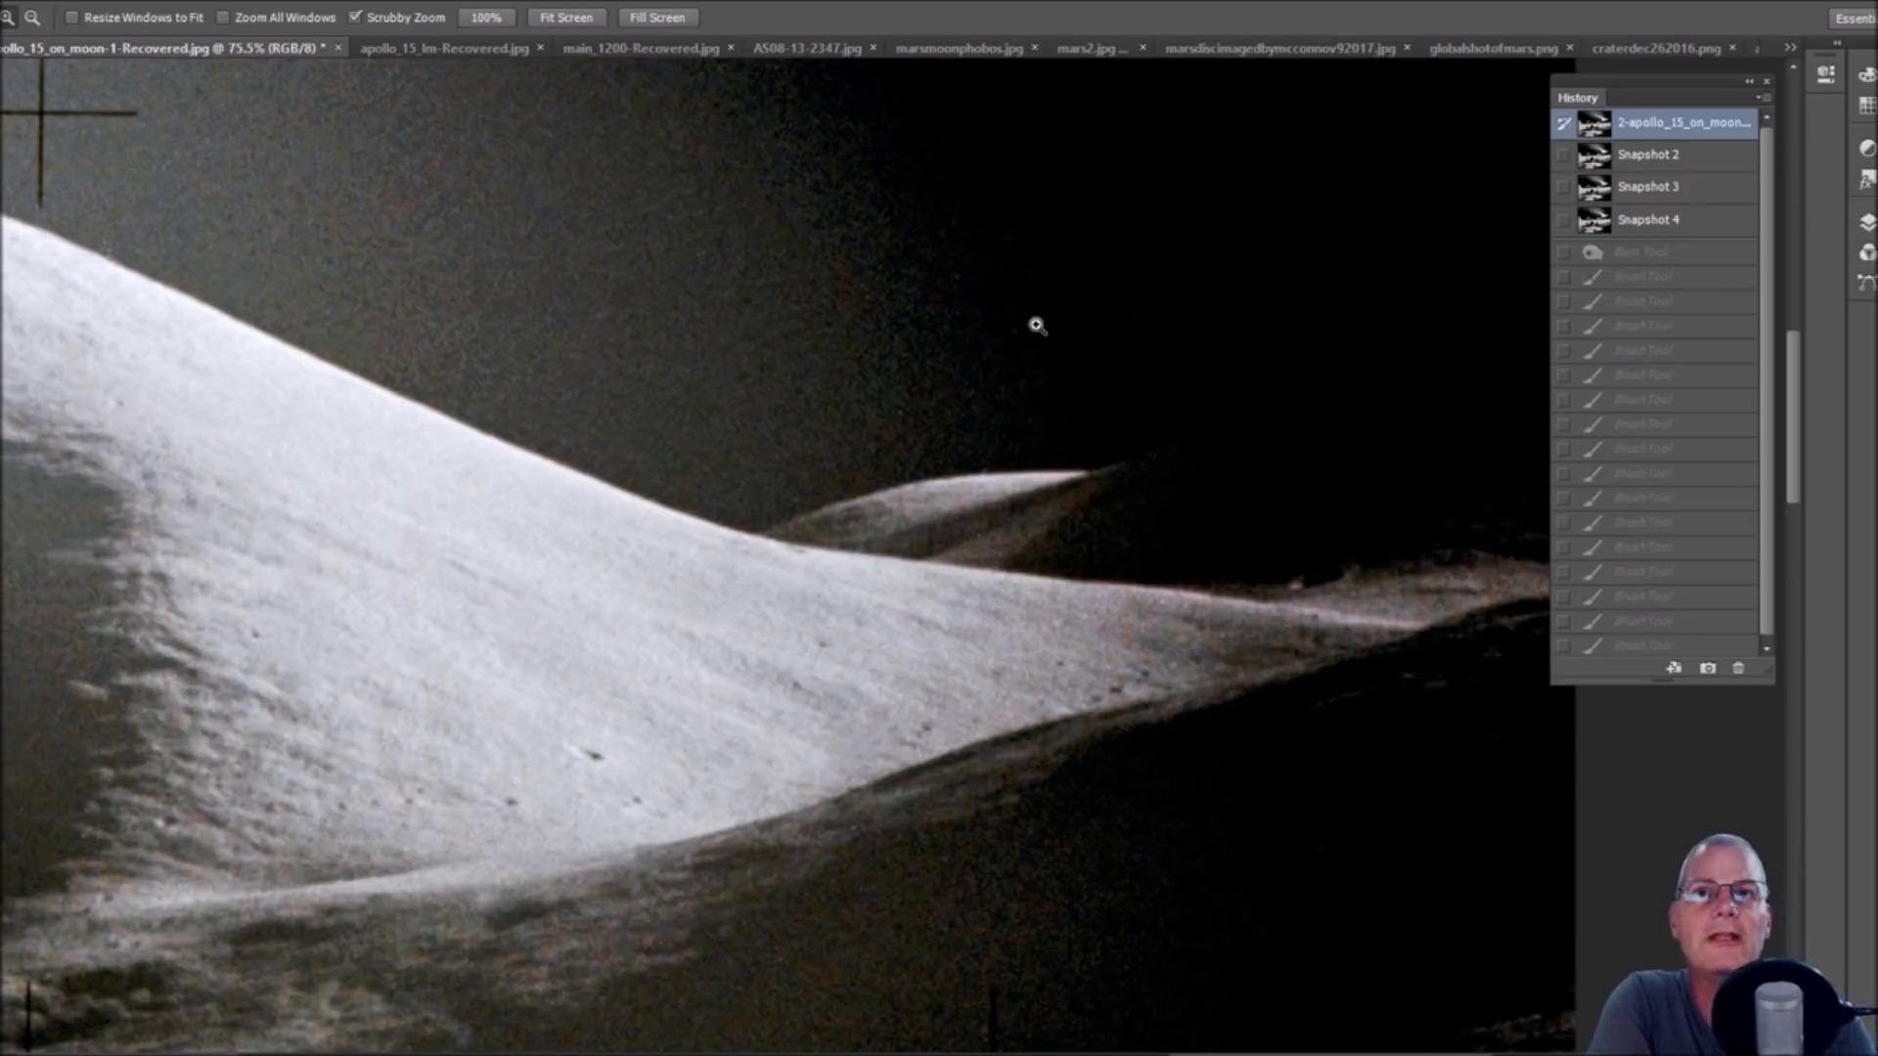
mouse_move(837, 537)
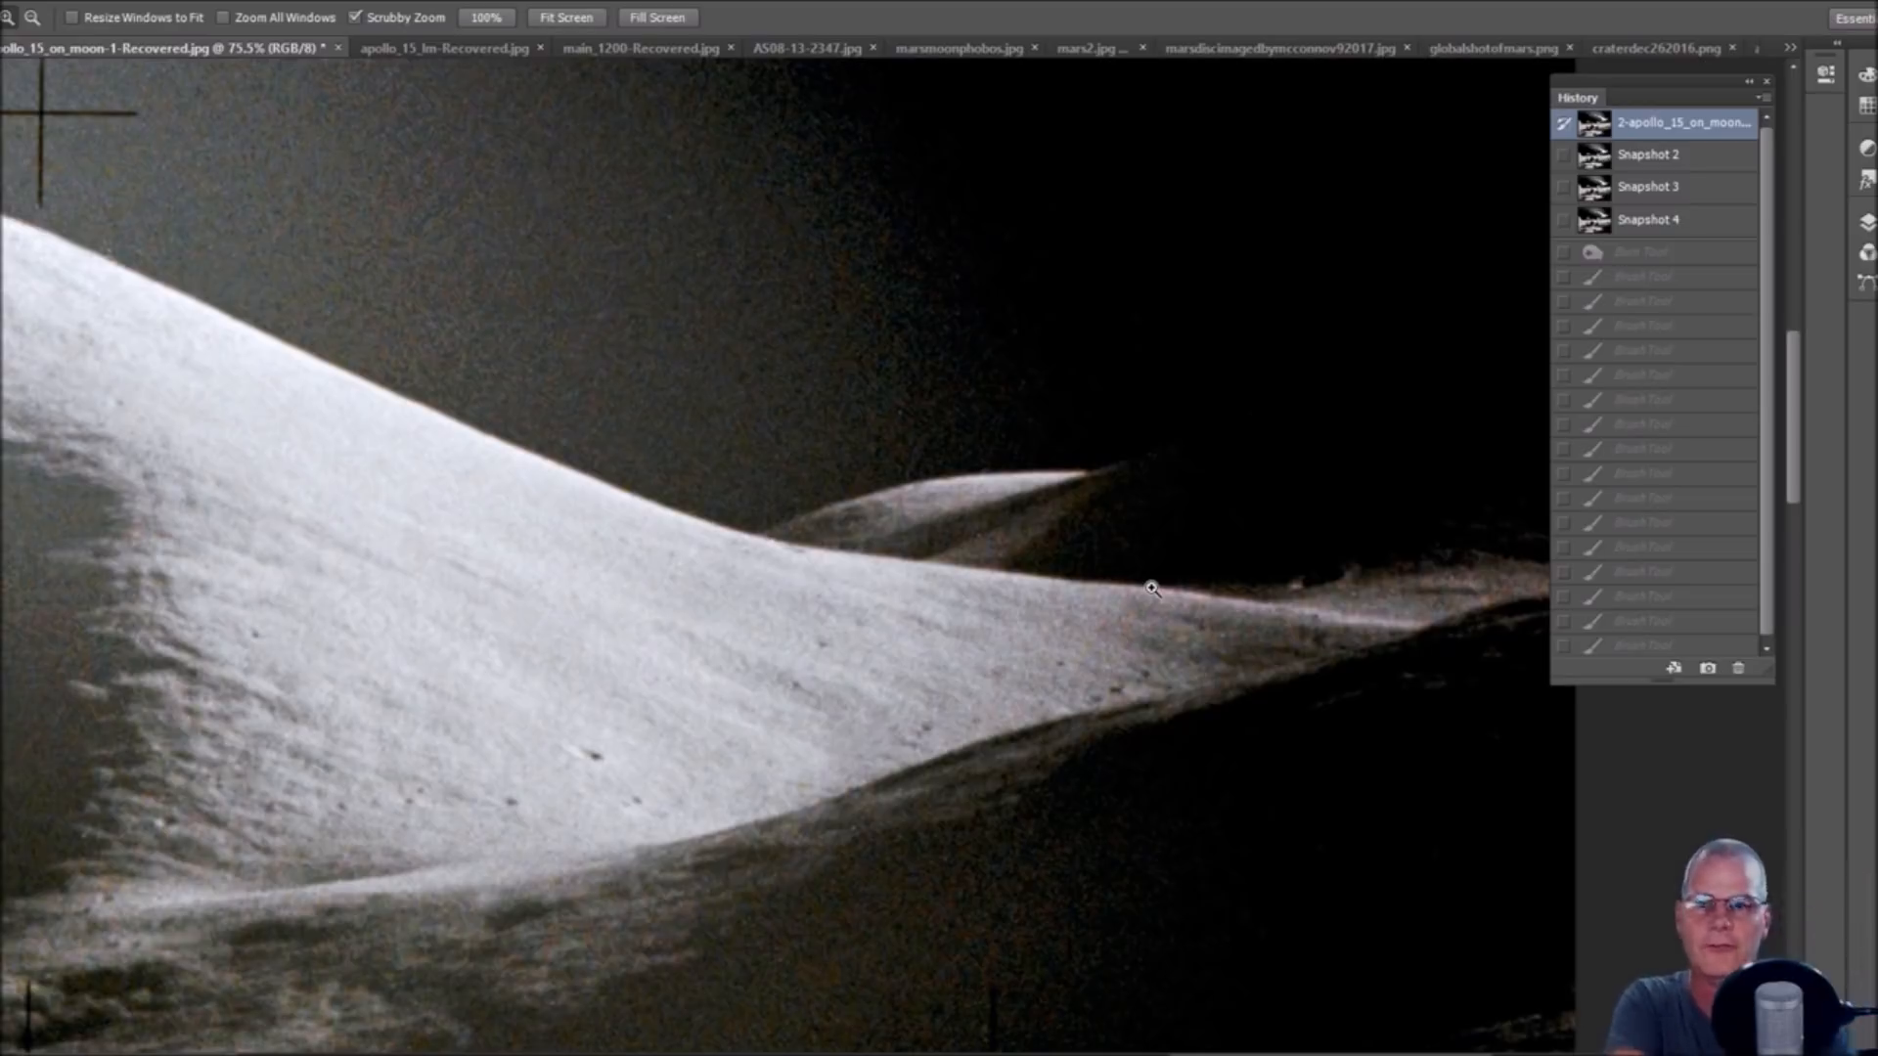
mouse_move(924, 564)
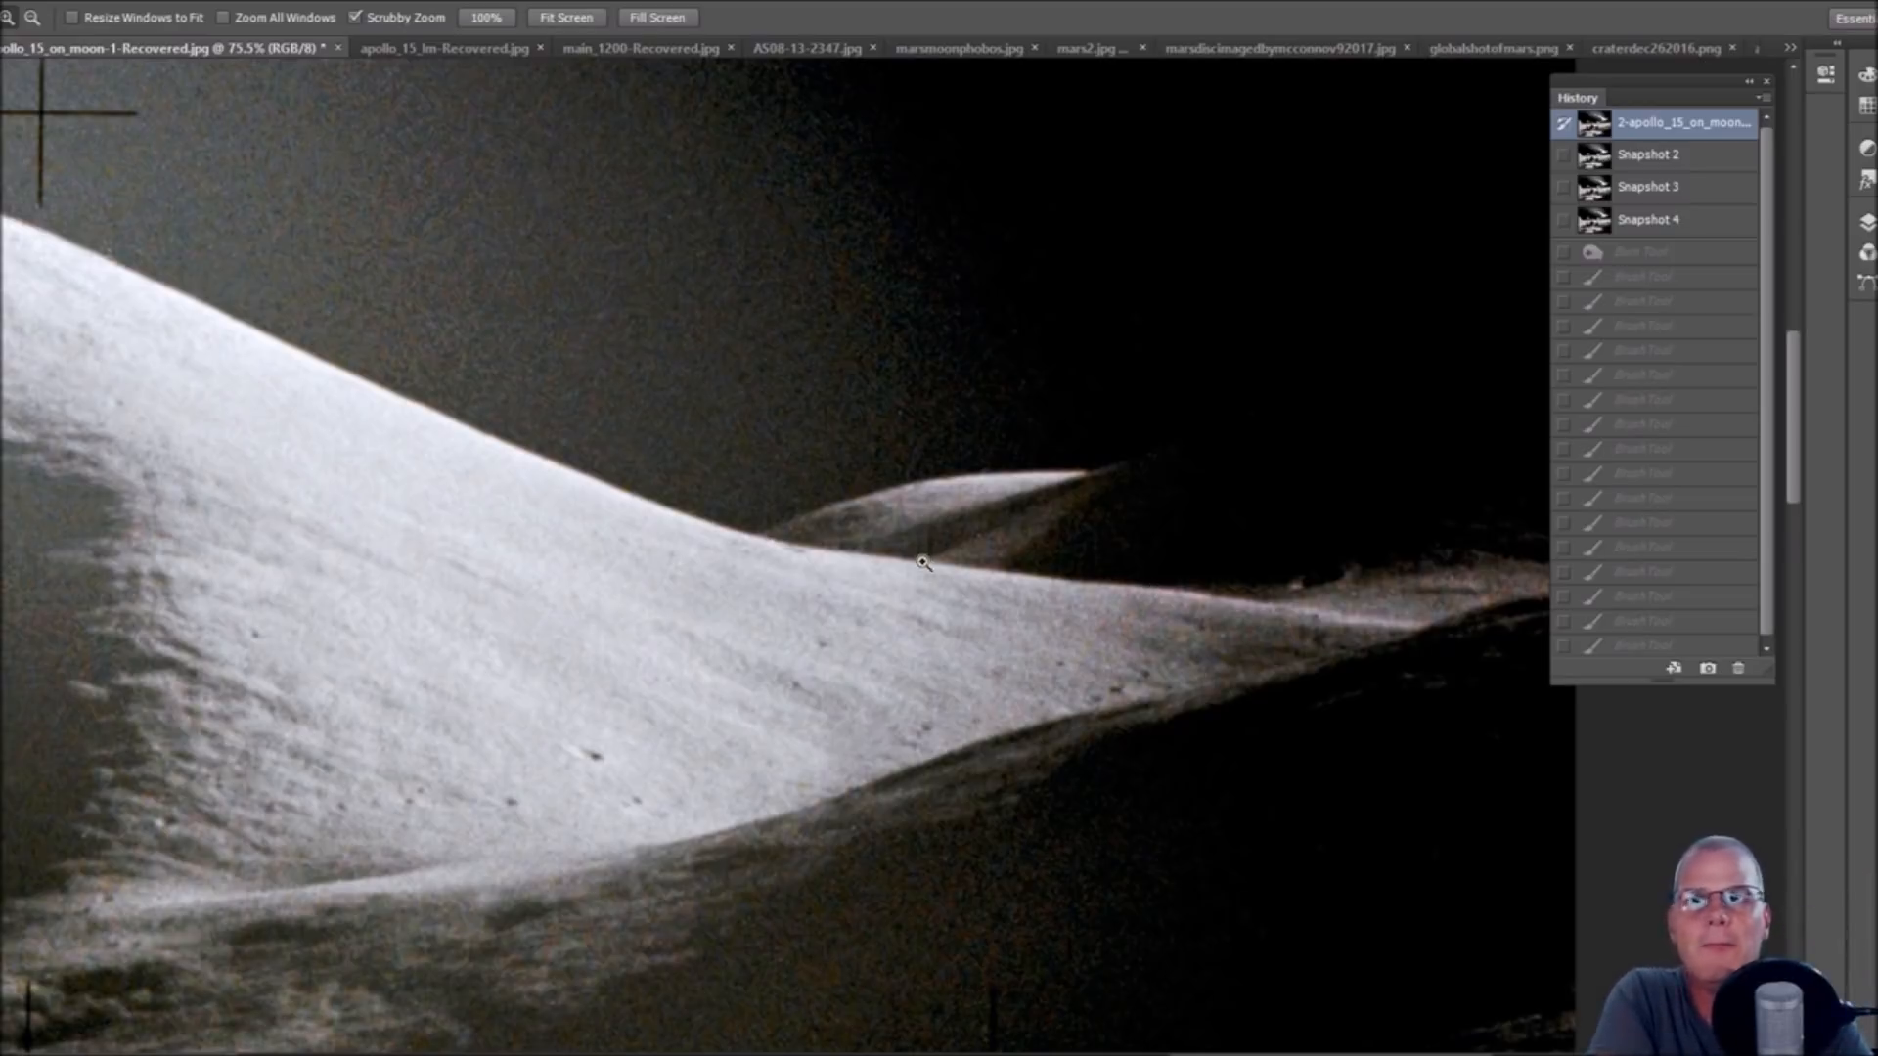
mouse_move(975, 527)
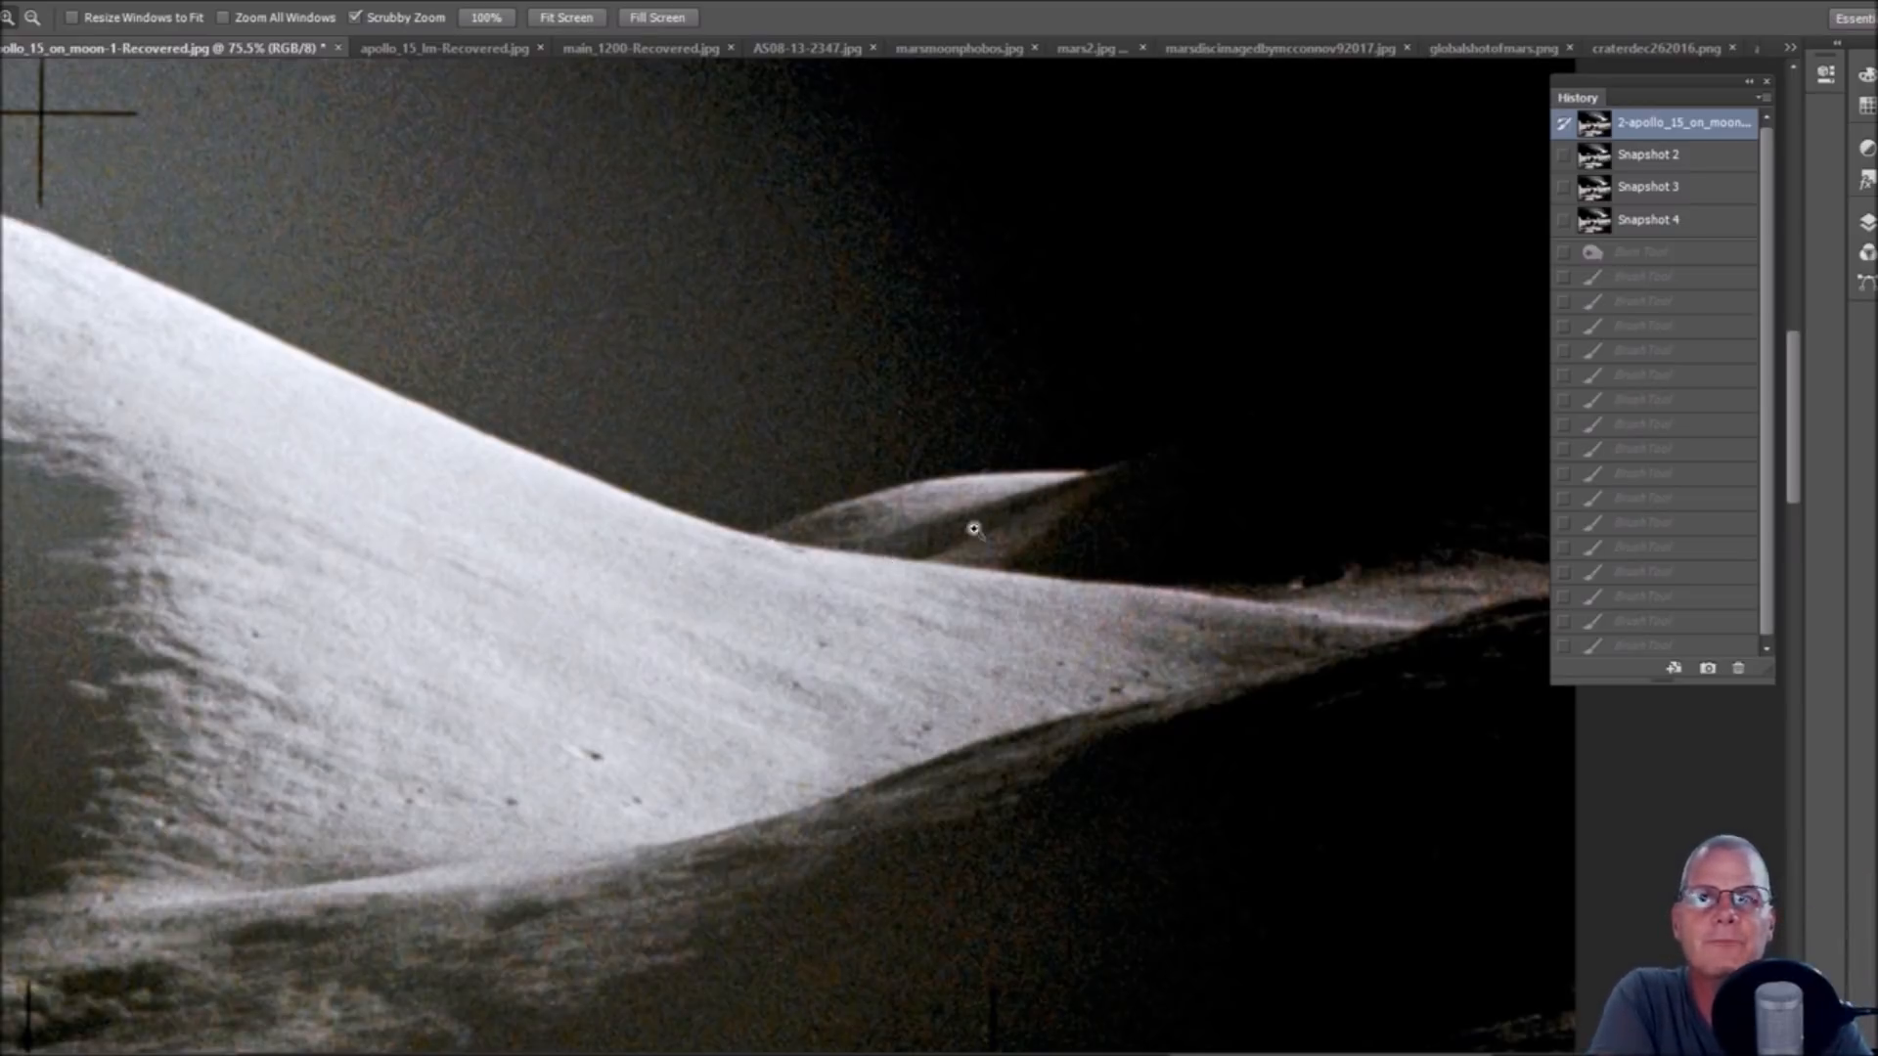
Restore the latest Brush Tool history state and zoom into the yellow-outlined hillside shape.
click(566, 17)
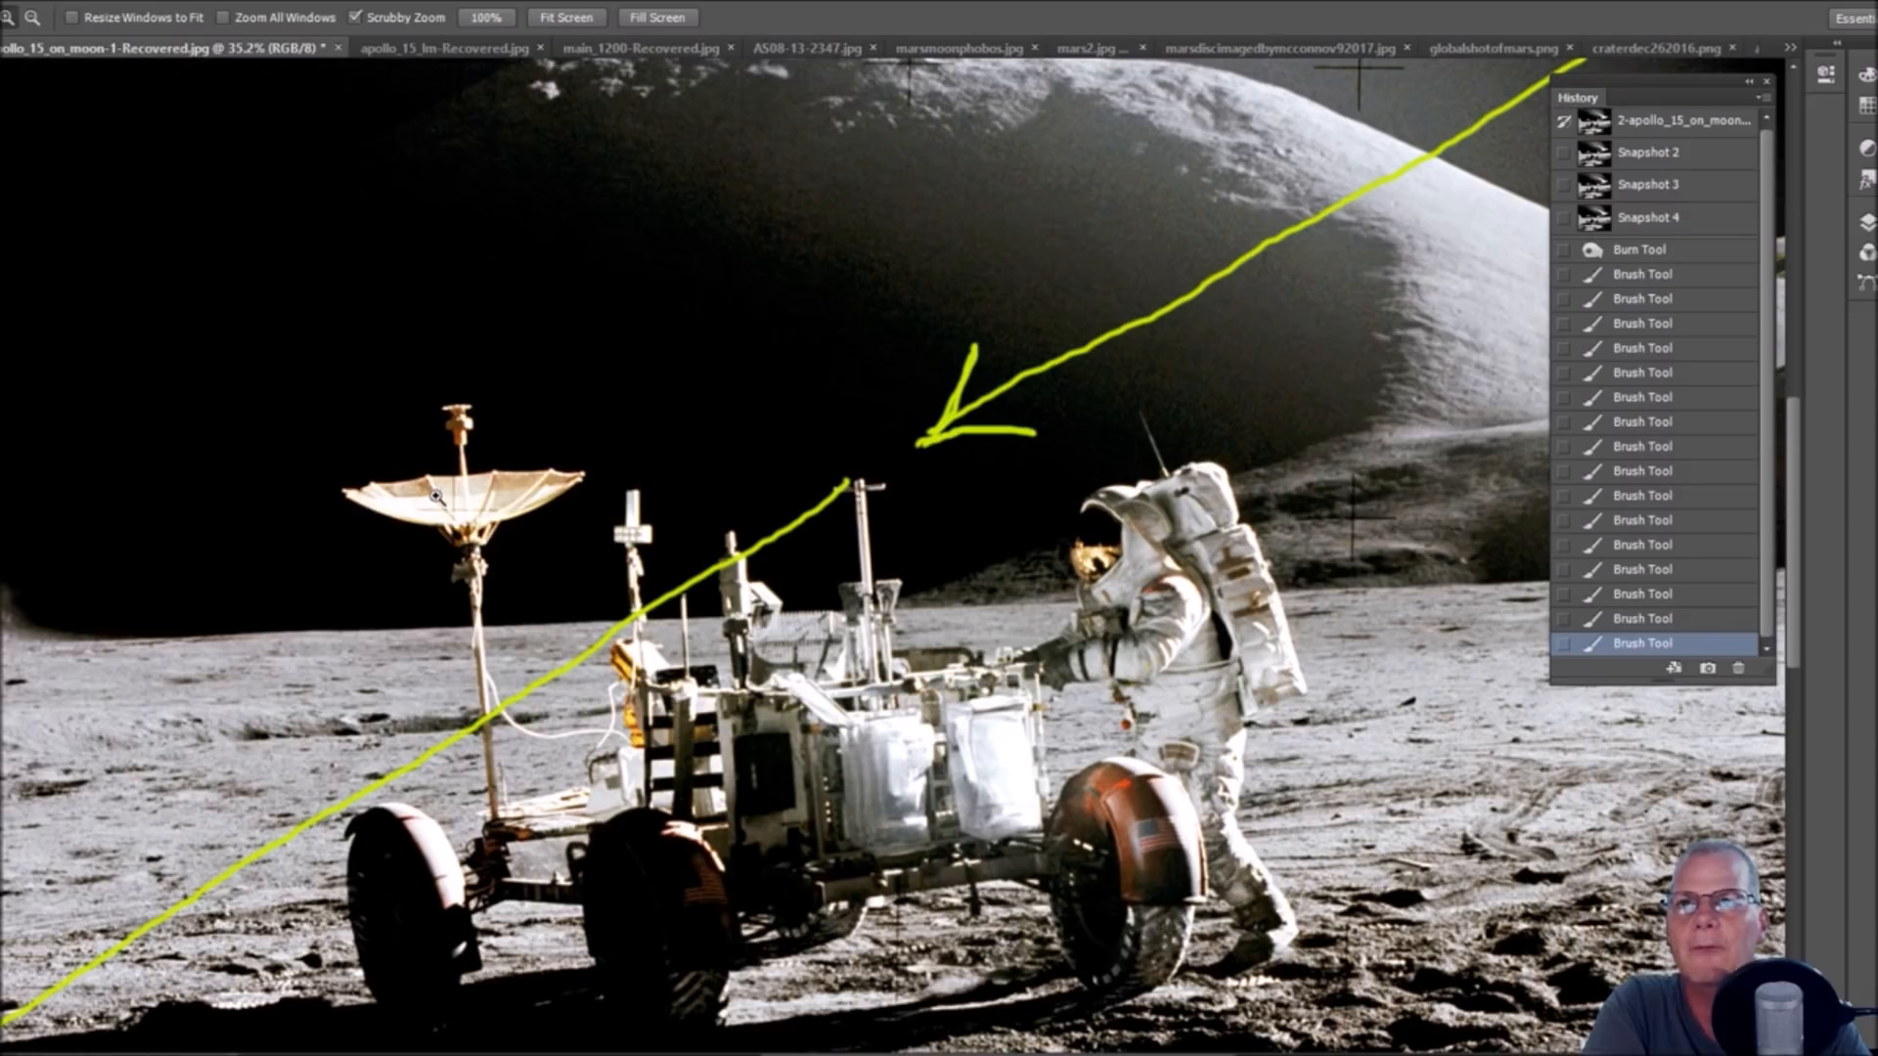
mouse_move(543, 525)
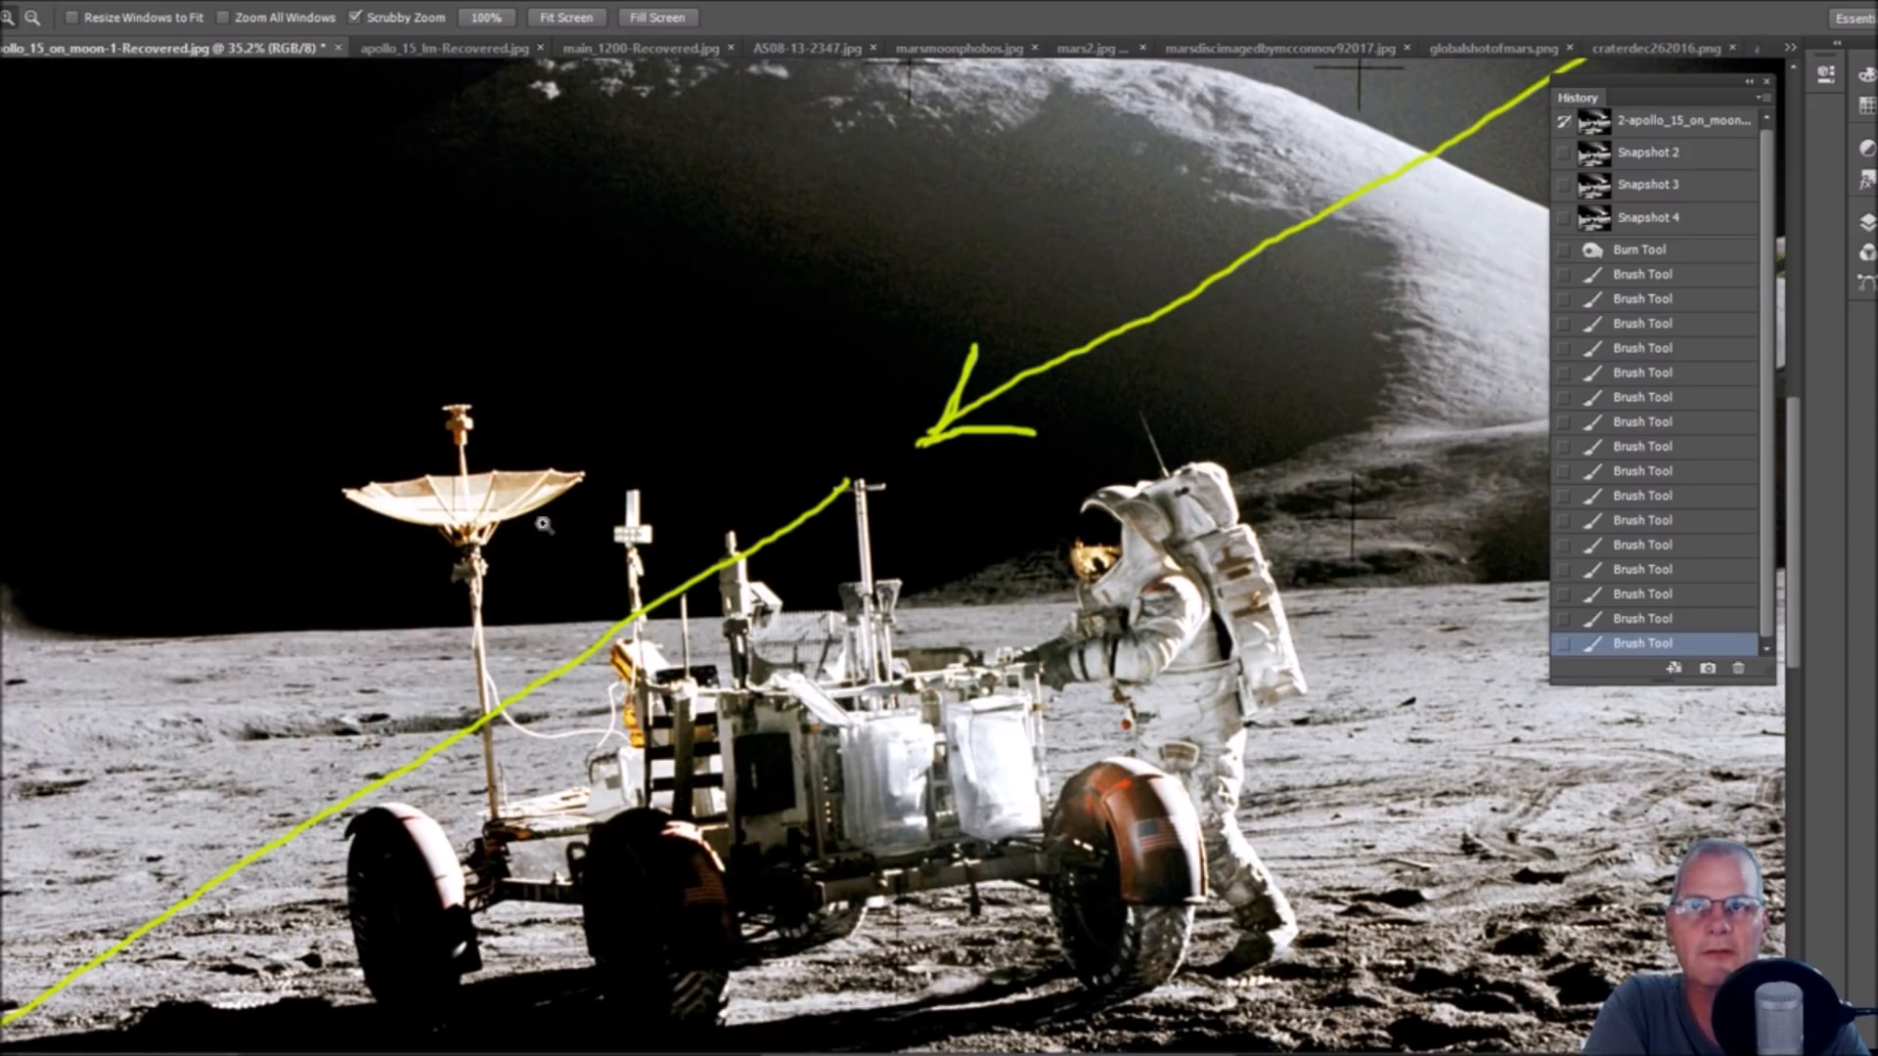
mouse_move(447, 440)
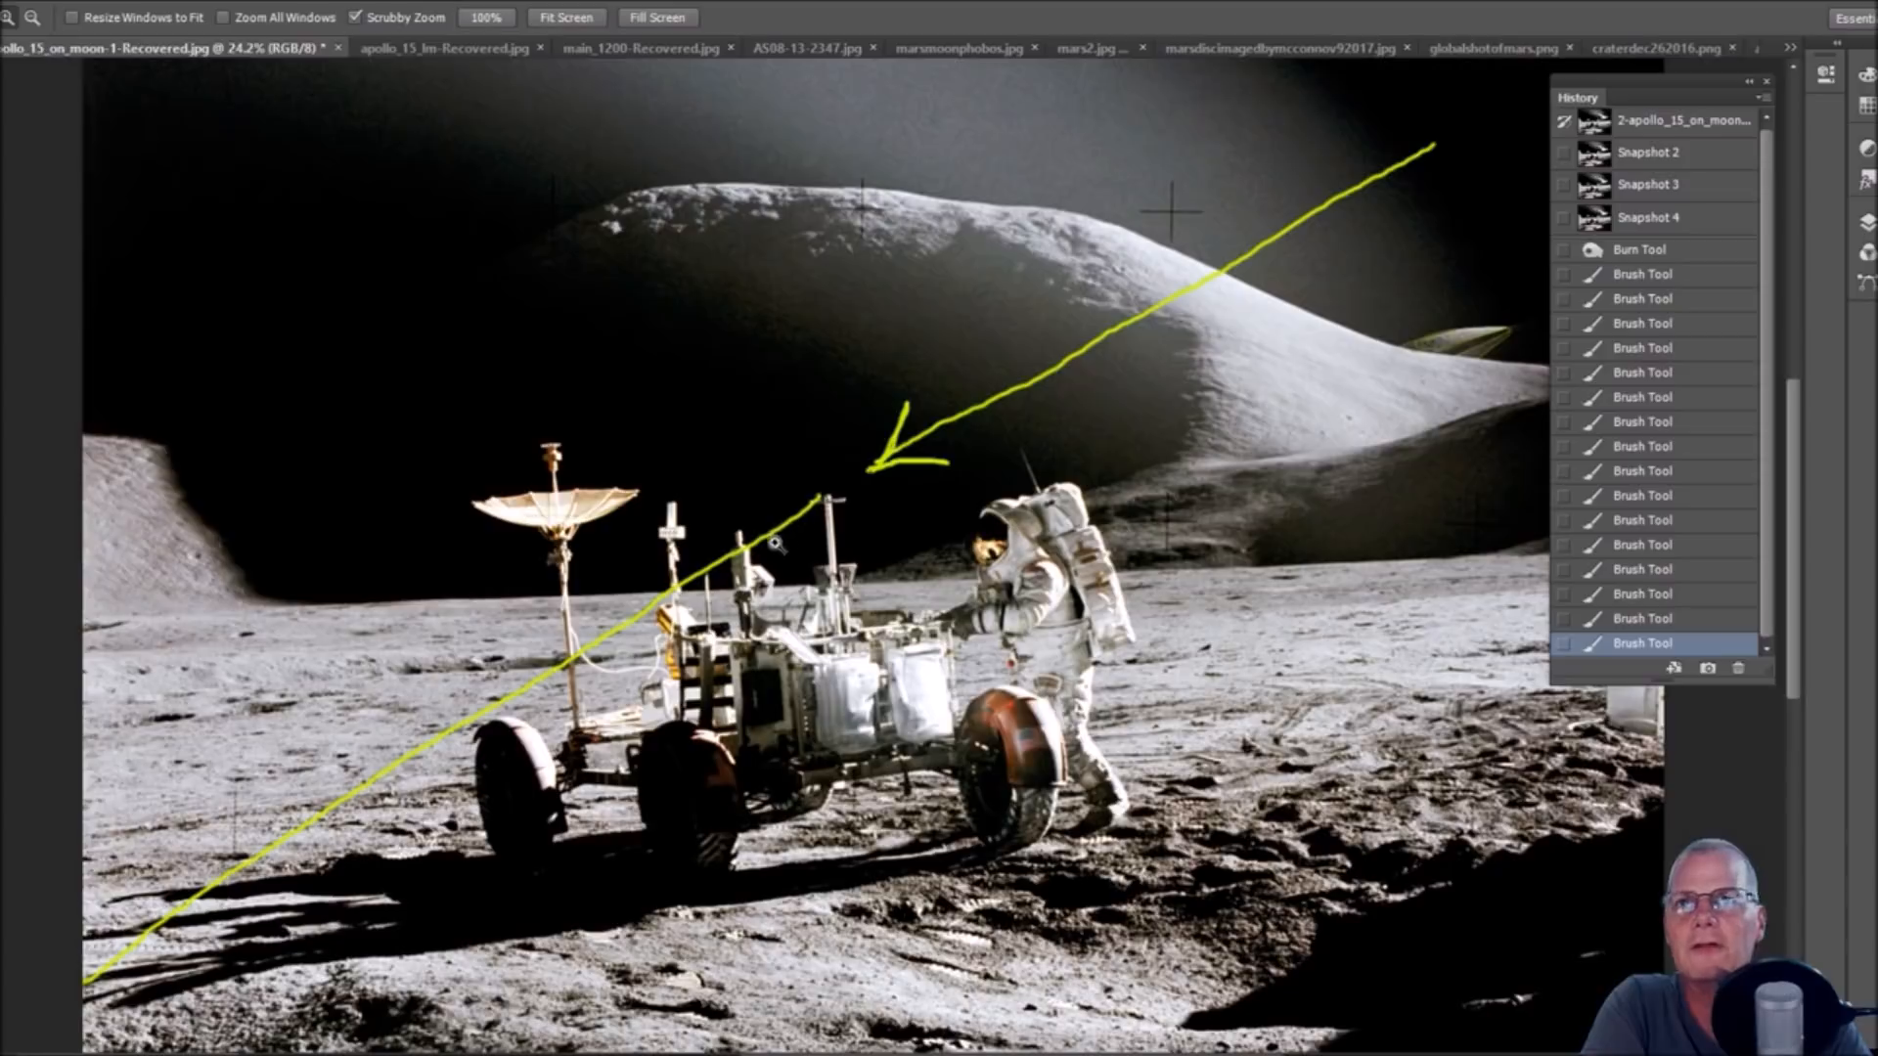
scroll(down, 3)
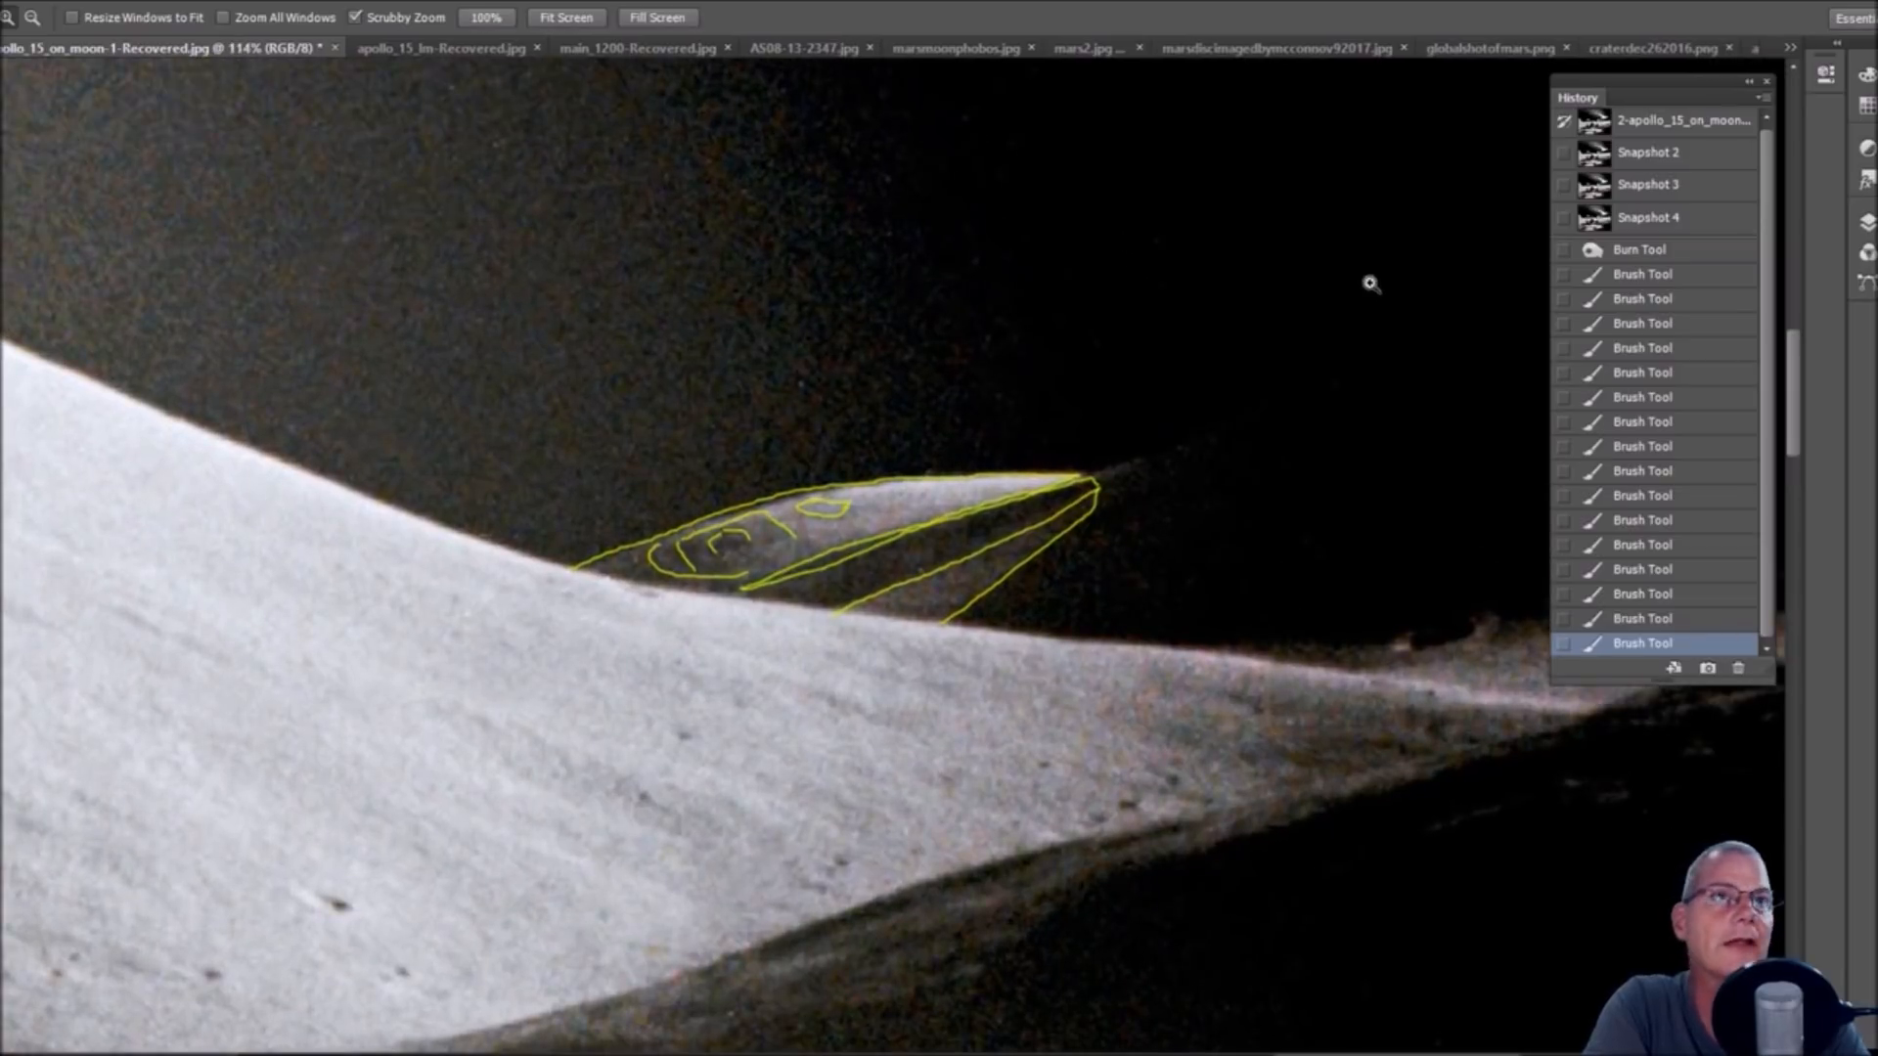
Revert the hillside close-up to its unmarked state, with yellow #faff02 as painting colour.
click(1682, 119)
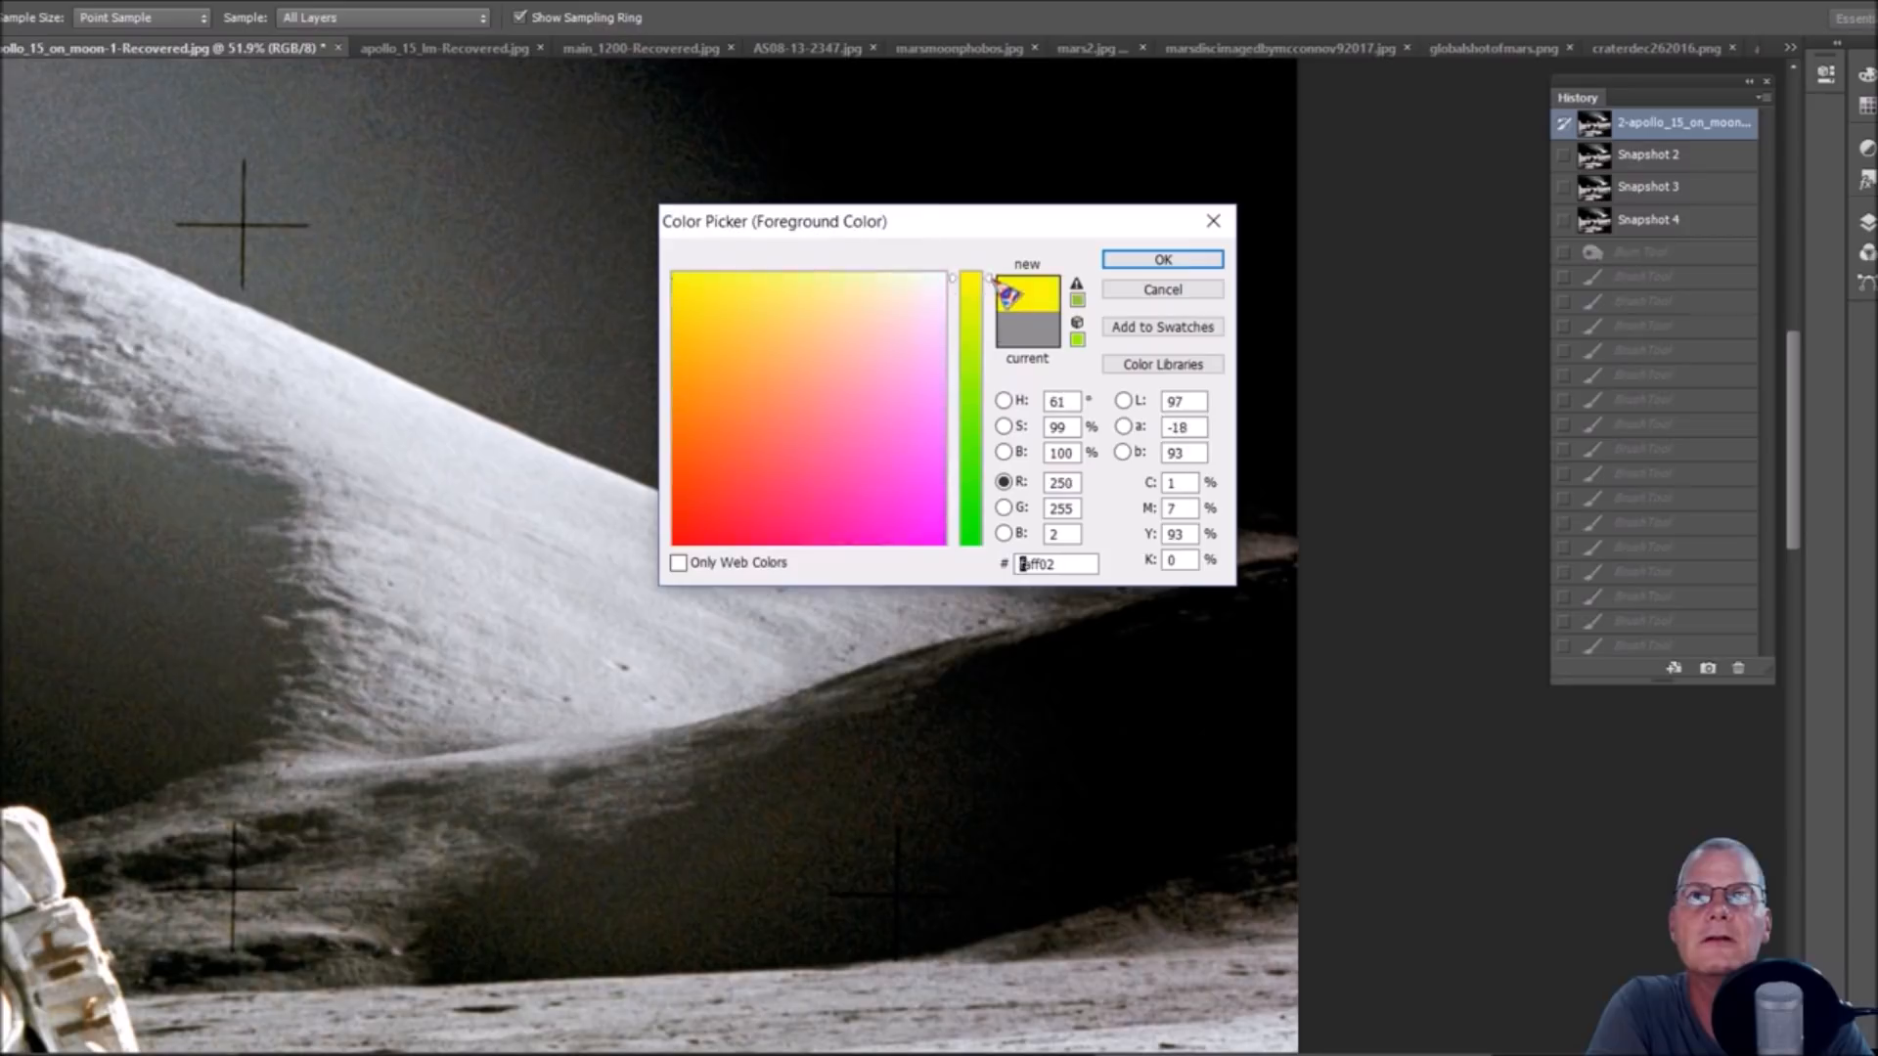
click(1159, 261)
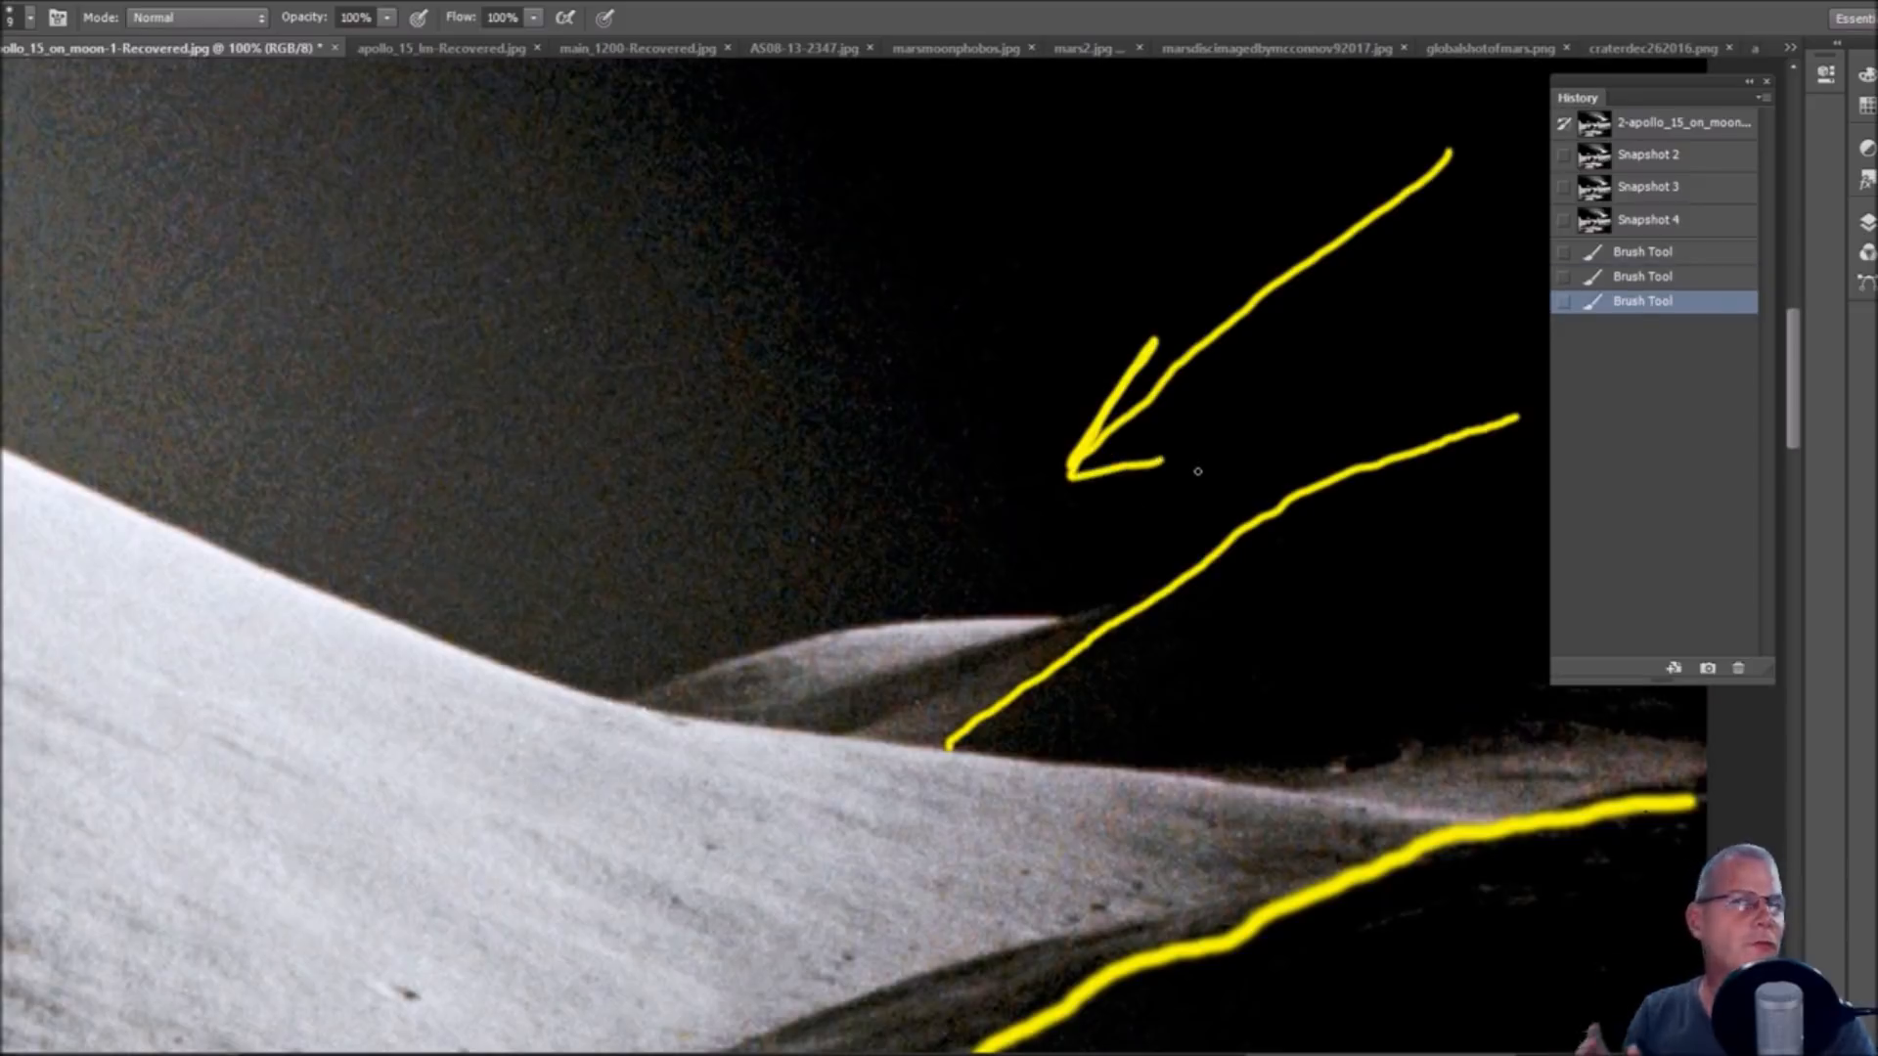
mouse_move(706, 577)
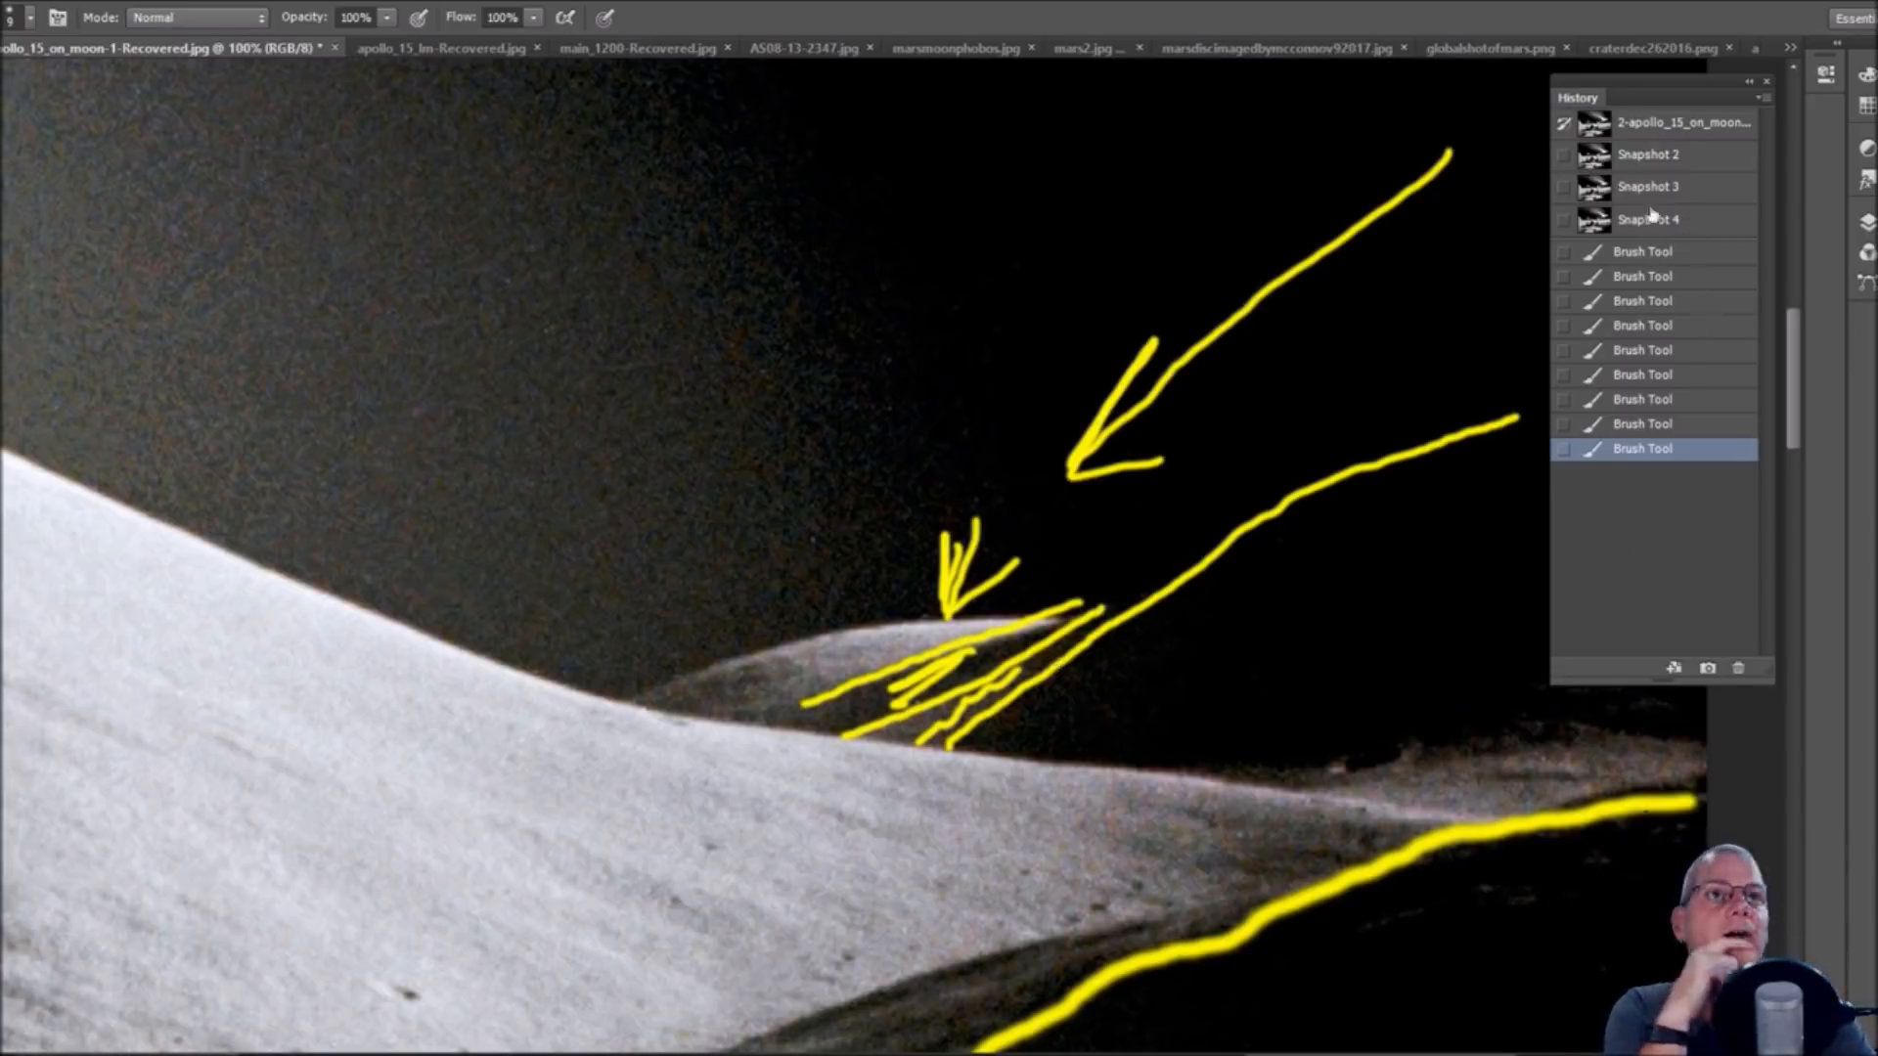
click(1683, 121)
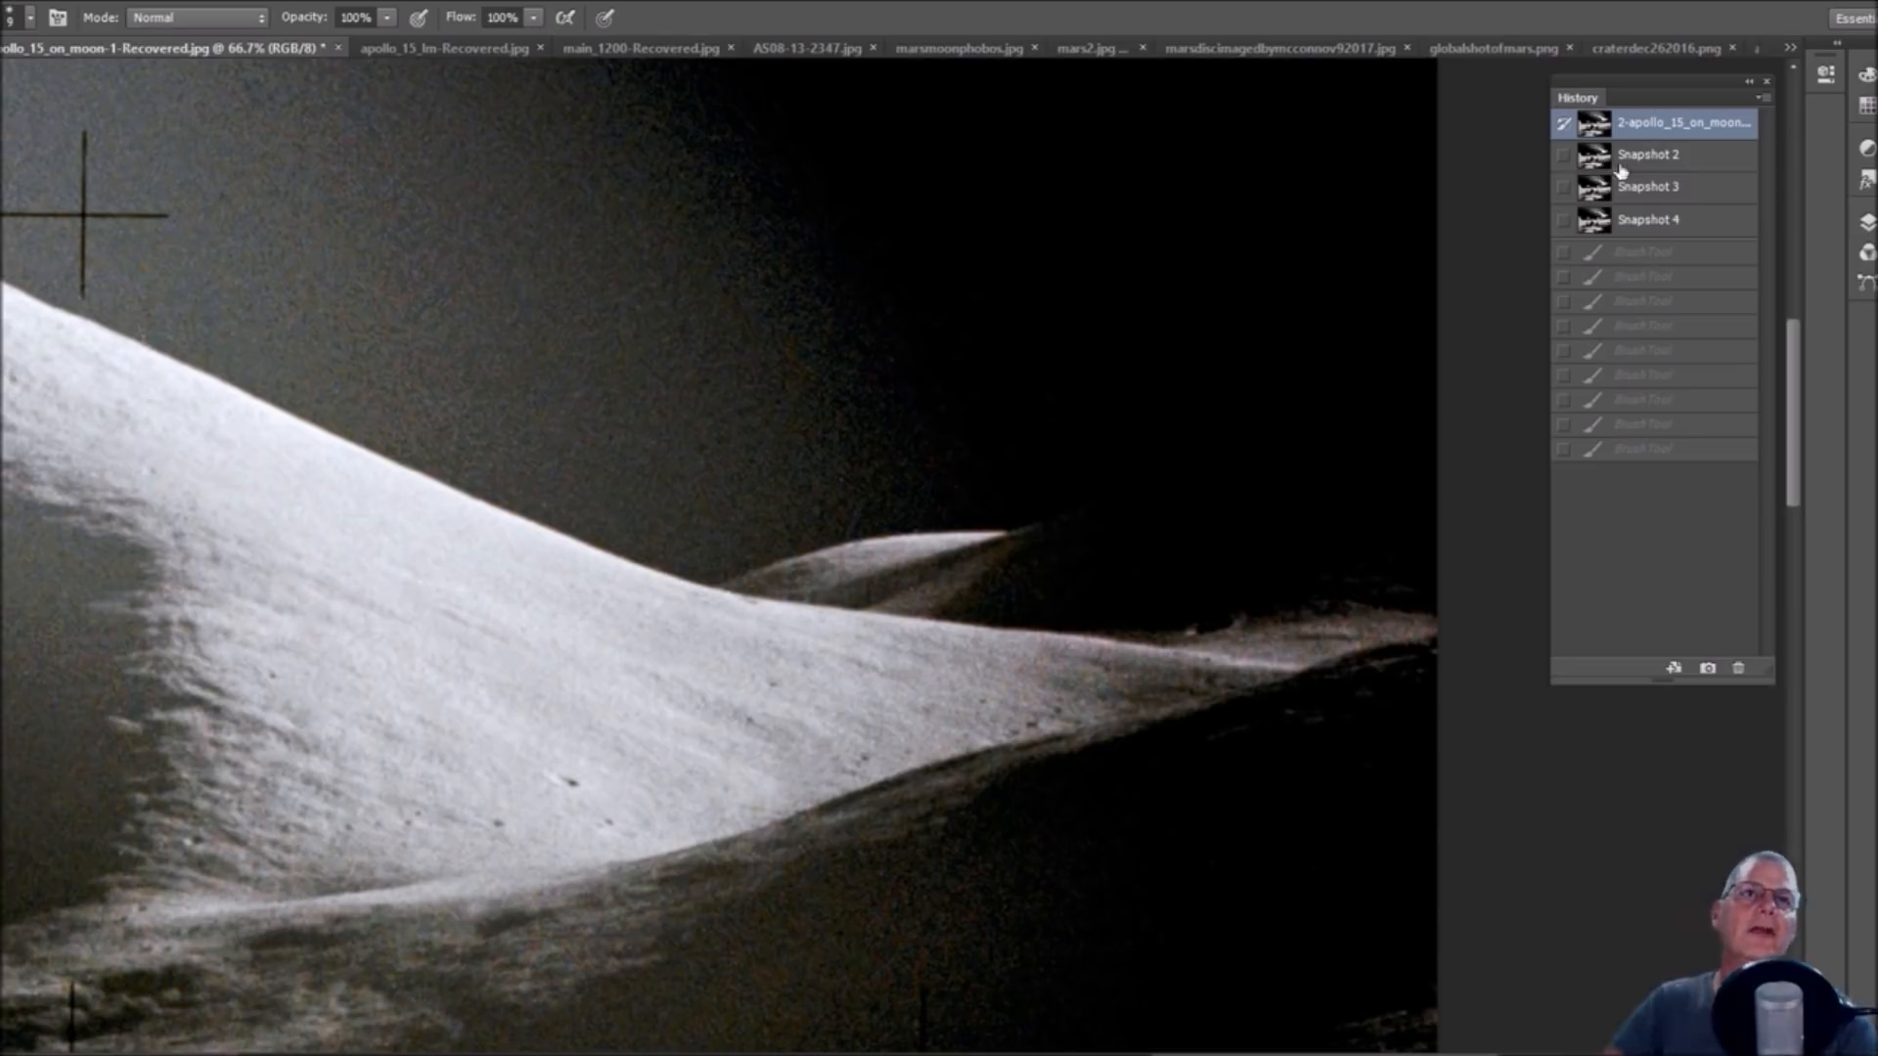
Return to Snapshot 2 twice, discarding the yellow sketch strokes on the ridge shape.
click(1647, 154)
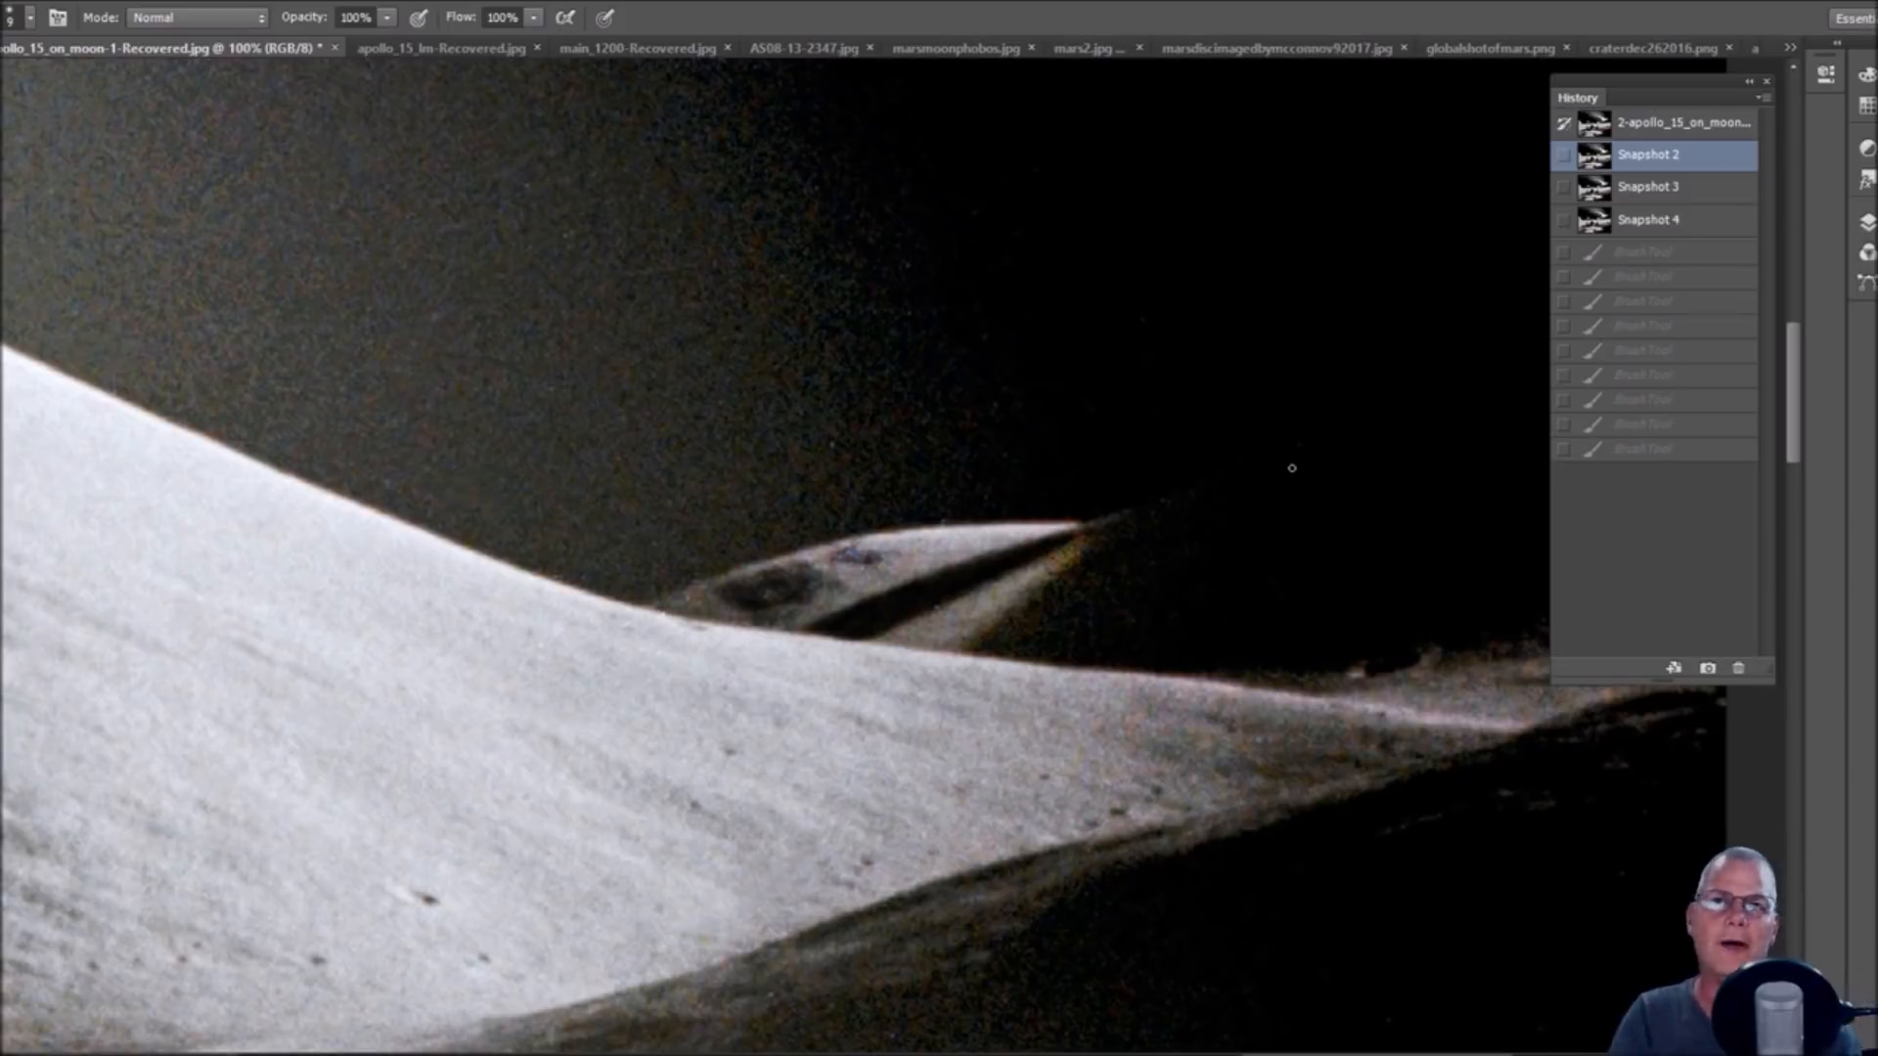
mouse_move(1132, 541)
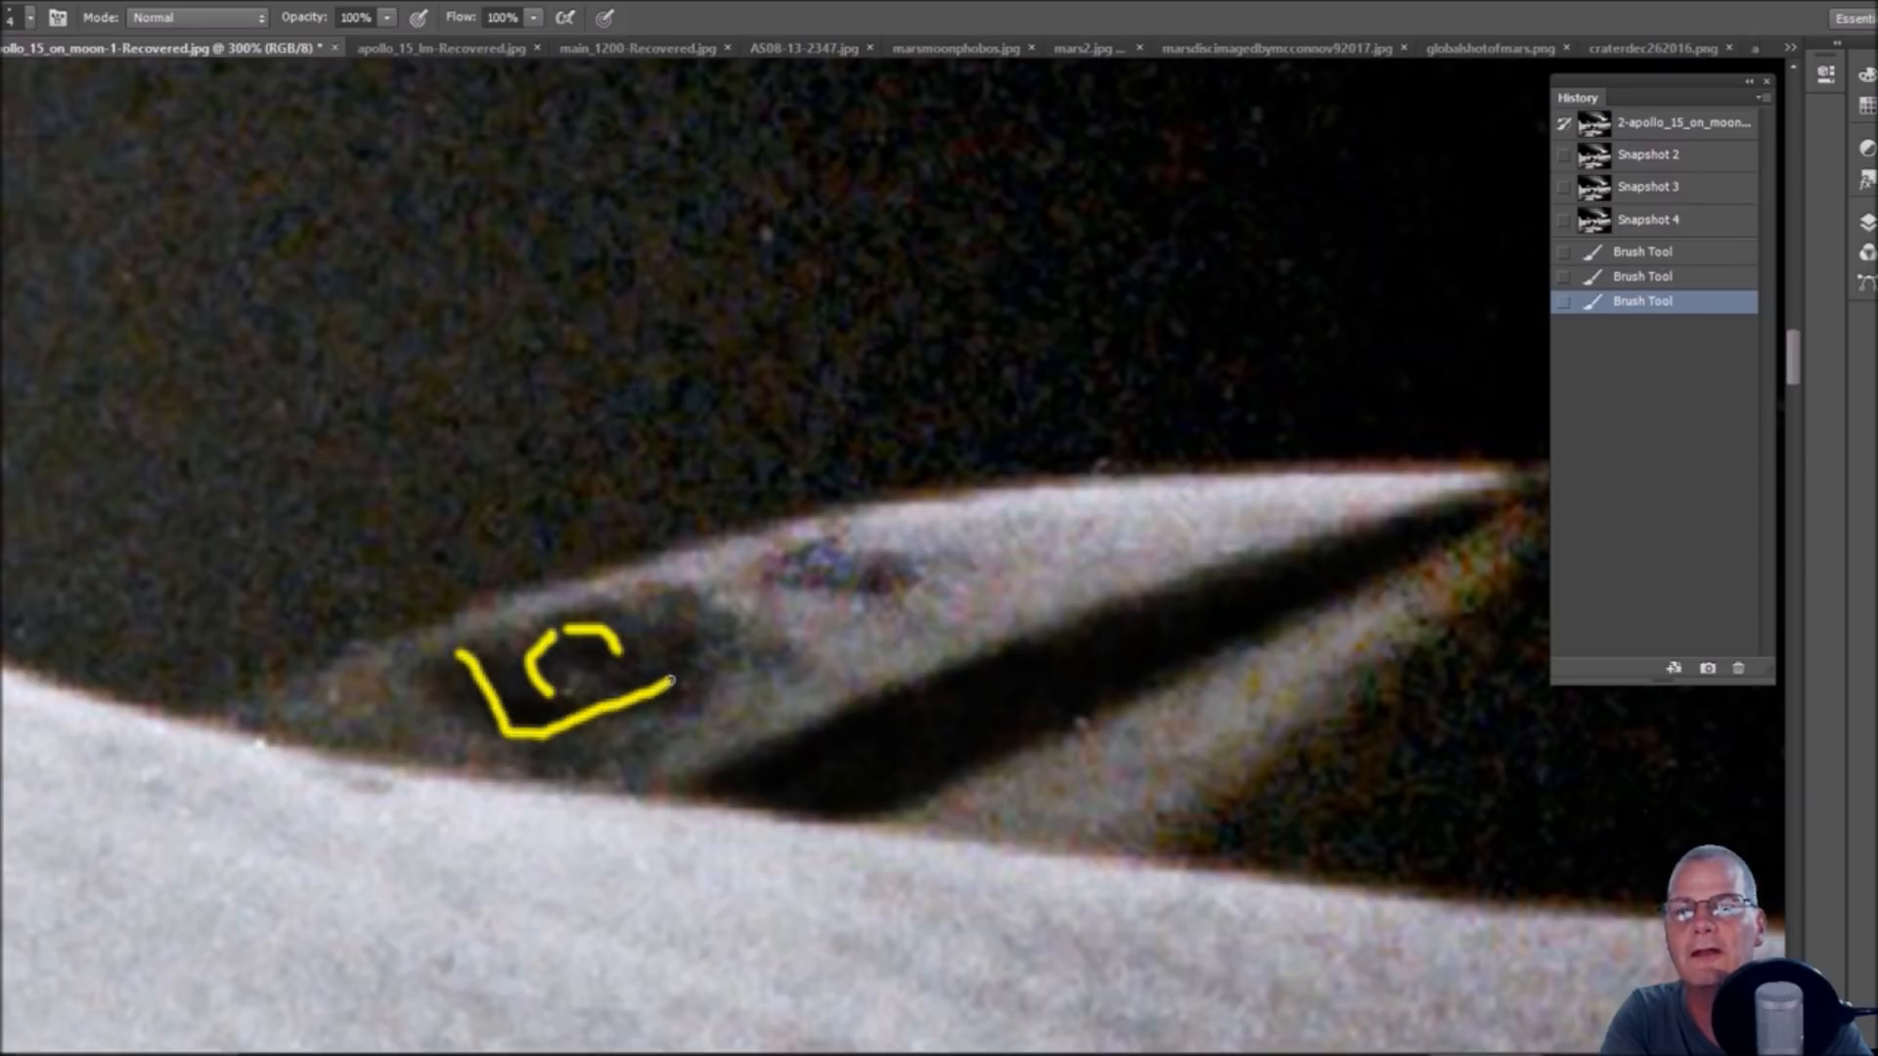
click(1649, 153)
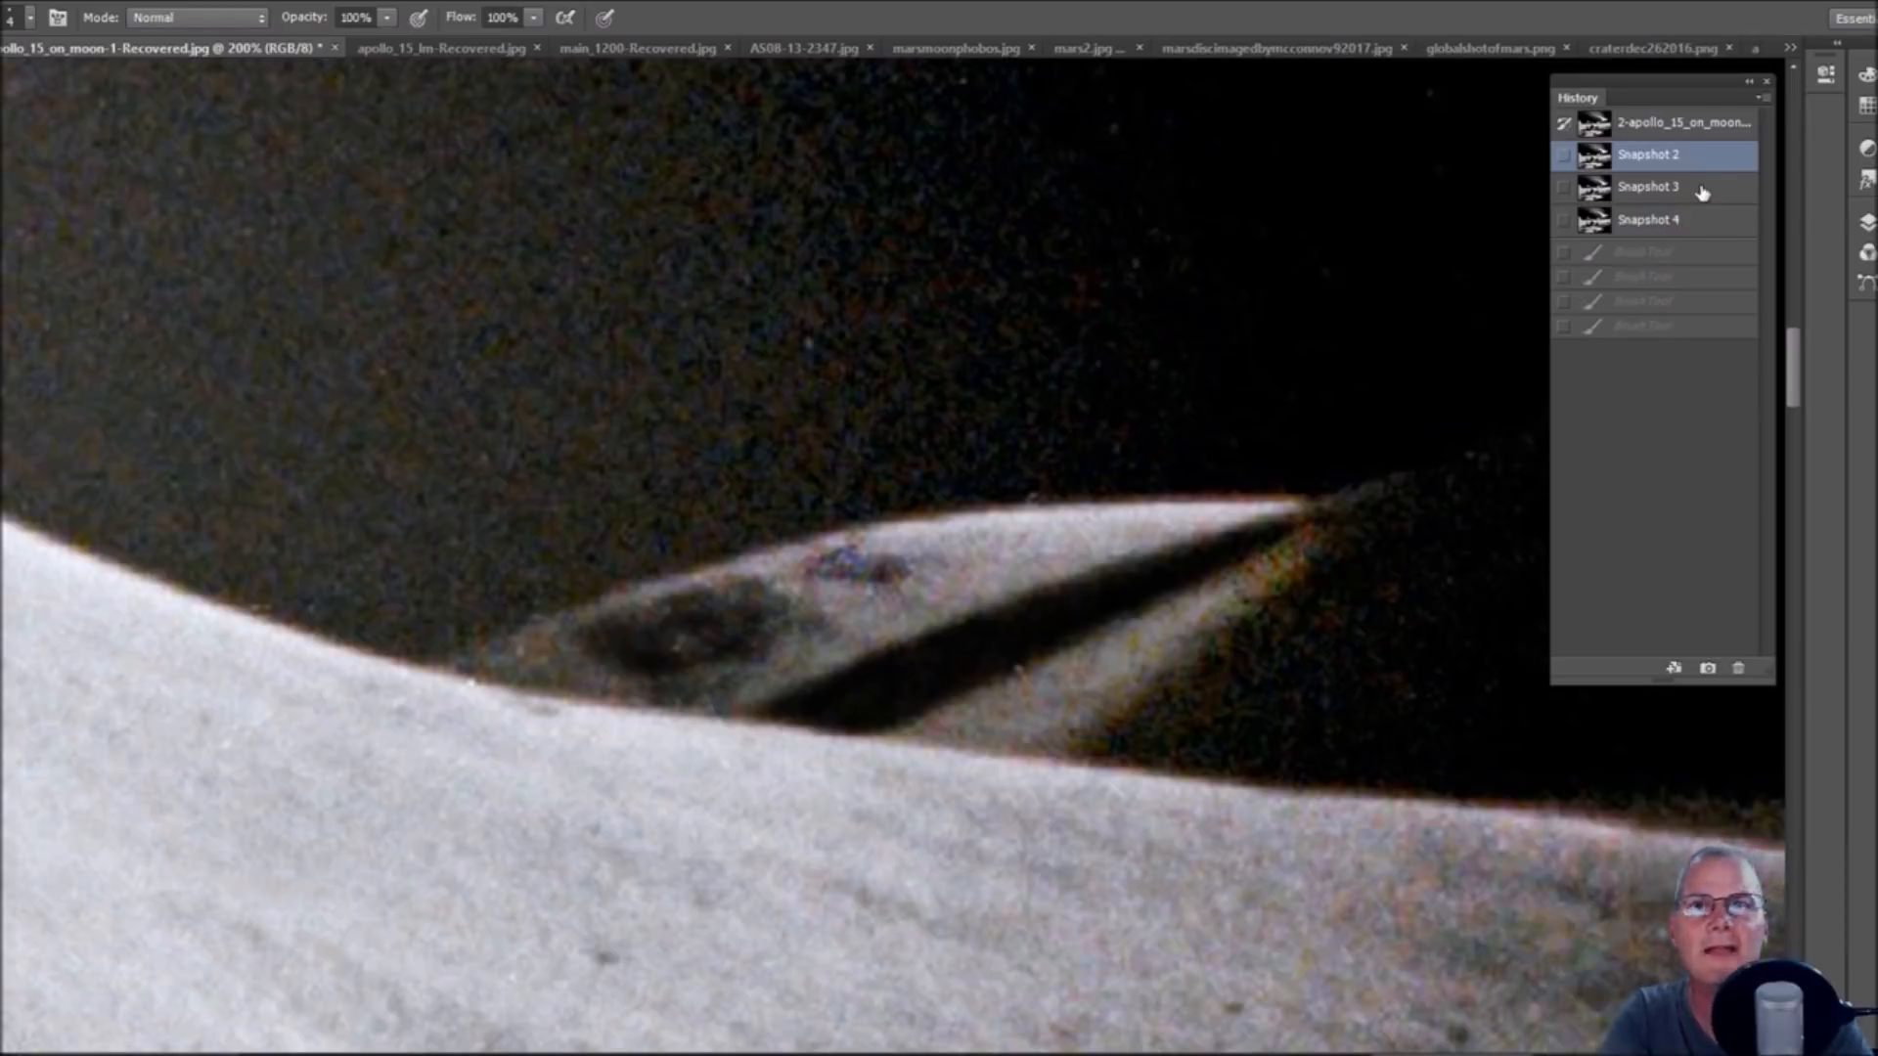
Restore Snapshot 3, preview the yellow-outlined Snapshot 4, then go back to Snapshot 3.
click(1649, 186)
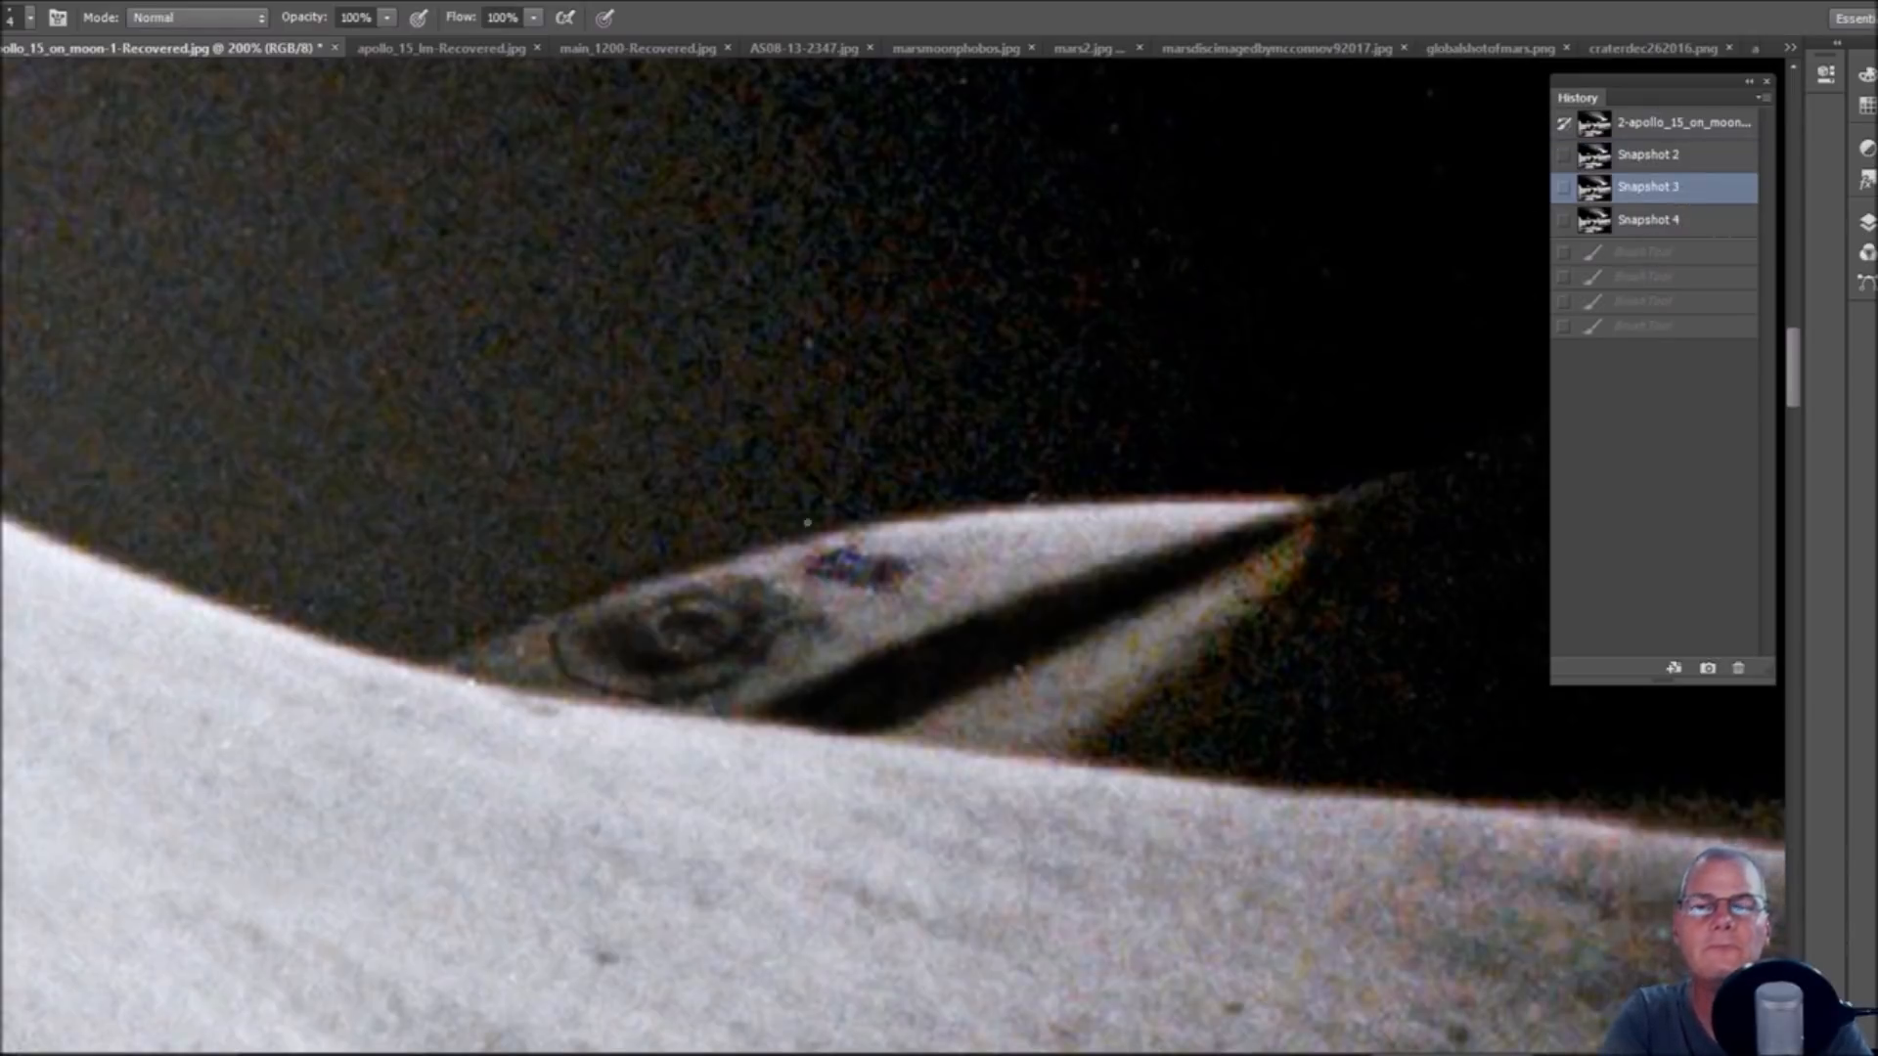
mouse_move(1719, 278)
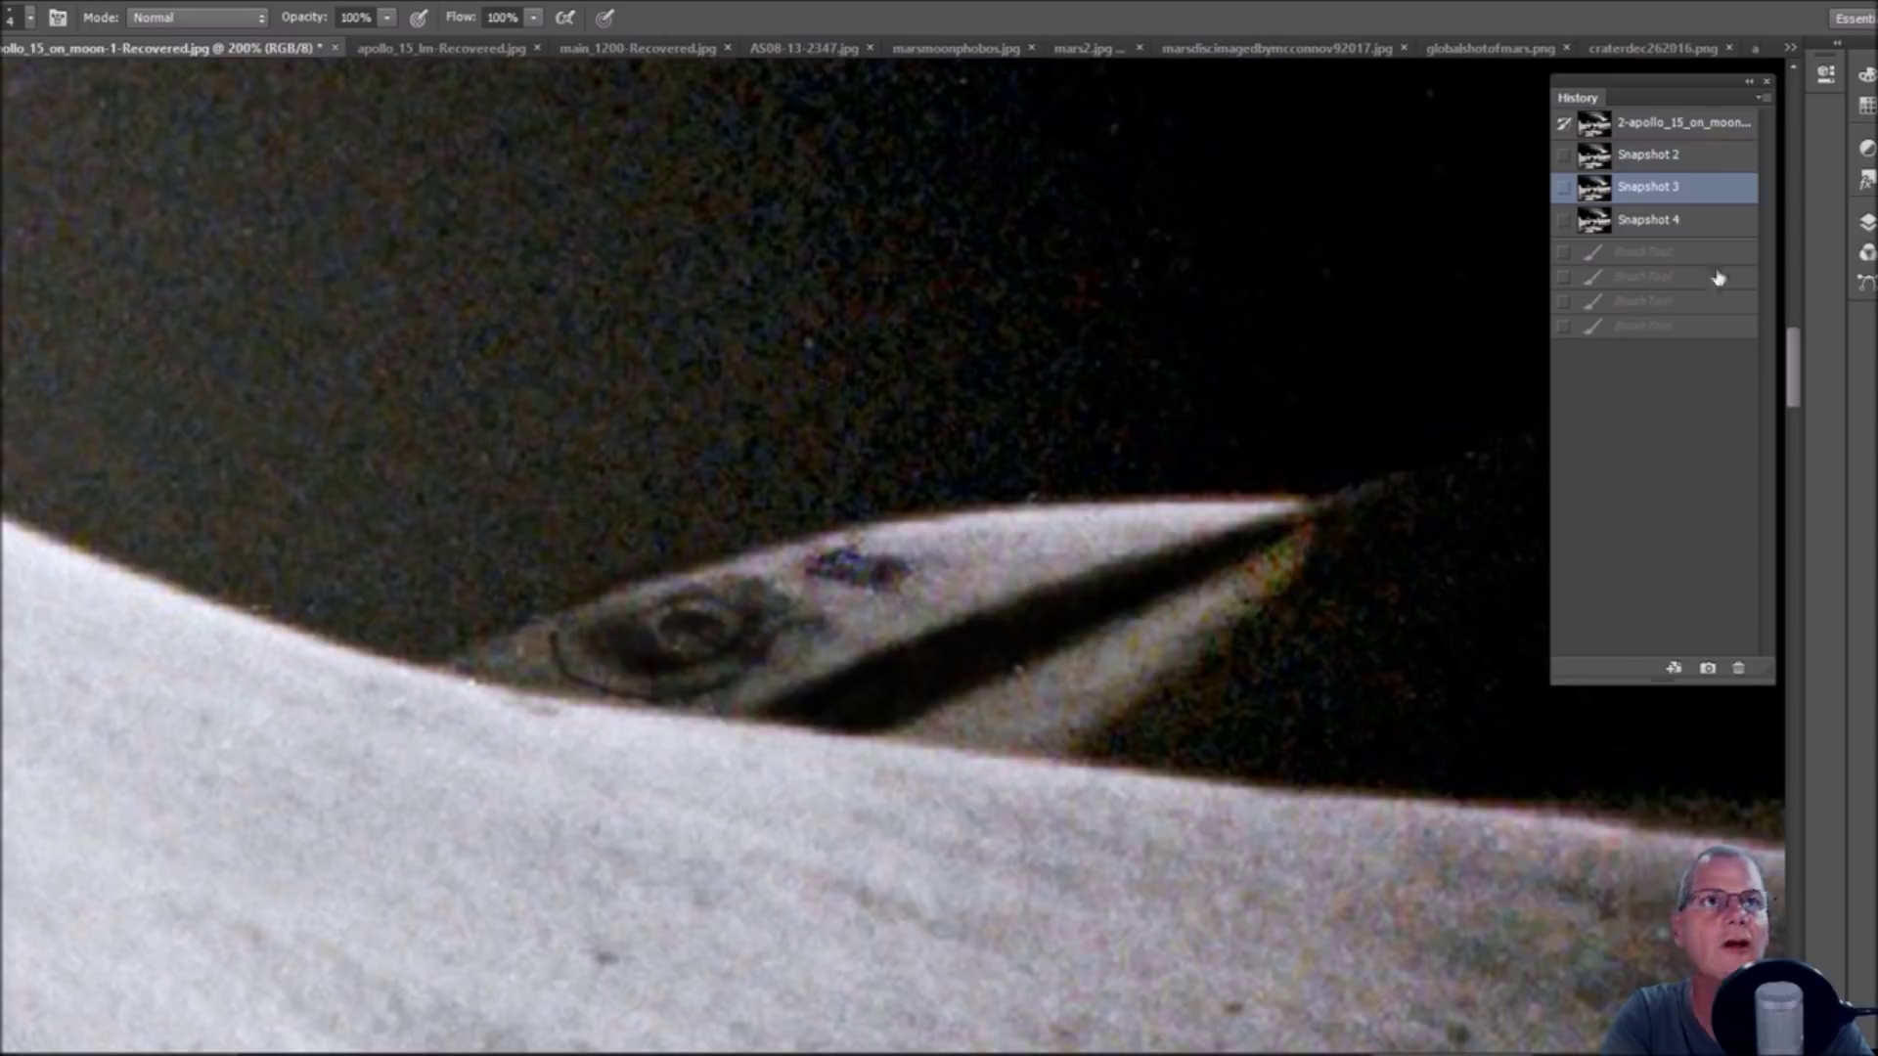
click(1682, 121)
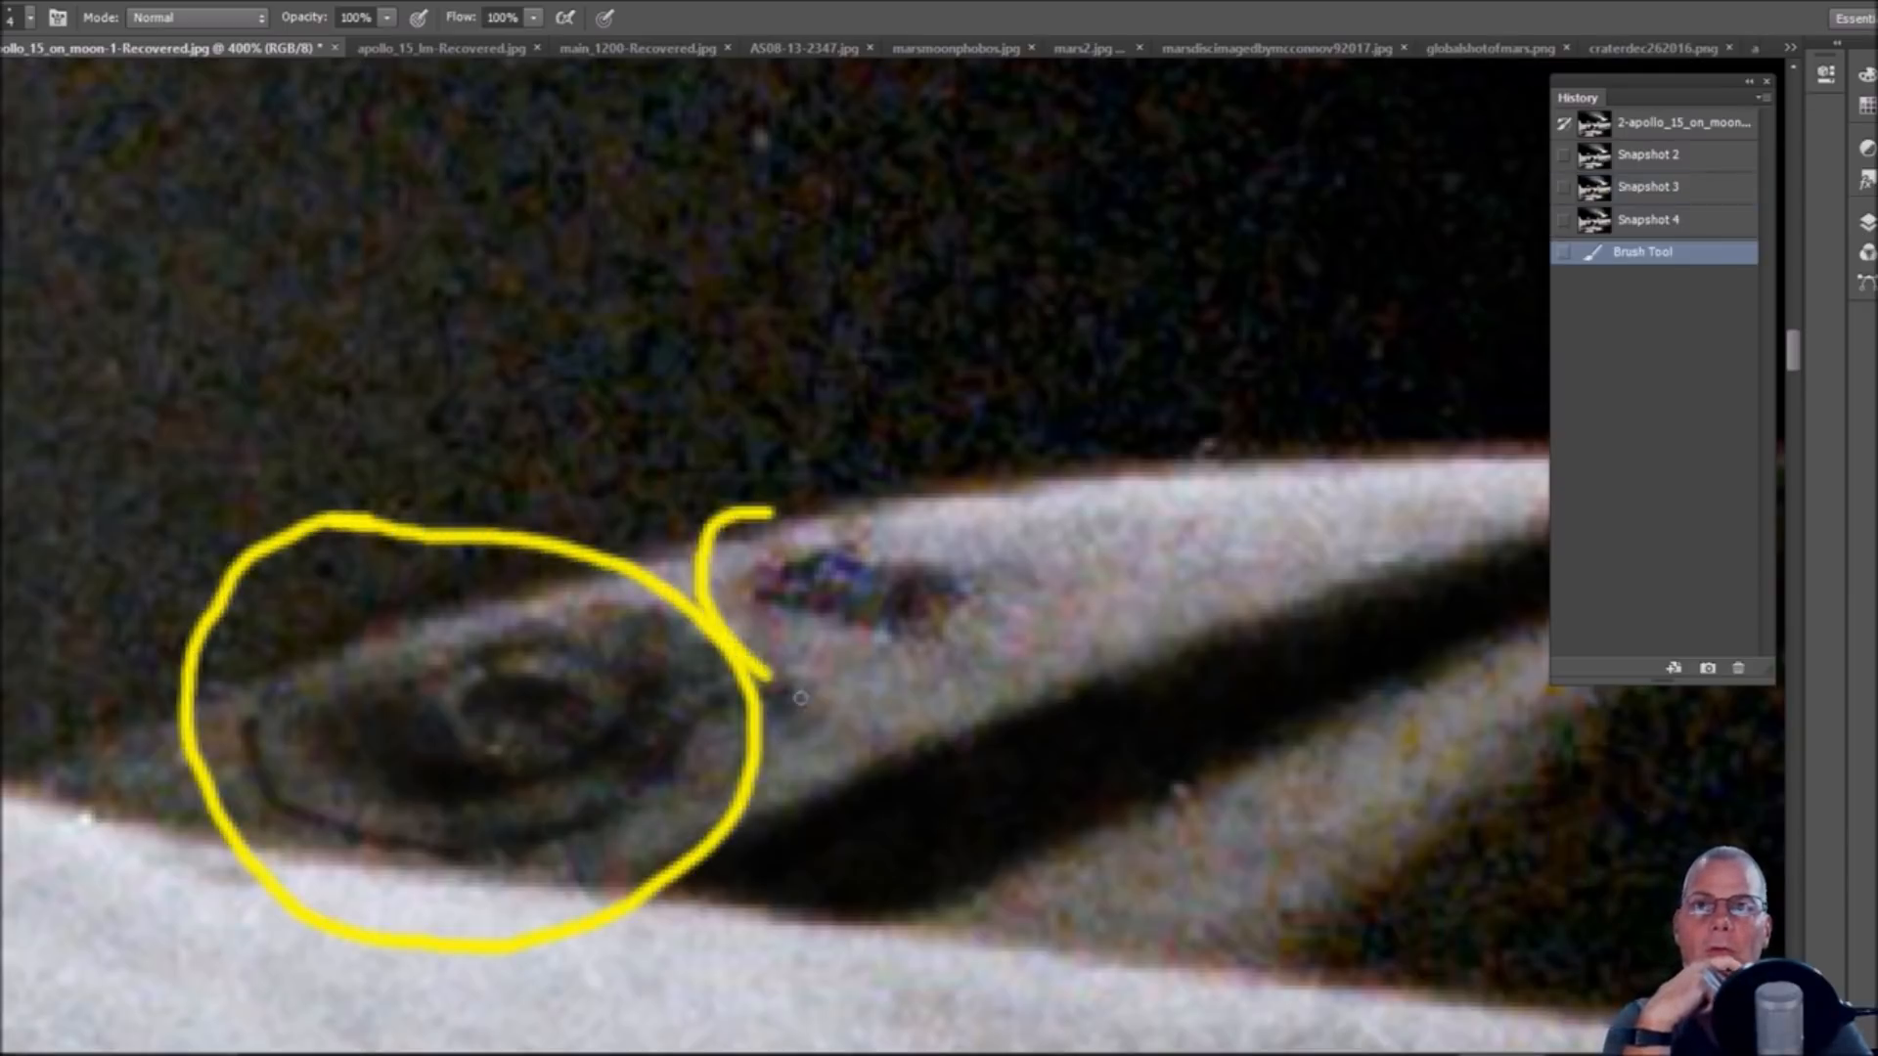
click(1648, 219)
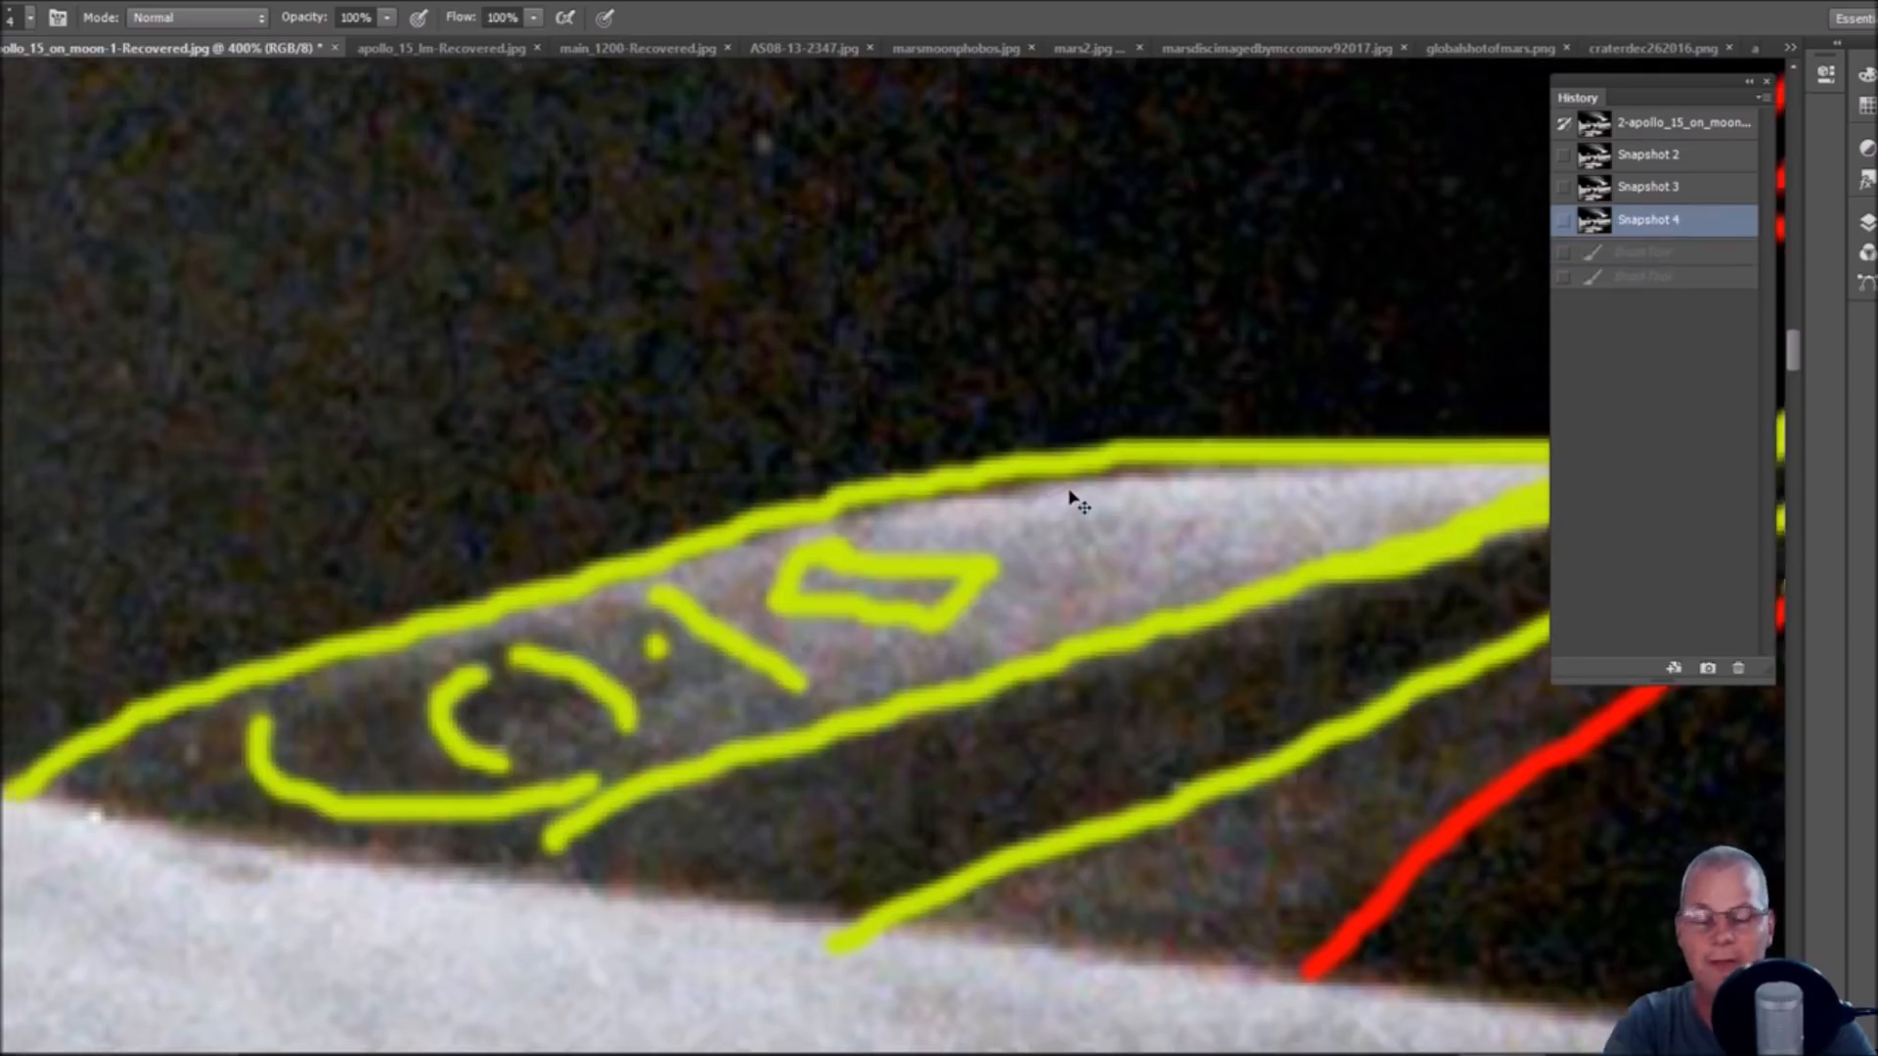
click(1649, 187)
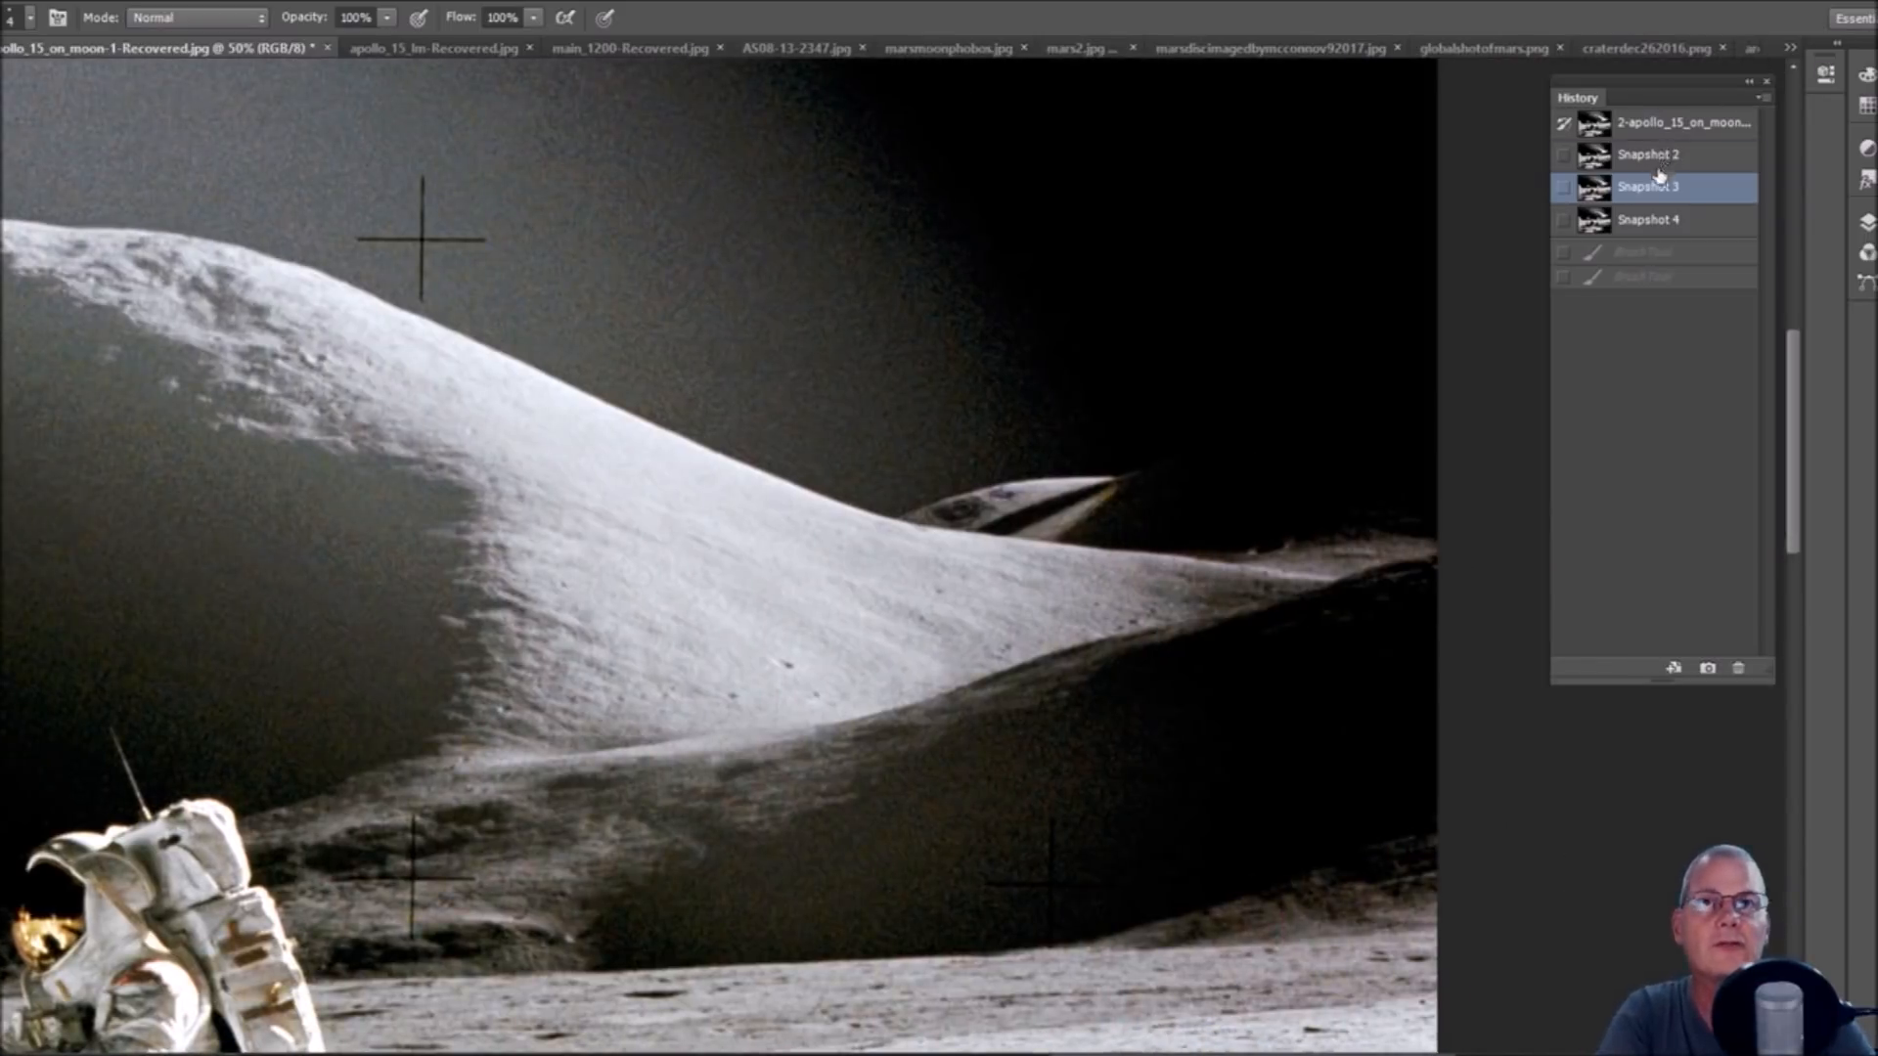
Switch through Snapshot 4 to the original document state without outlines or arrow.
click(1683, 121)
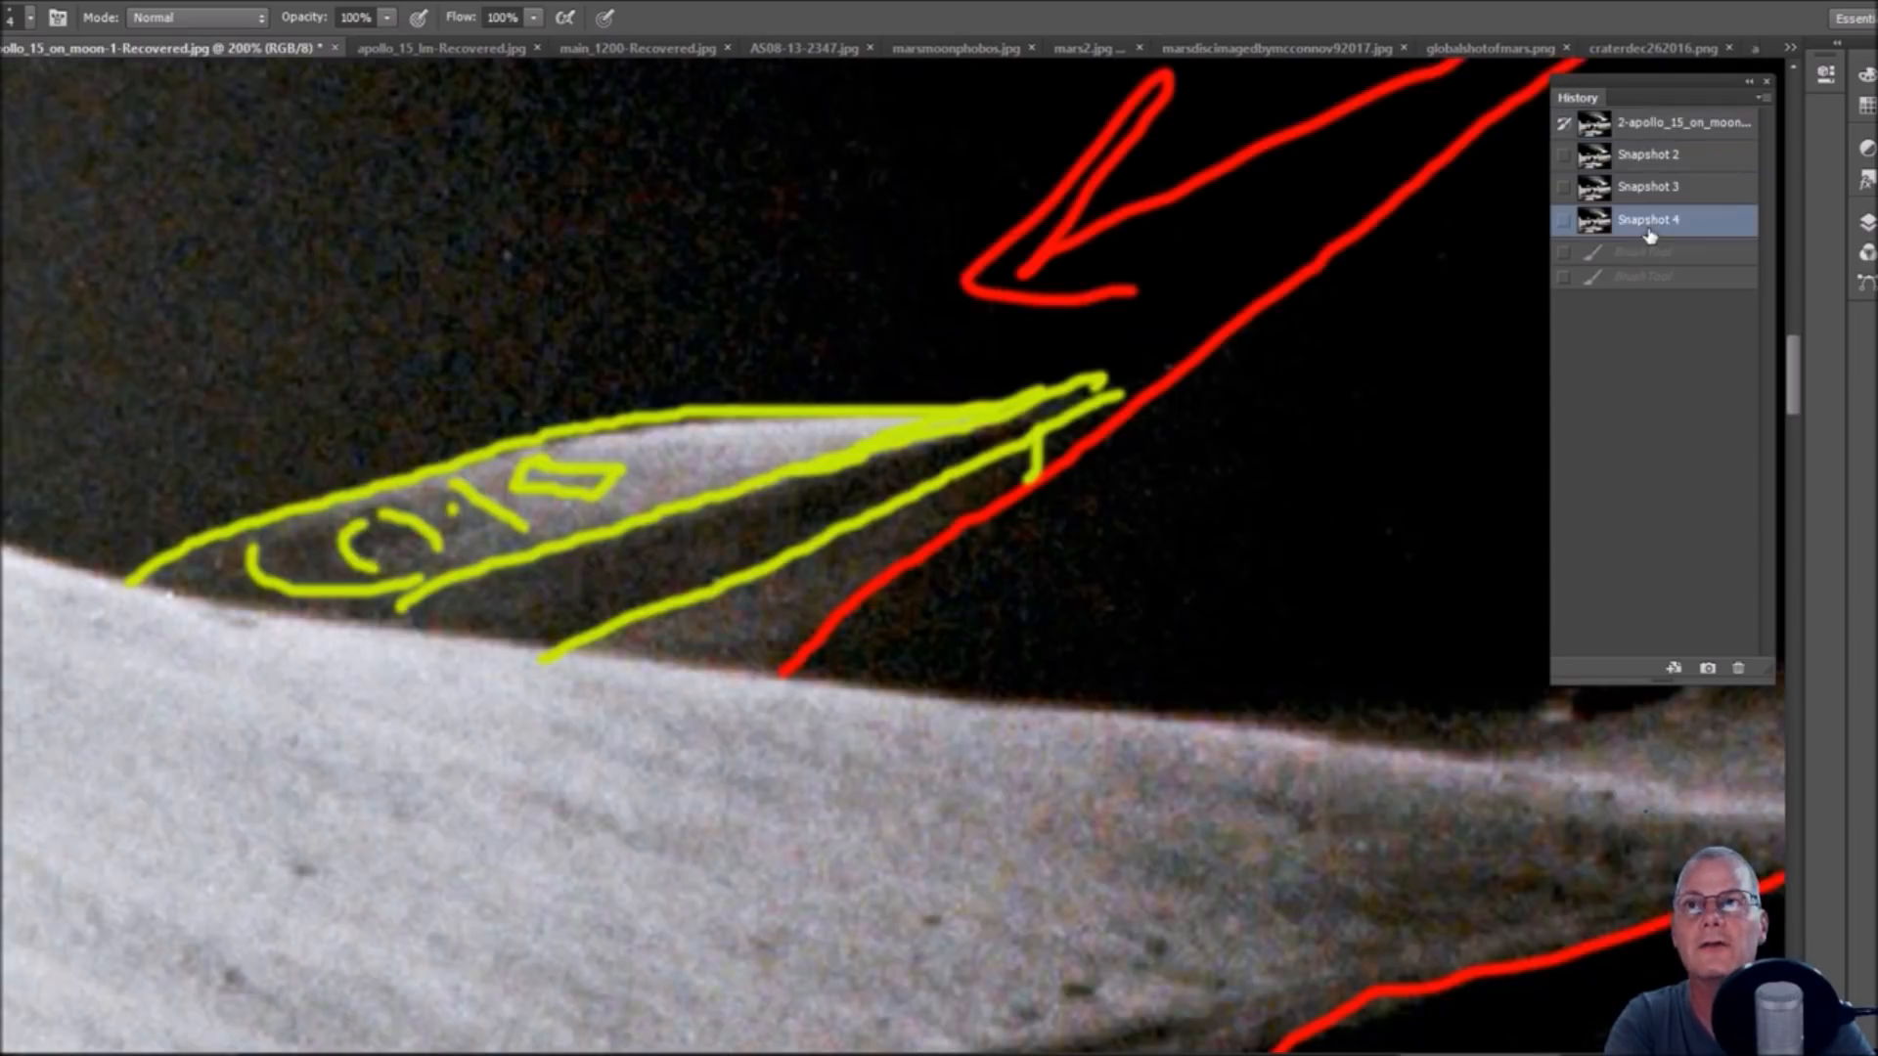
click(1682, 121)
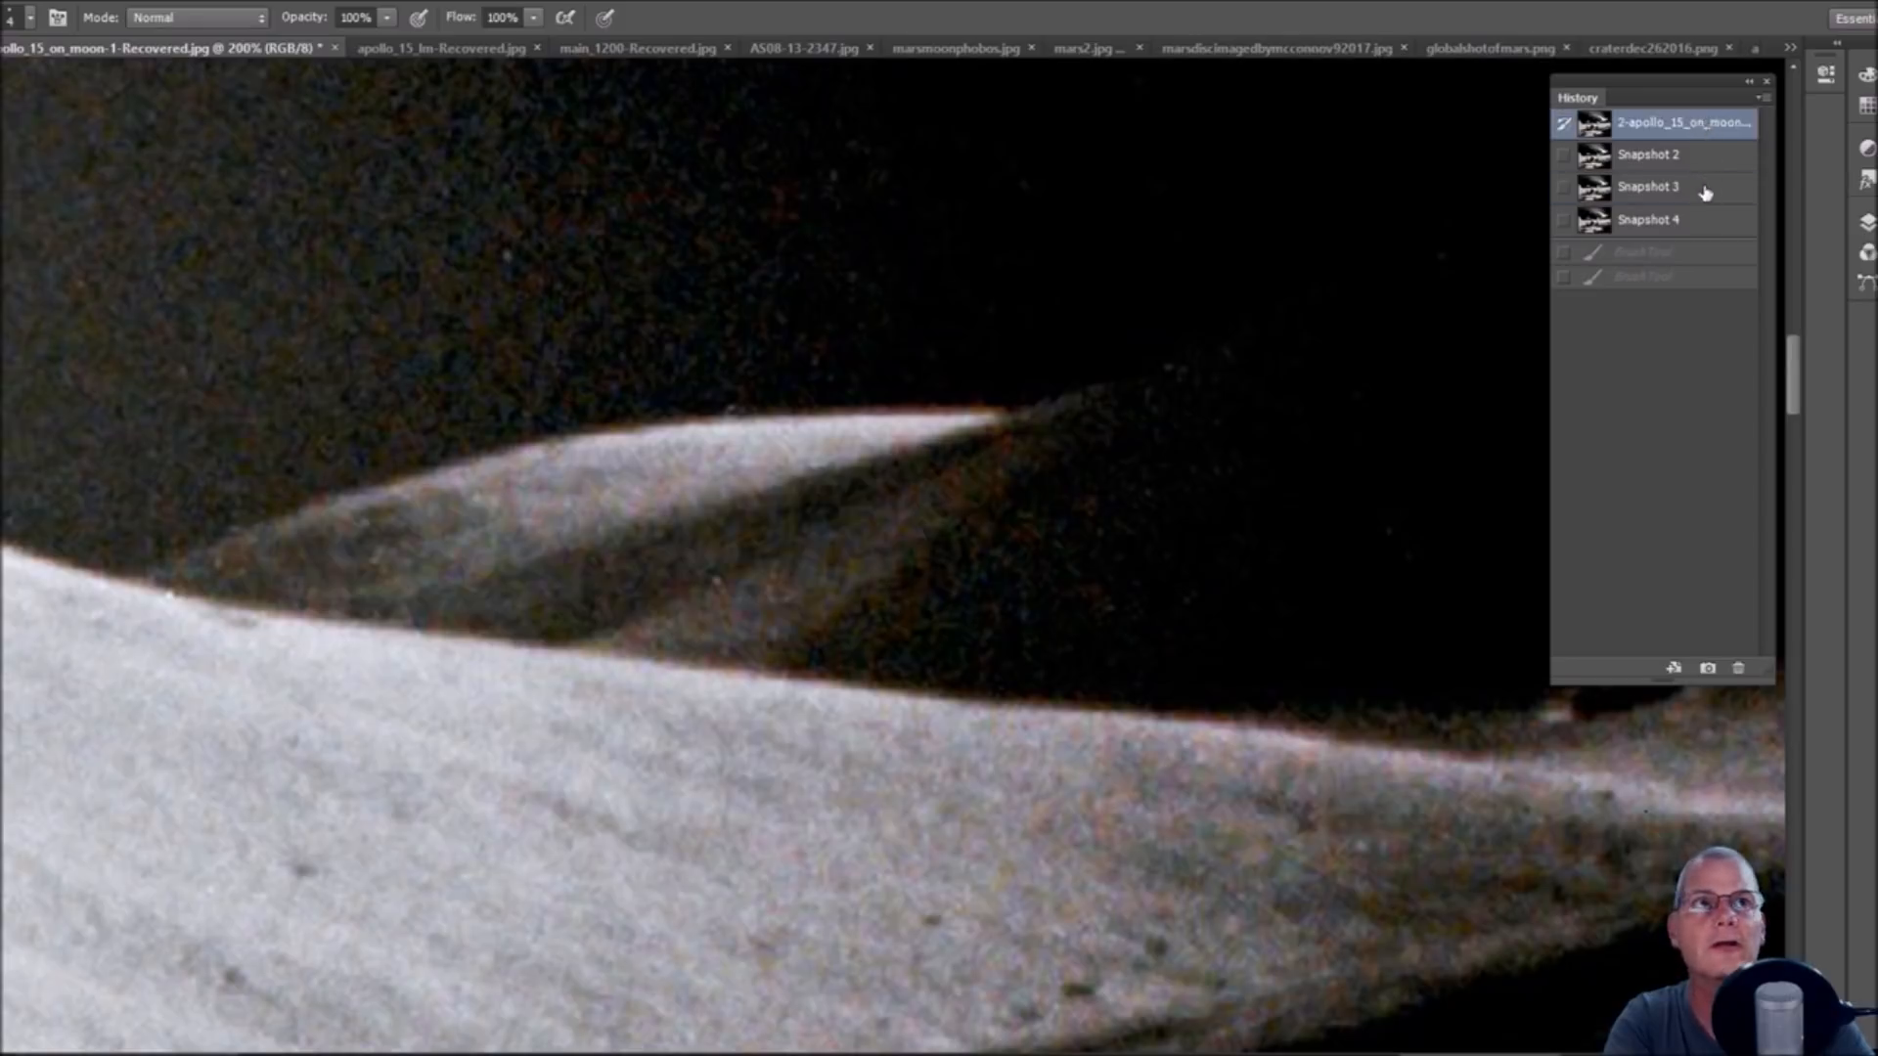
click(1650, 187)
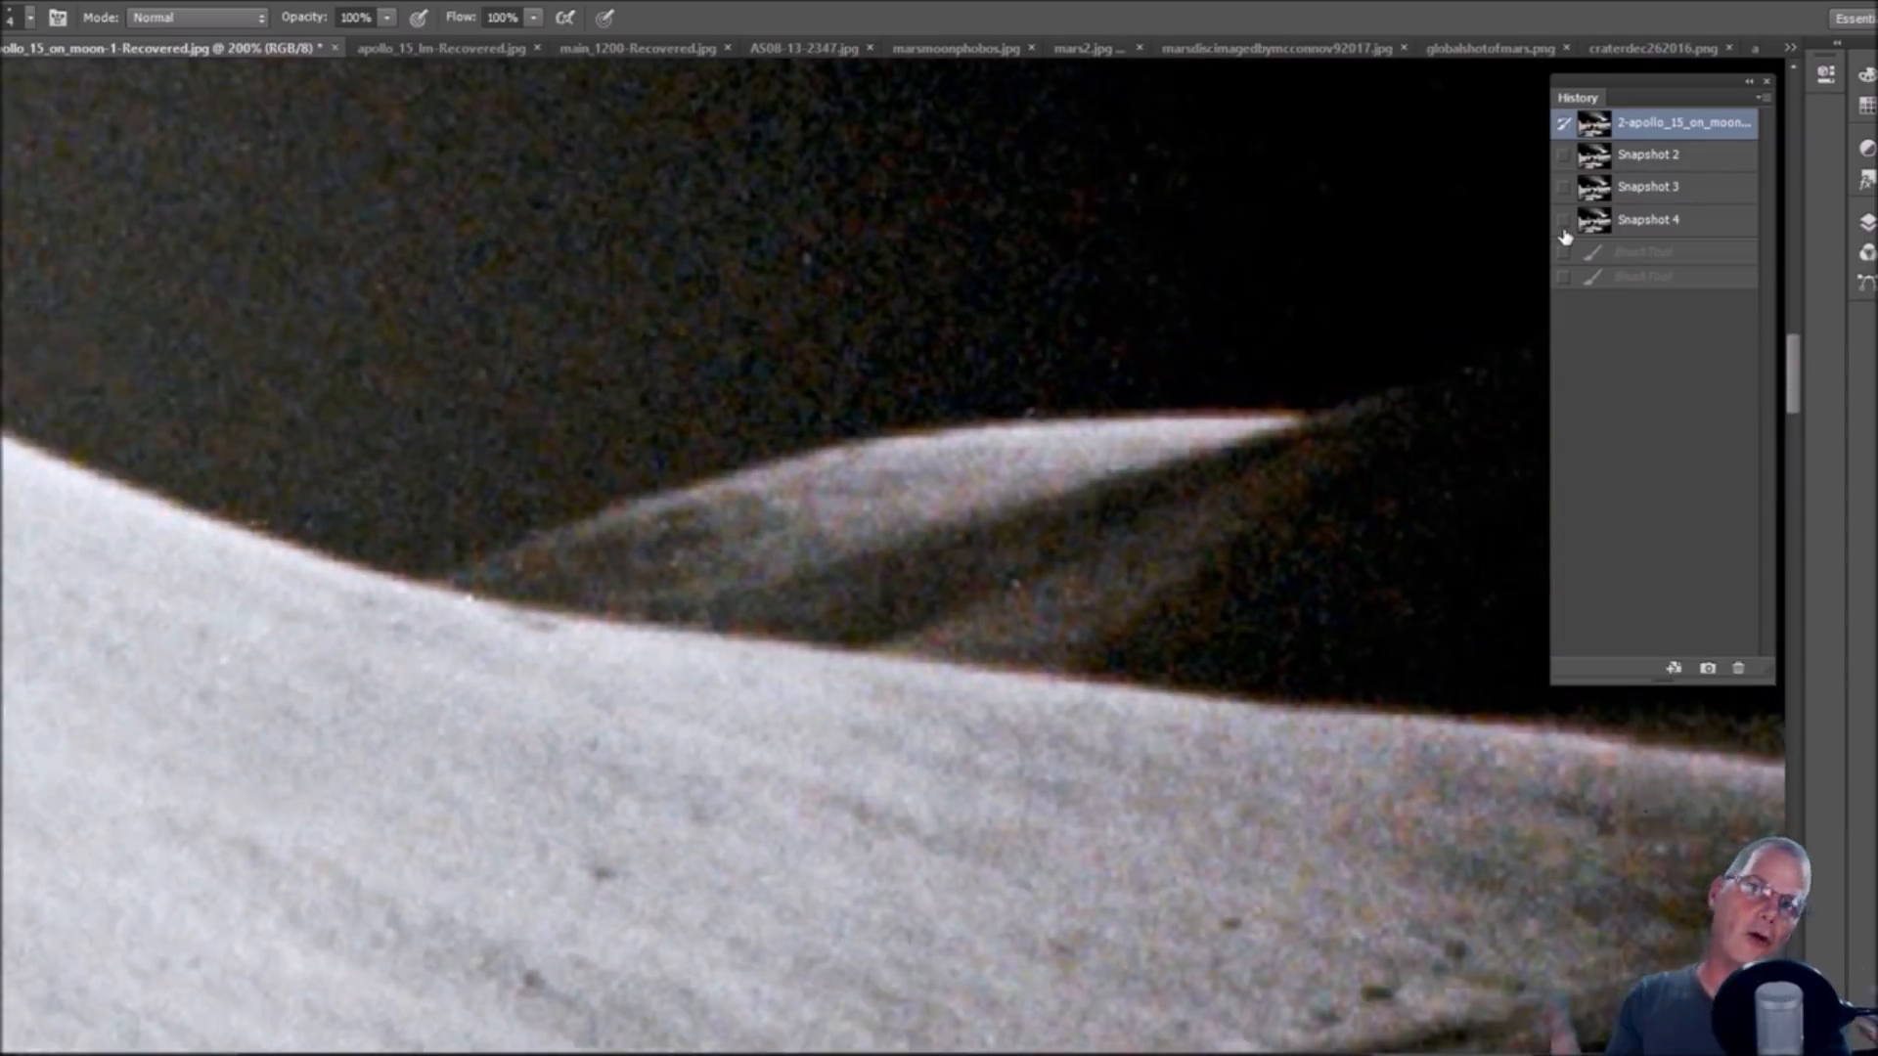
mouse_move(1564, 252)
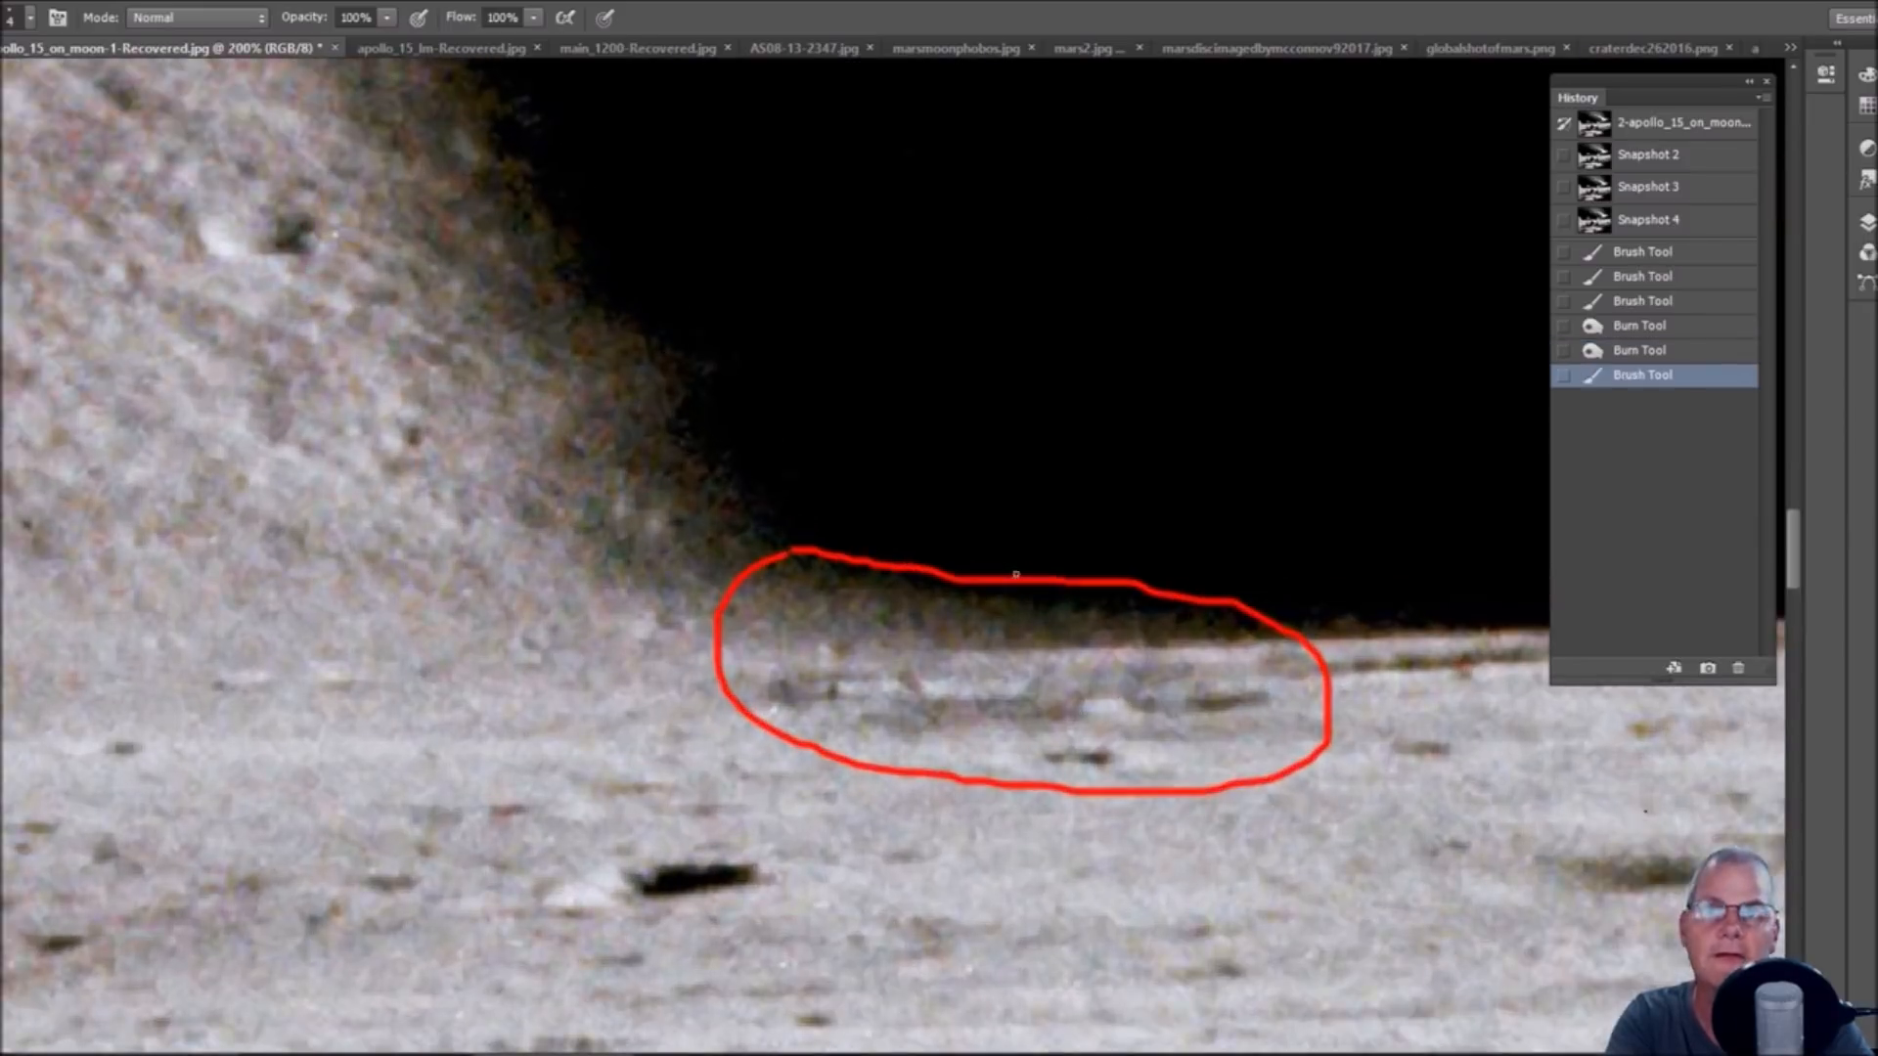
mouse_move(838, 683)
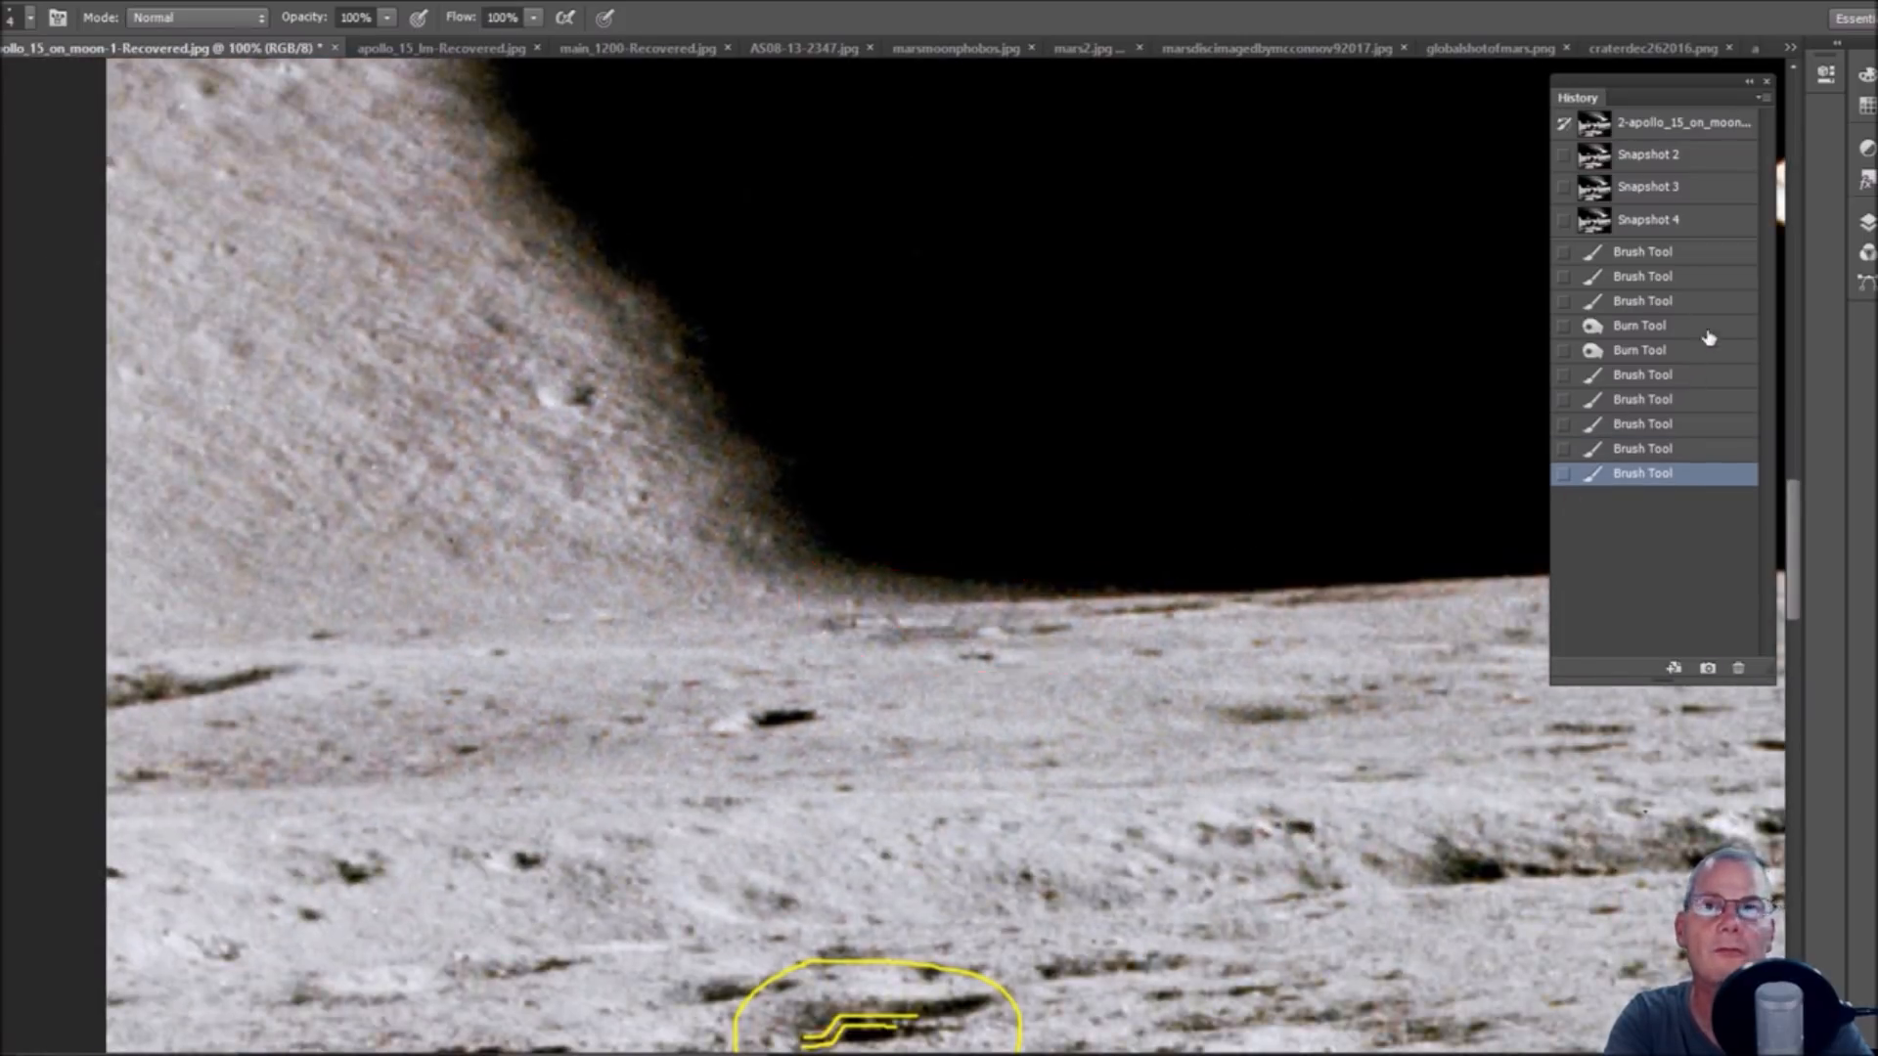
Step back through brush history states to keep only the red-circled ground objects.
click(1639, 324)
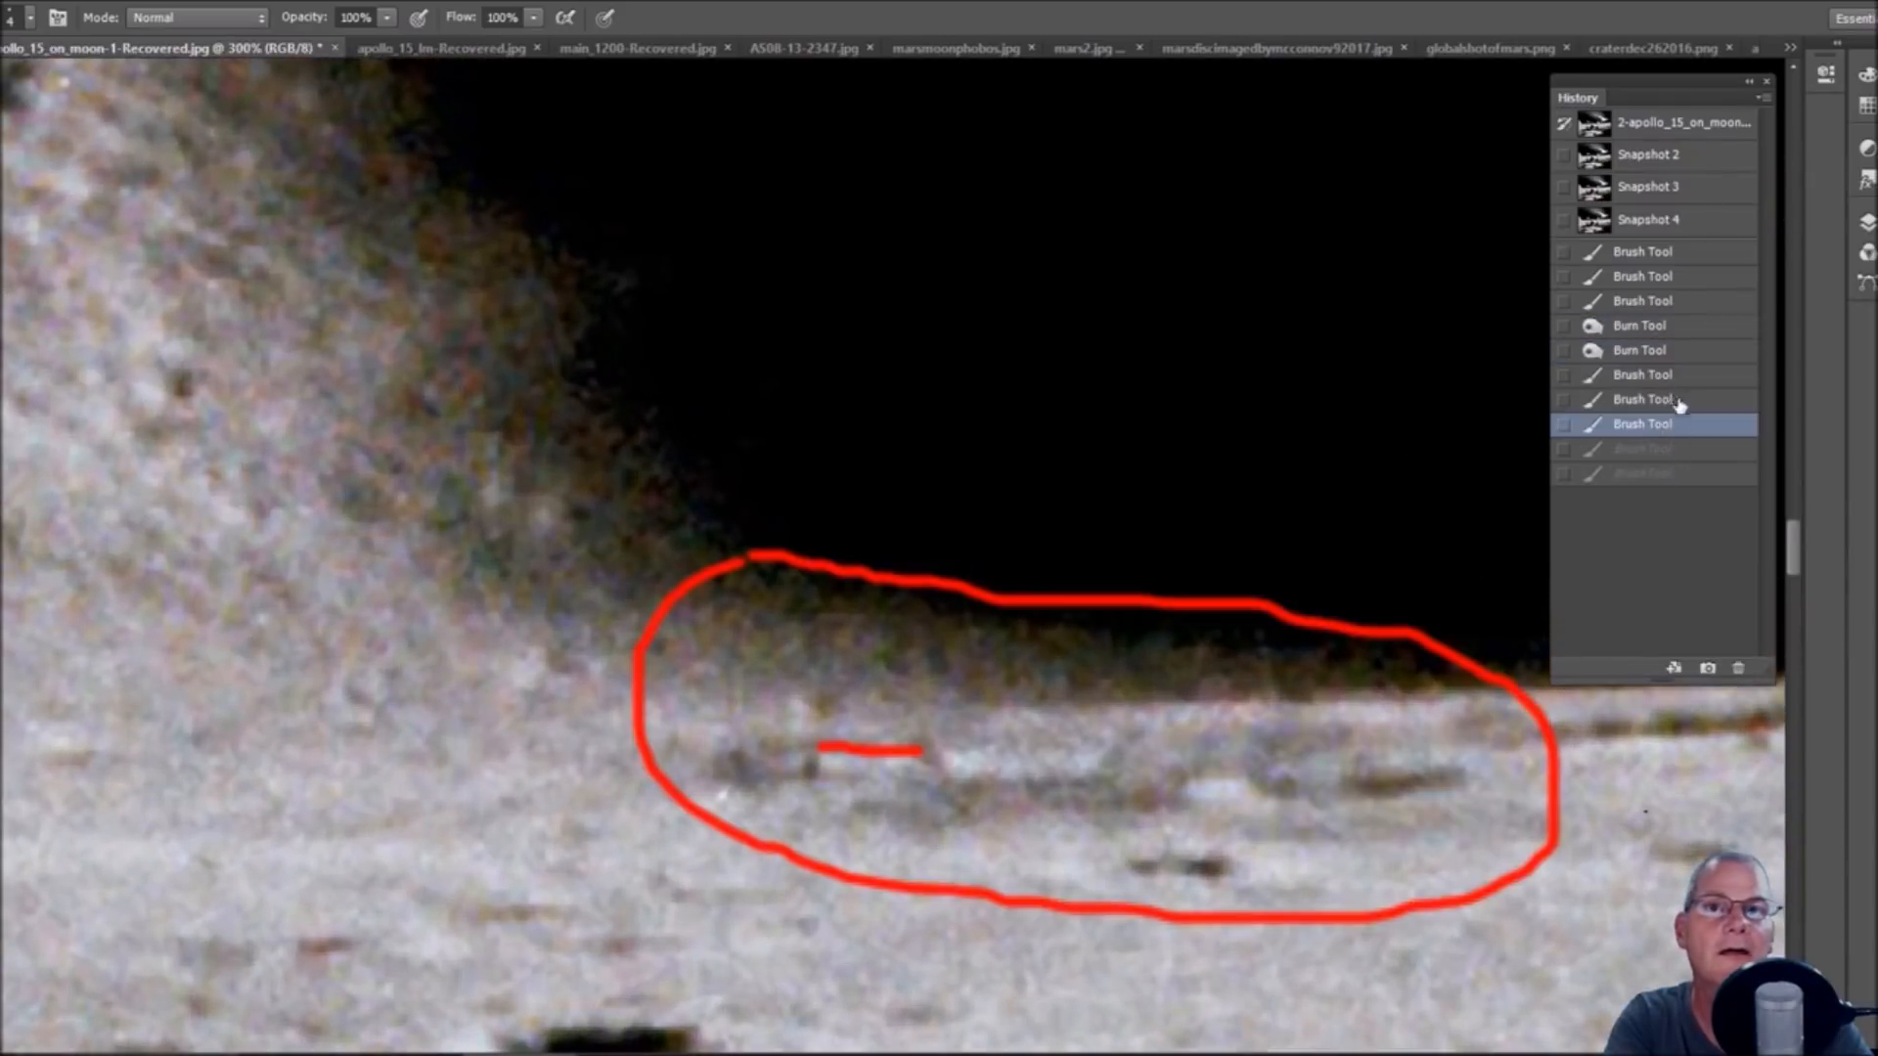
click(1643, 373)
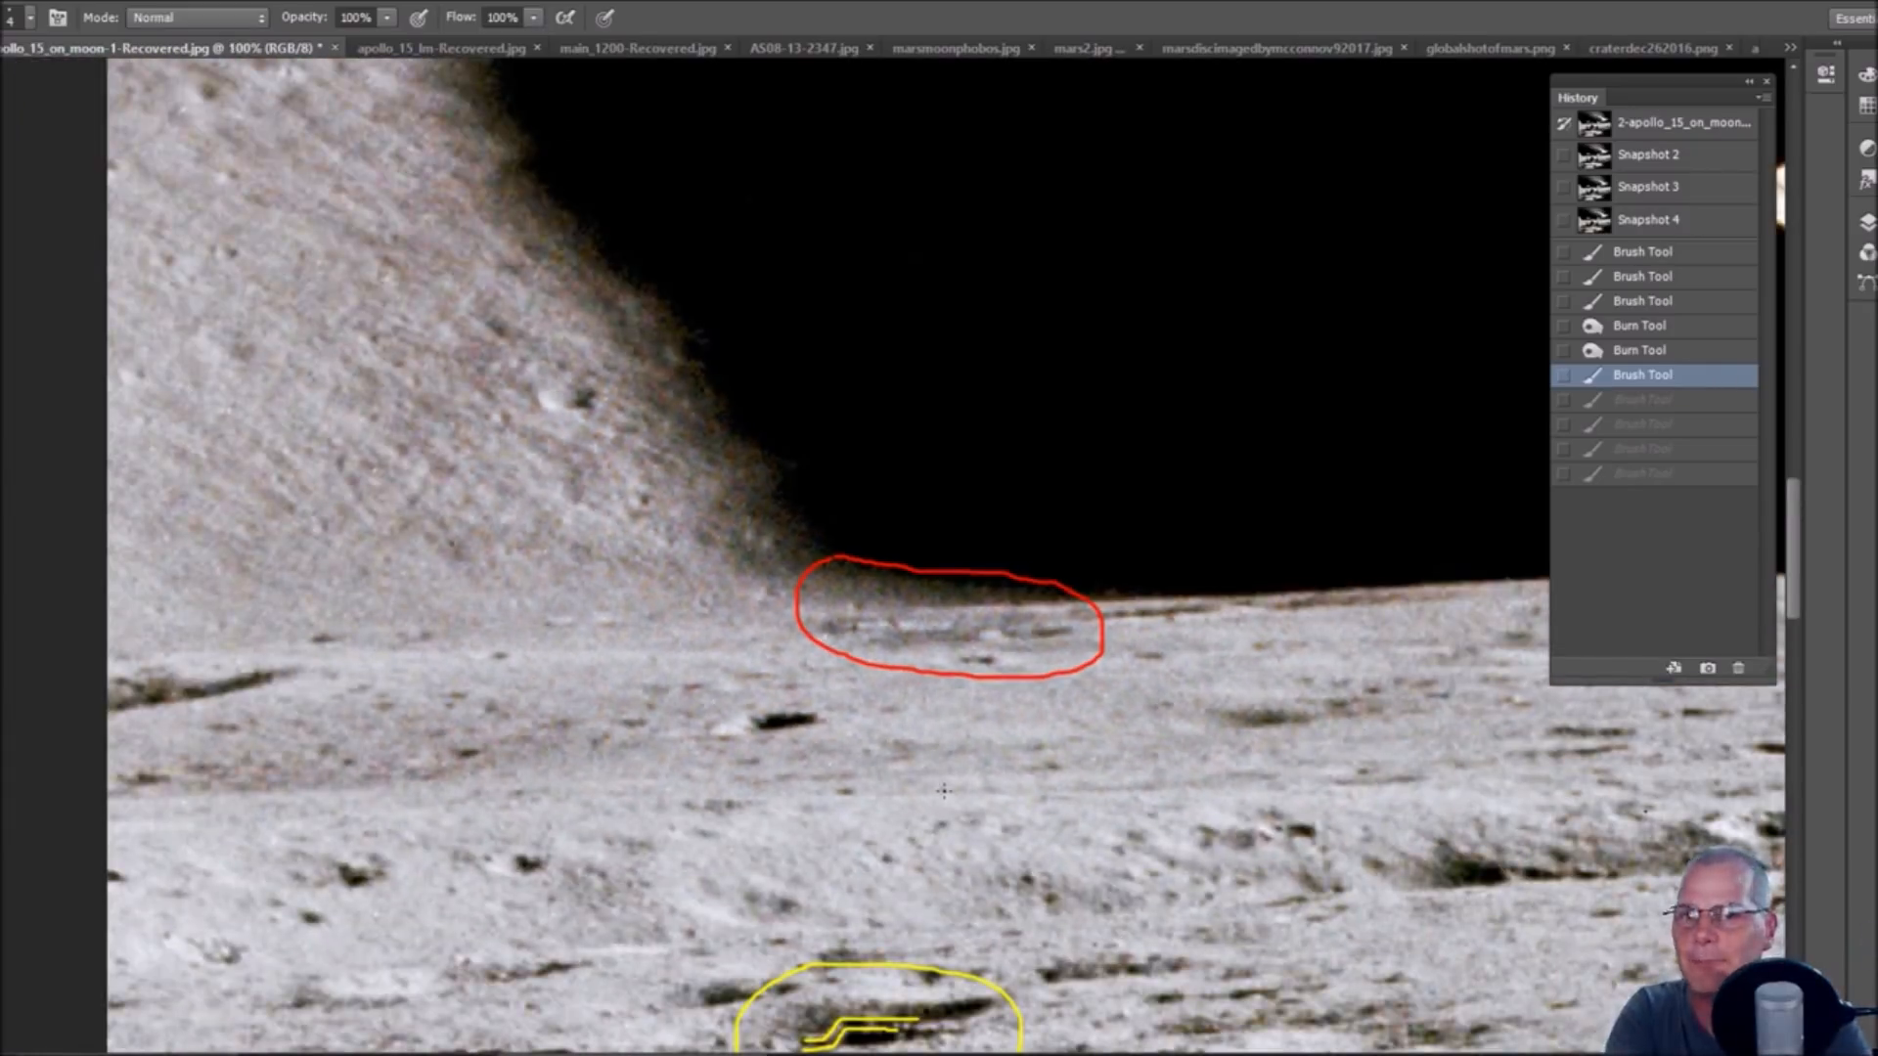
click(1648, 187)
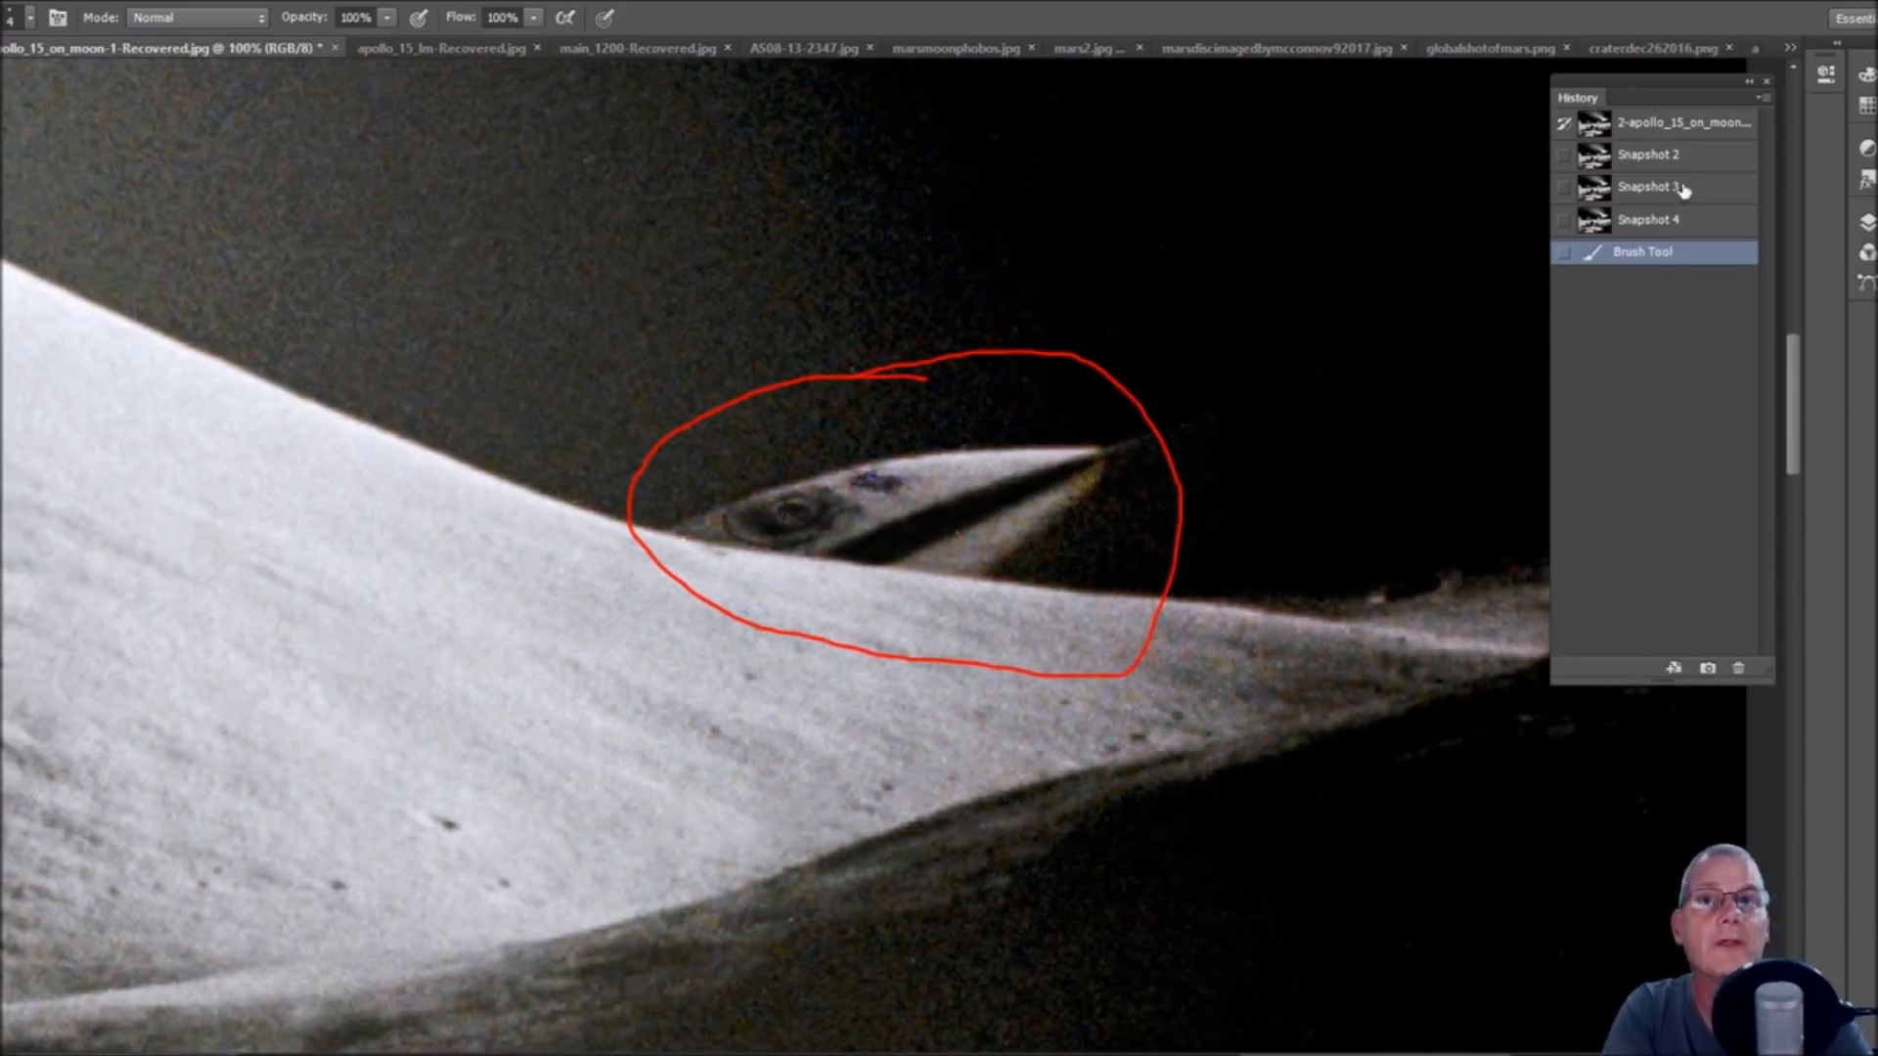
Select Snapshot 3 in History, removing the red circle from the ridge shape.
click(1649, 187)
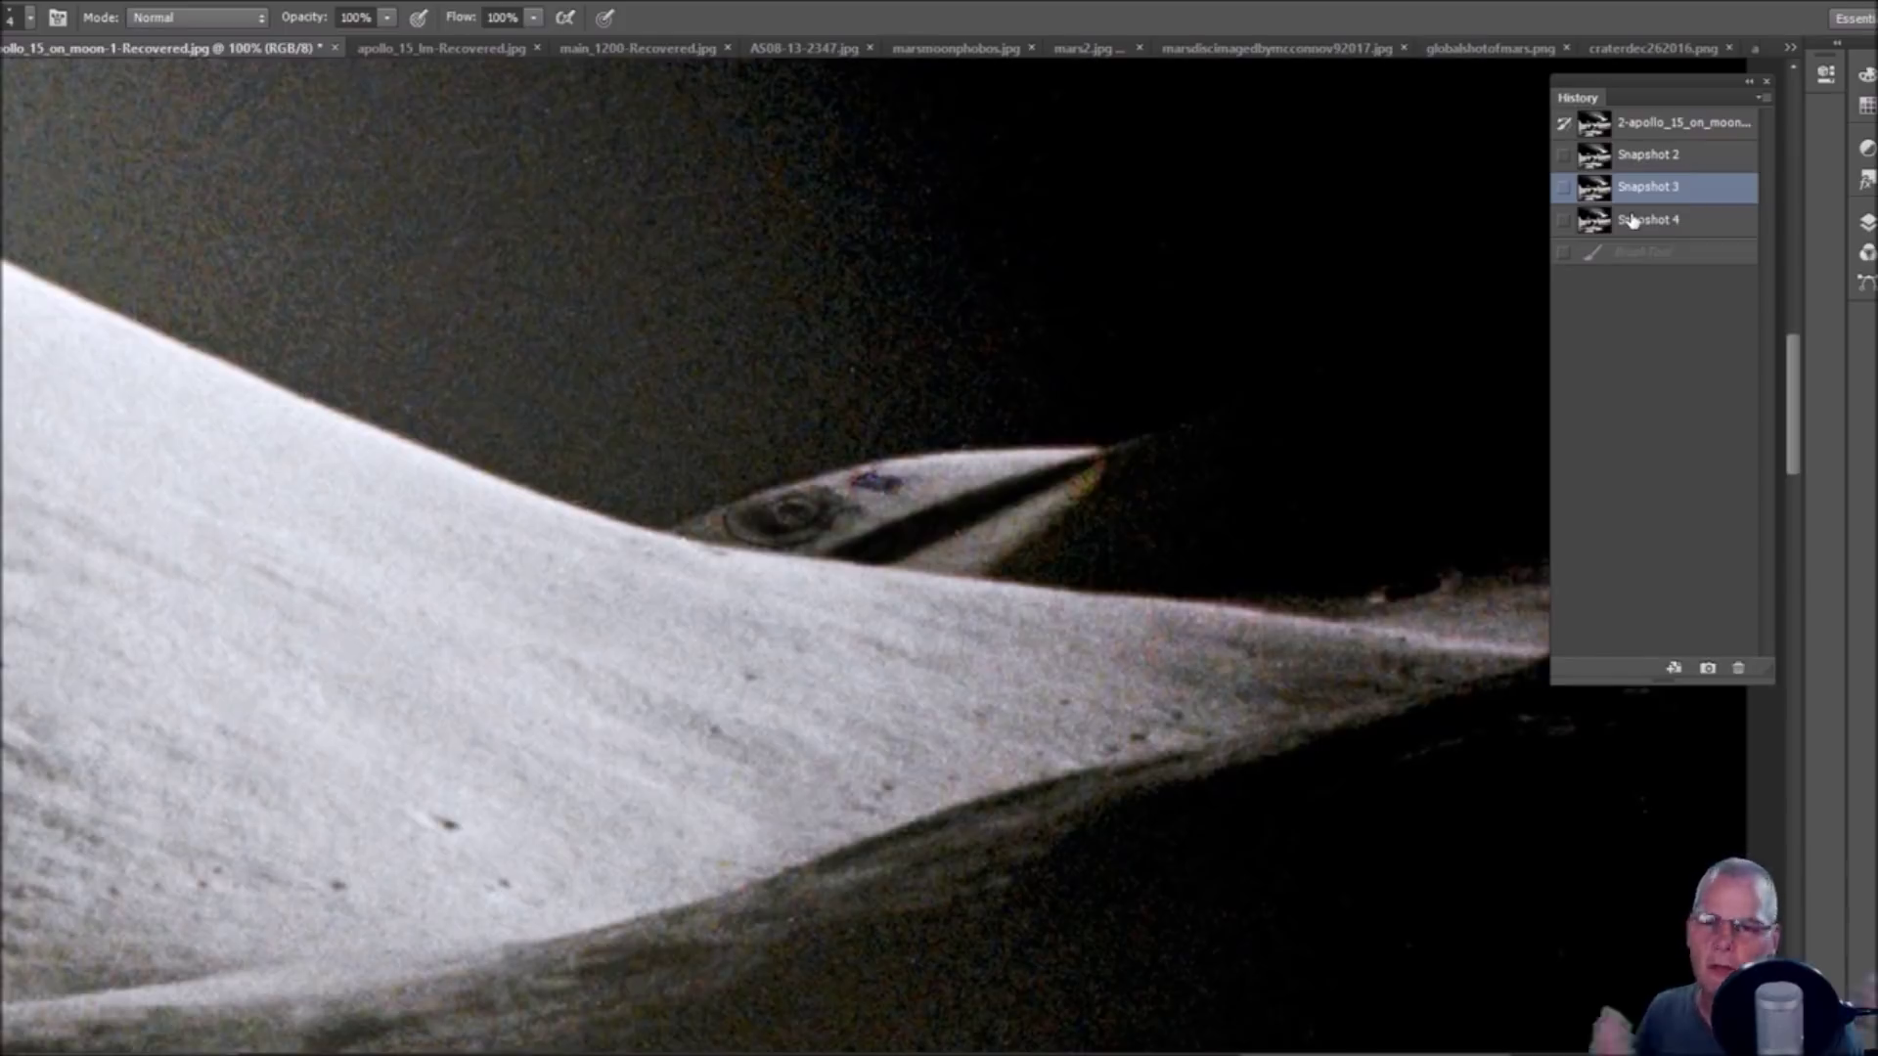